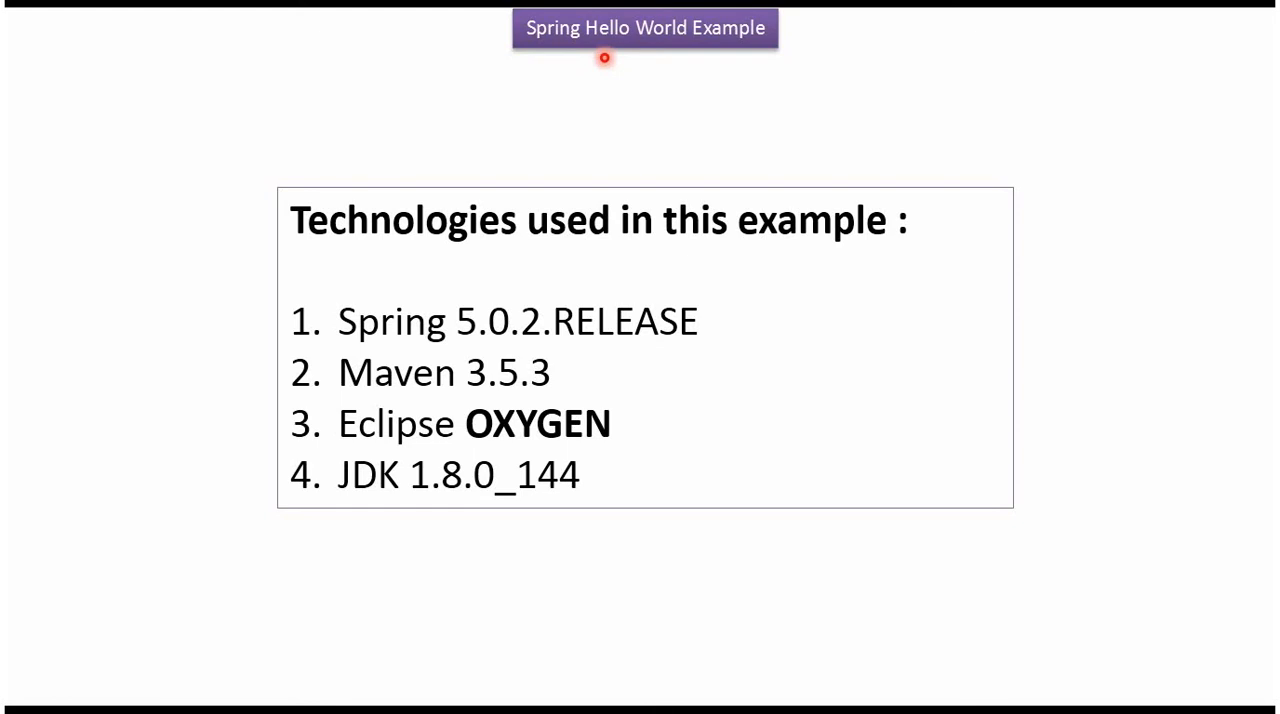
mouse_move(426, 355)
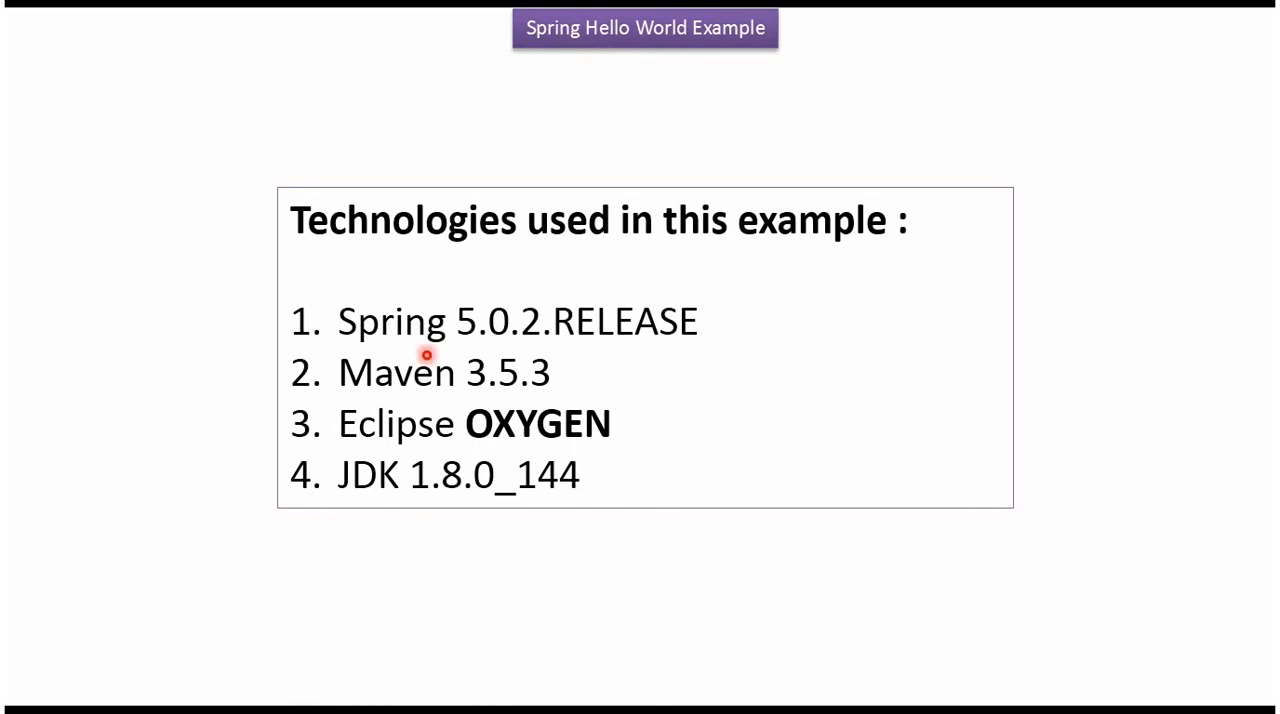
mouse_move(477, 356)
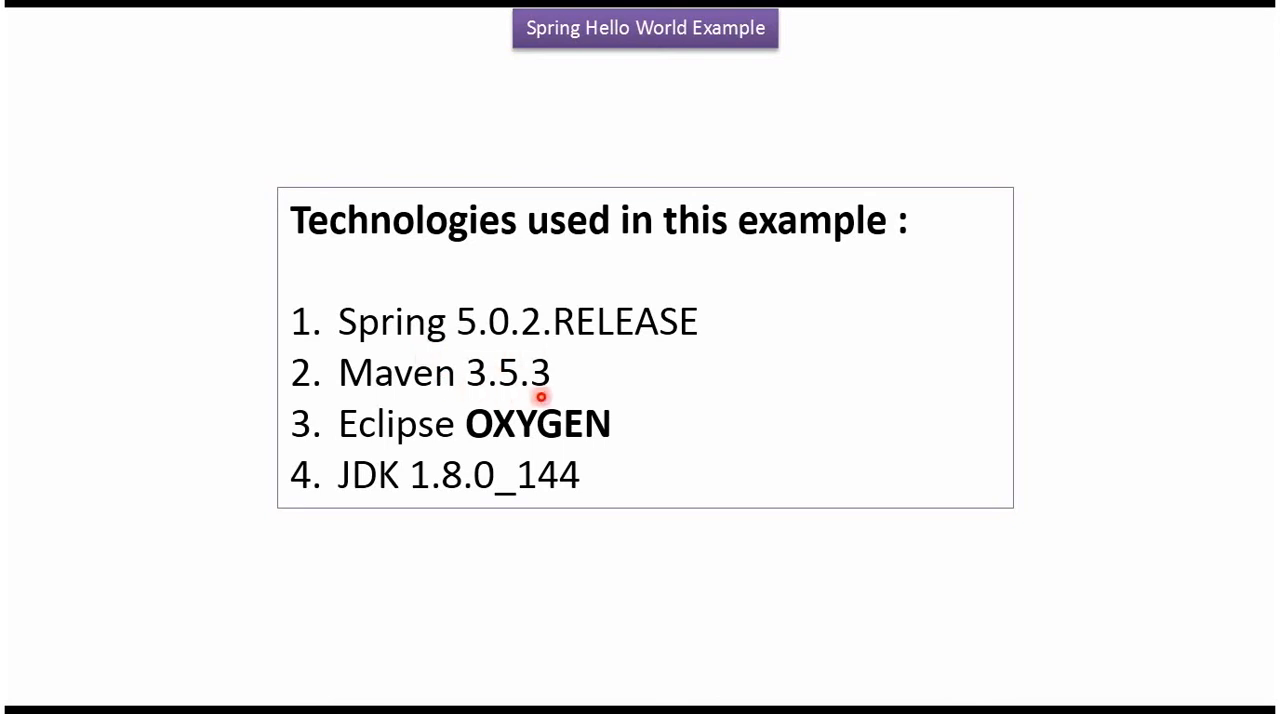
mouse_move(513, 451)
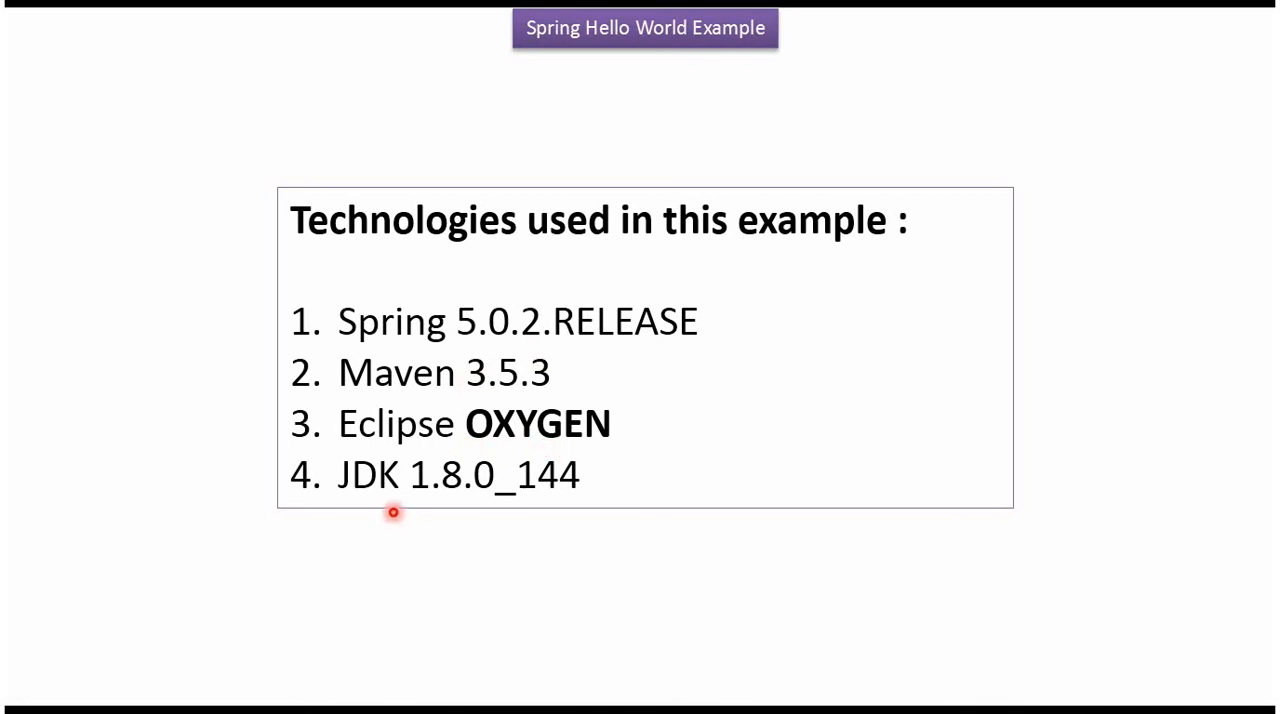
mouse_move(491, 516)
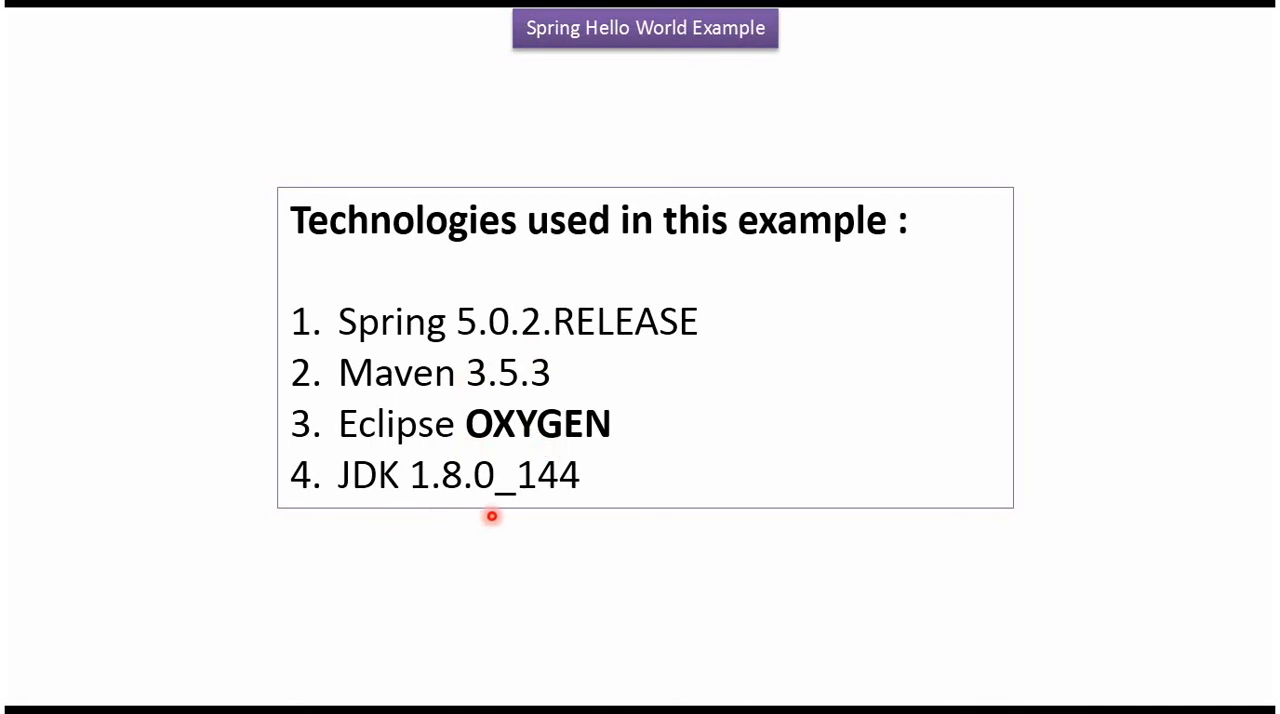
mouse_move(553, 505)
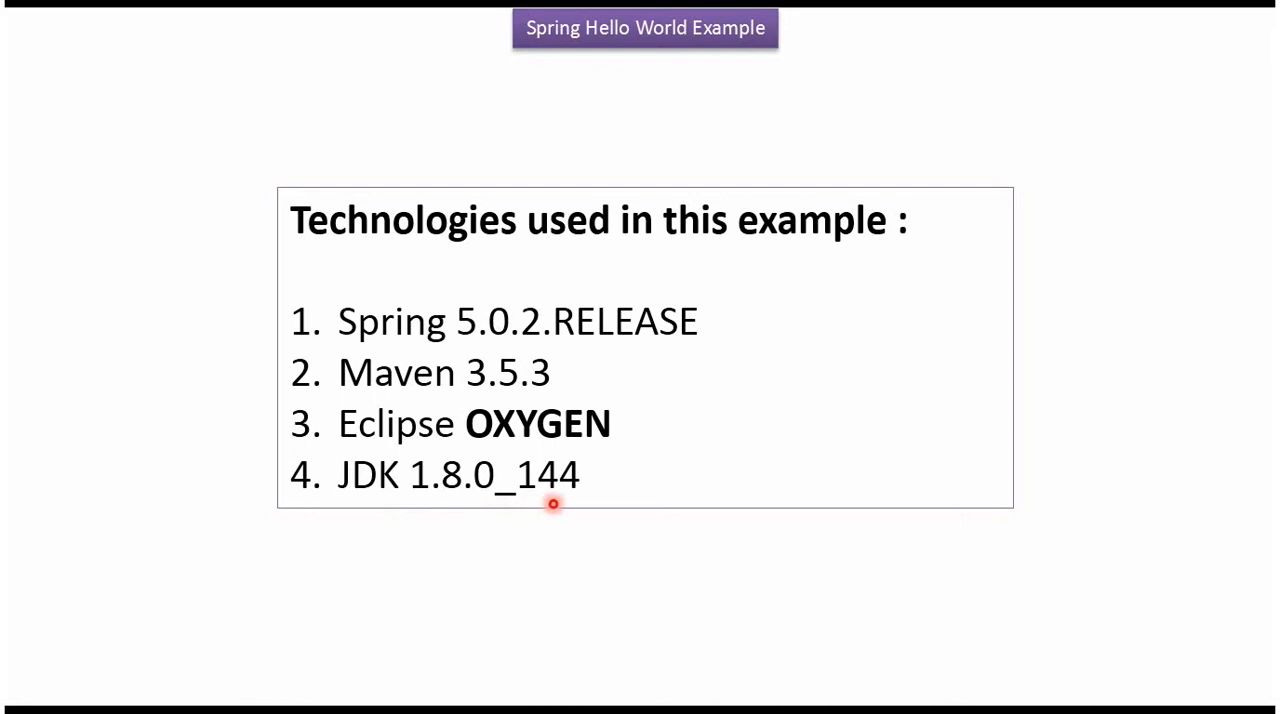
mouse_move(569, 503)
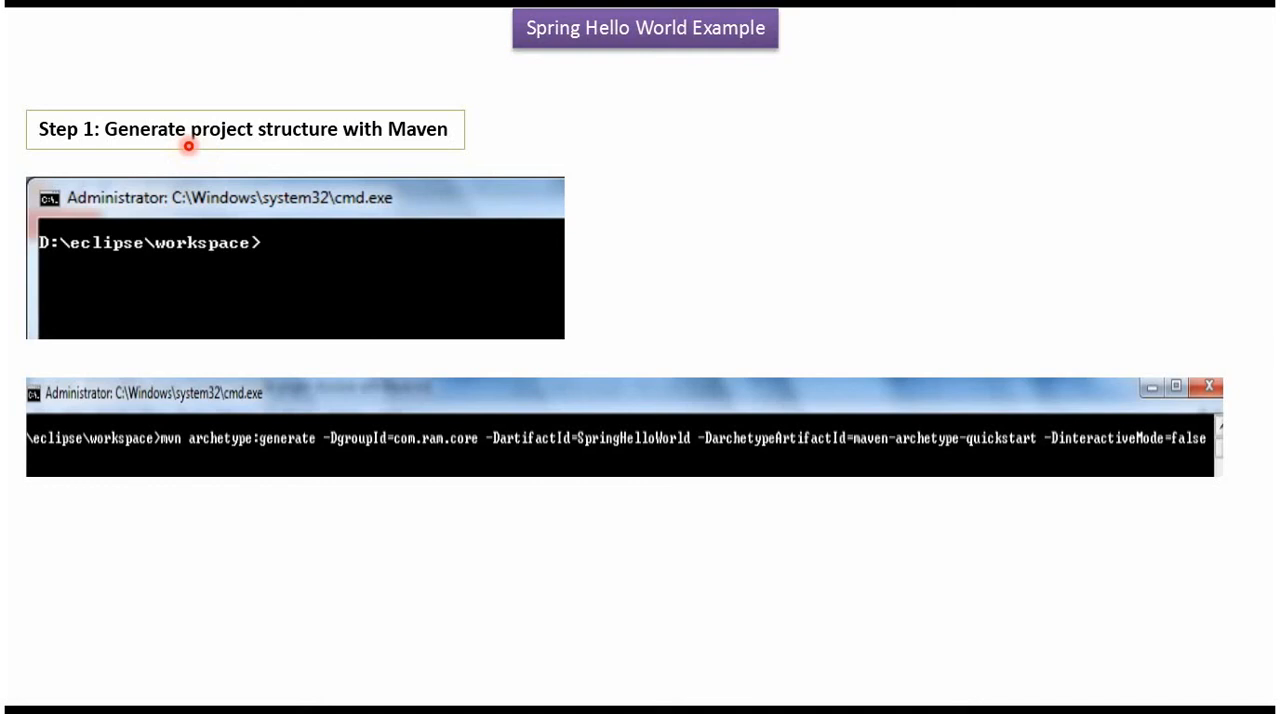
mouse_move(188, 165)
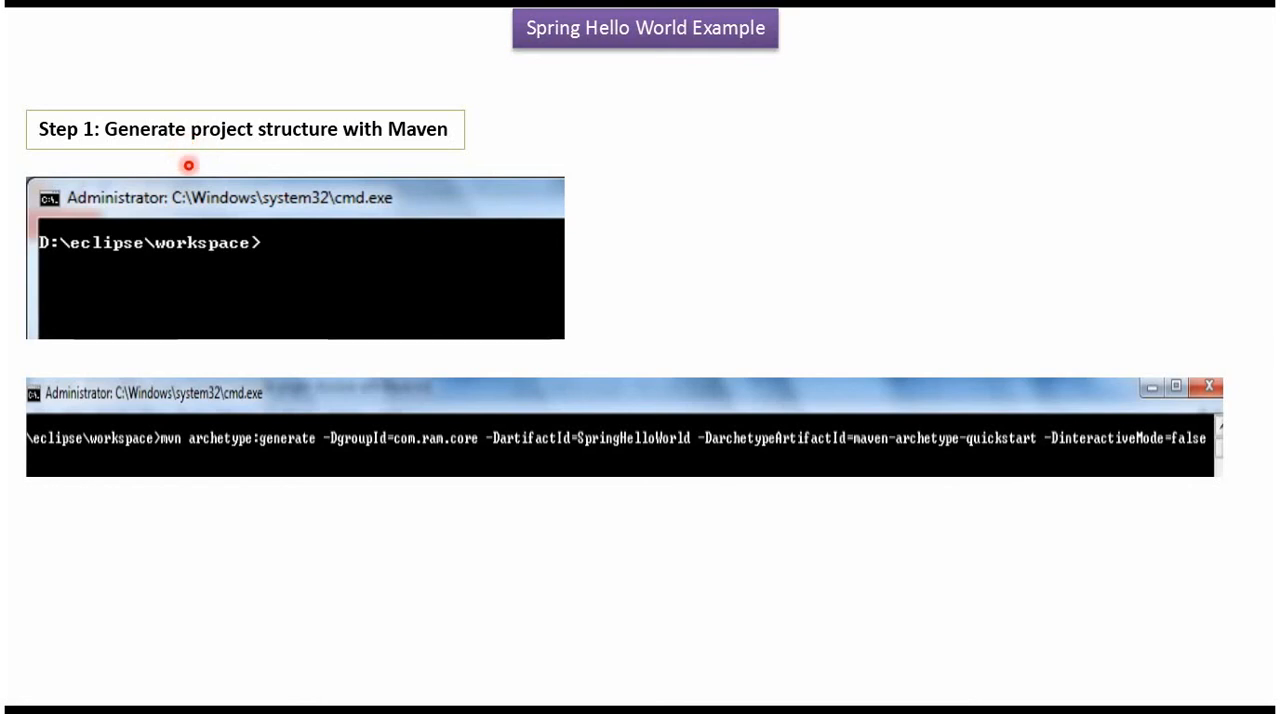
mouse_move(213, 270)
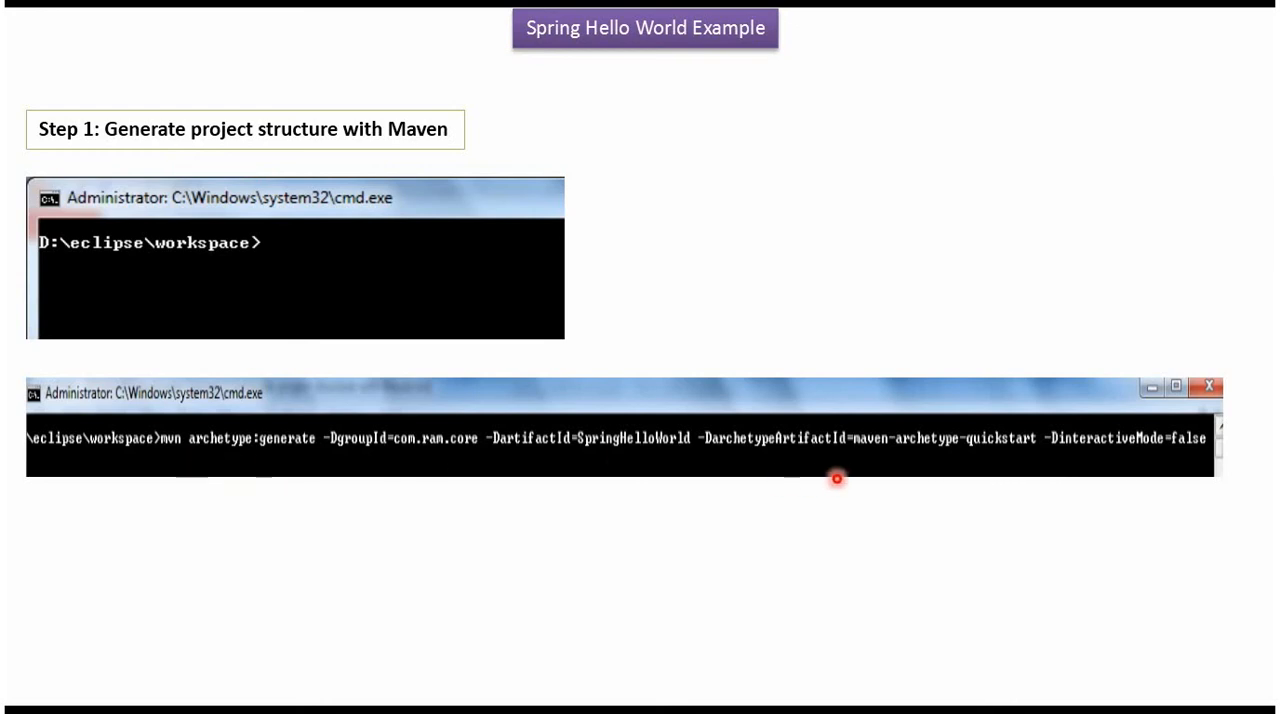
mouse_move(613, 493)
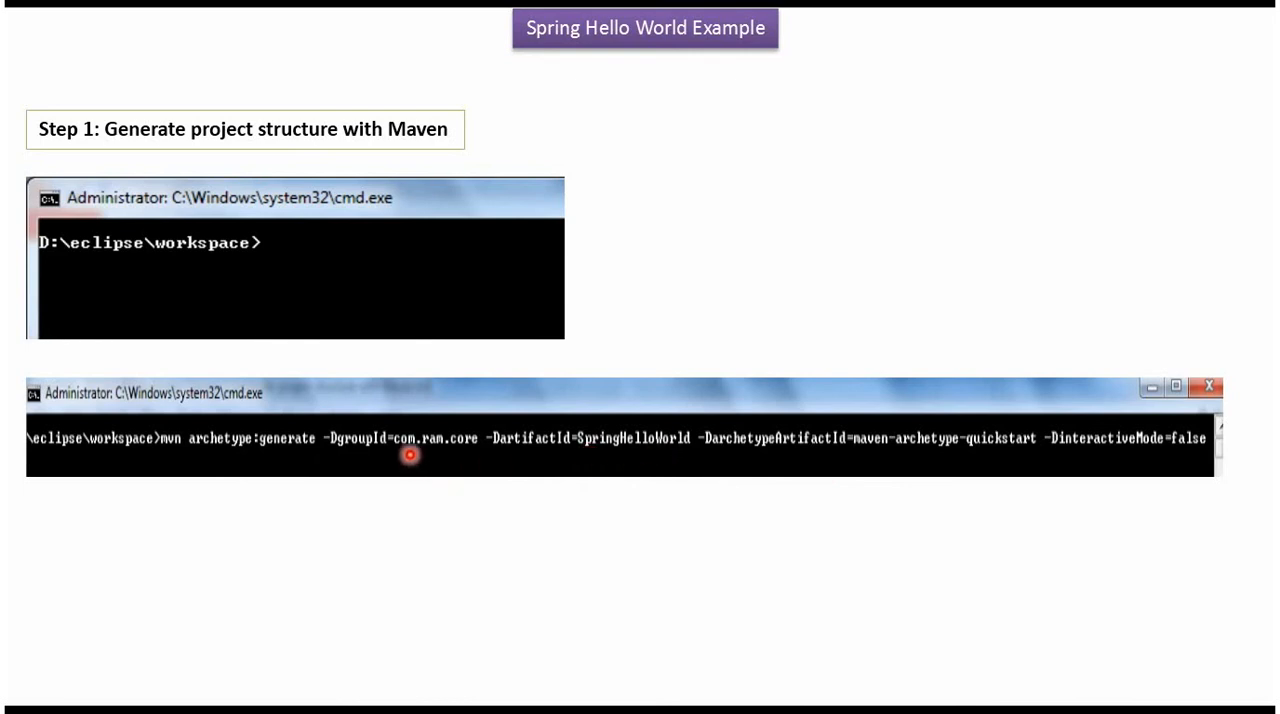
mouse_move(421, 453)
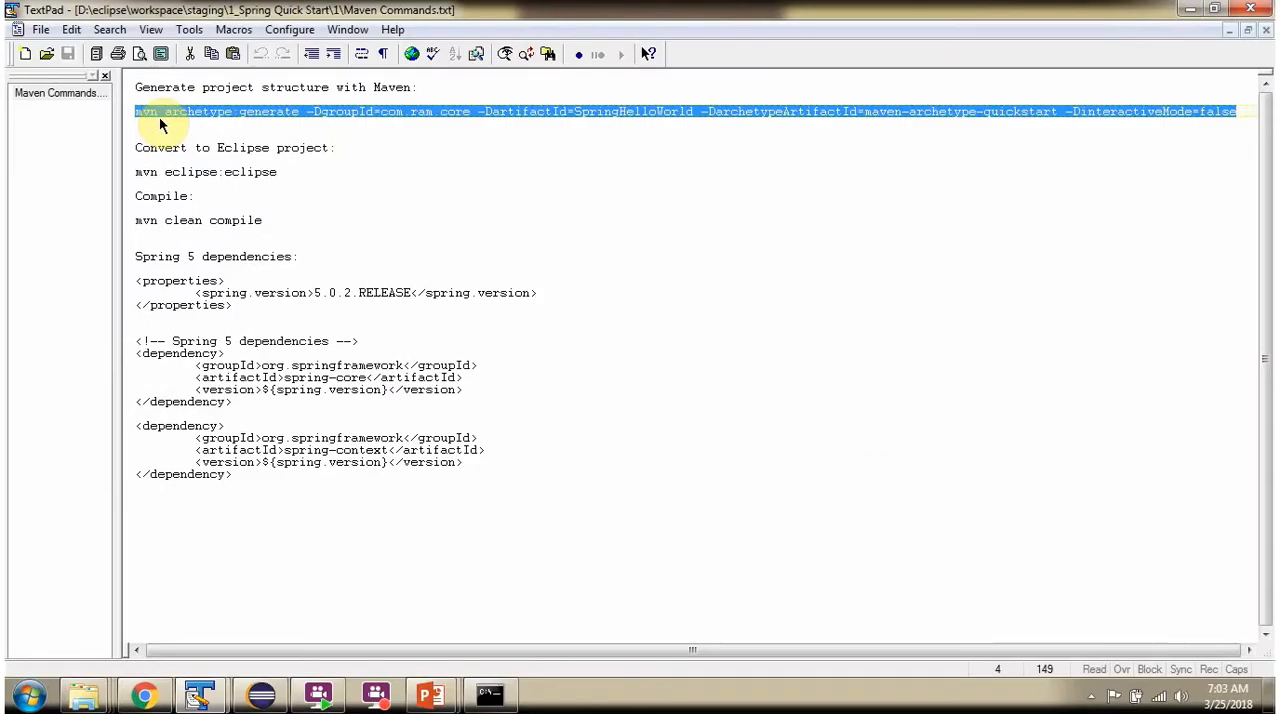
Step: Copy the mvn archetype:generate command for SpringHelloWorld from TextPad and run it in cmd.exe
right_click(160, 111)
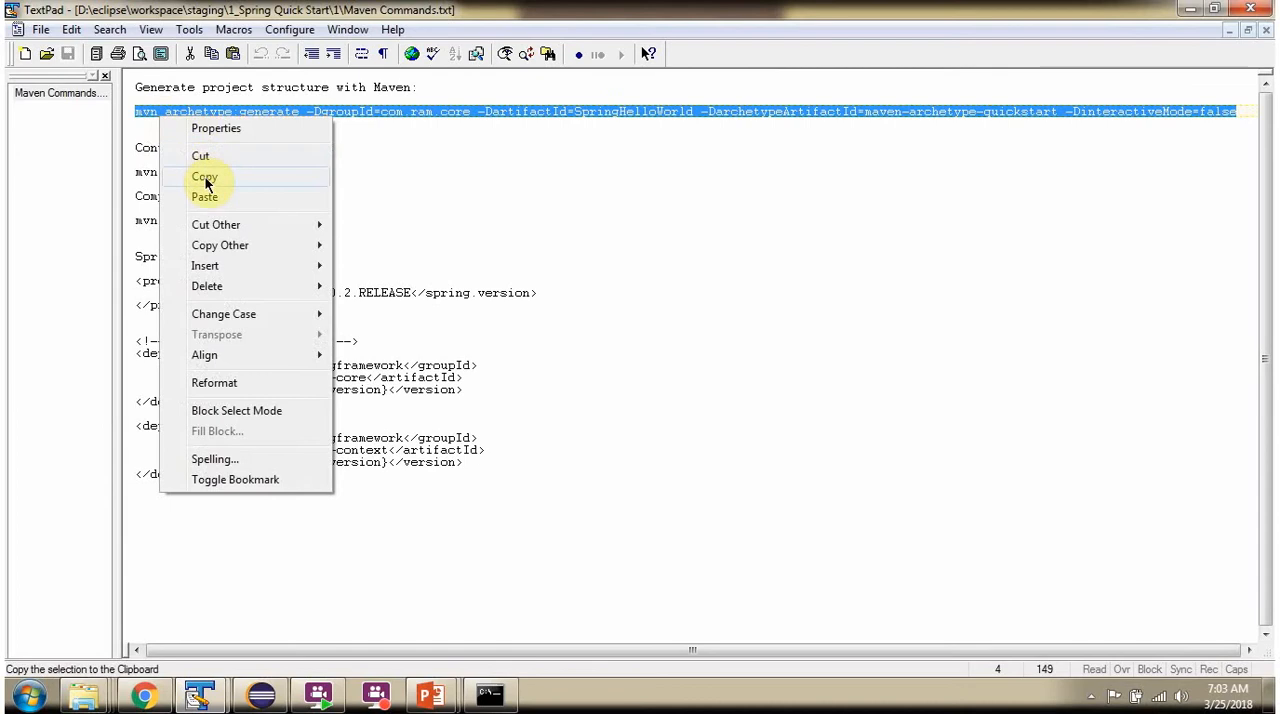
click(489, 694)
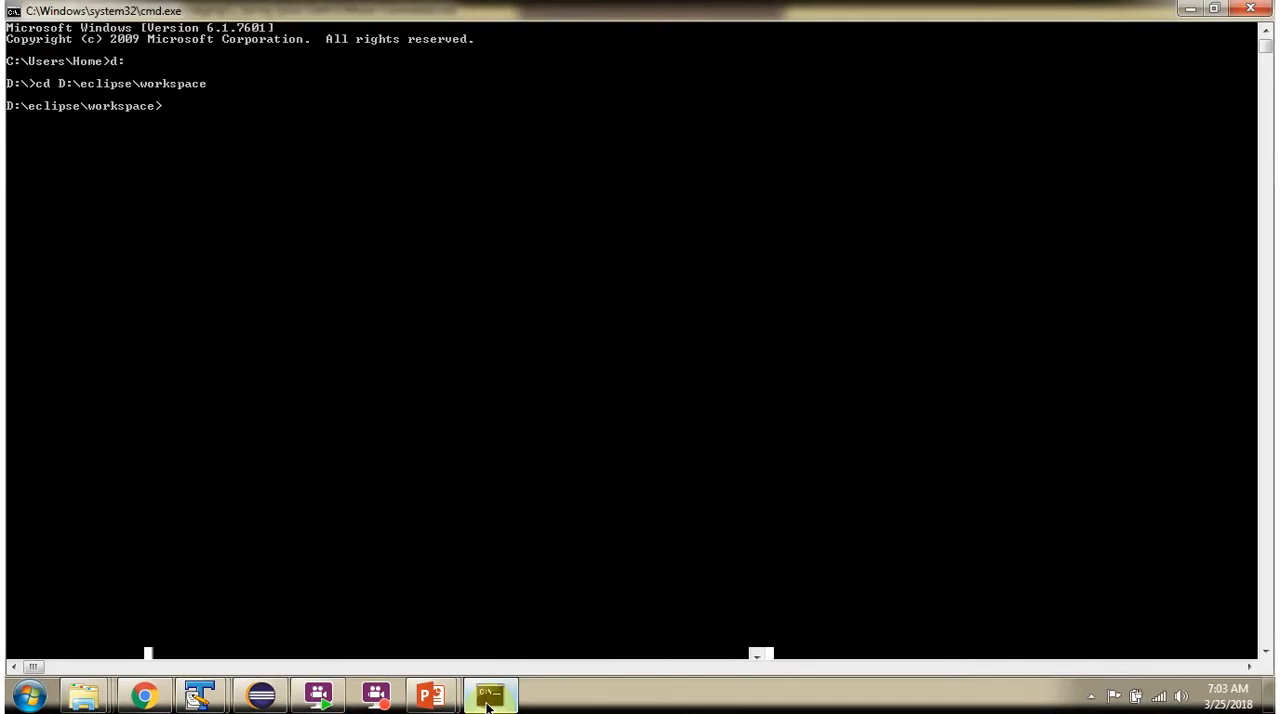
text(mvn archetype:generate -DgroupId=com.ram.core -DartifactId=SpringHelloWorld -DarchetypeArtifactId=maven-archetype-quickstart -DinteractiveMode=false)
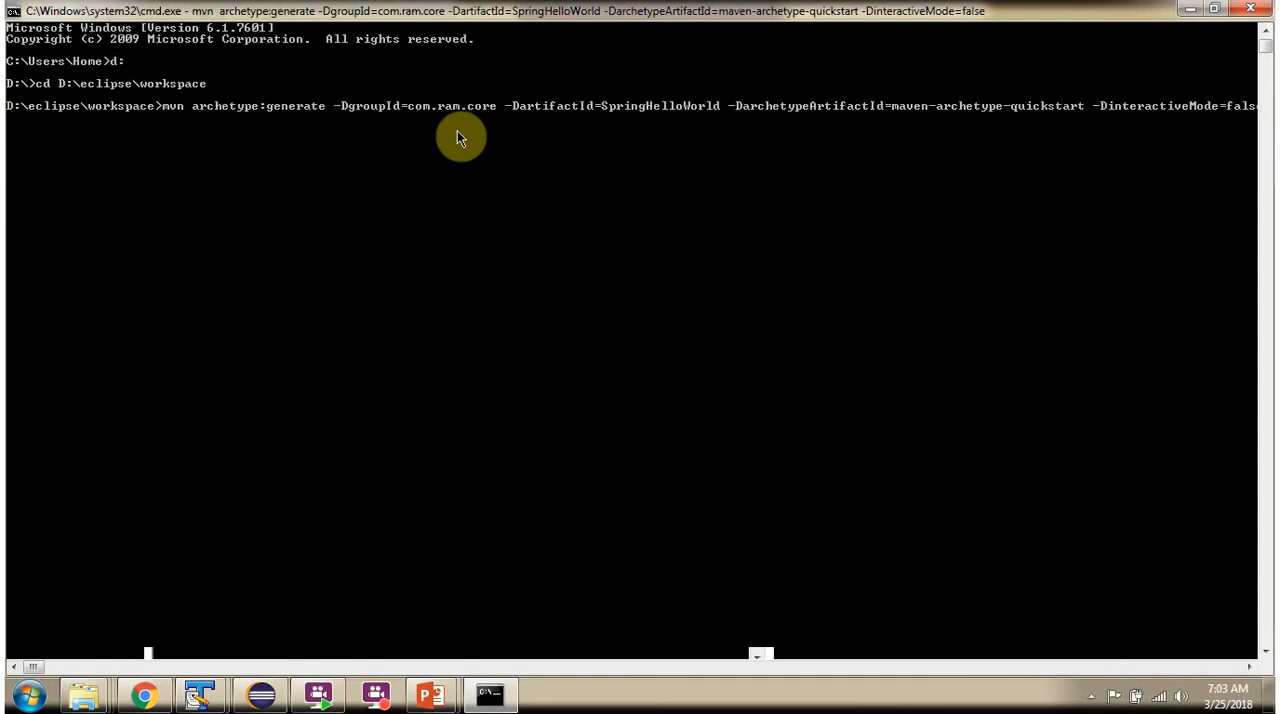
key(enter)
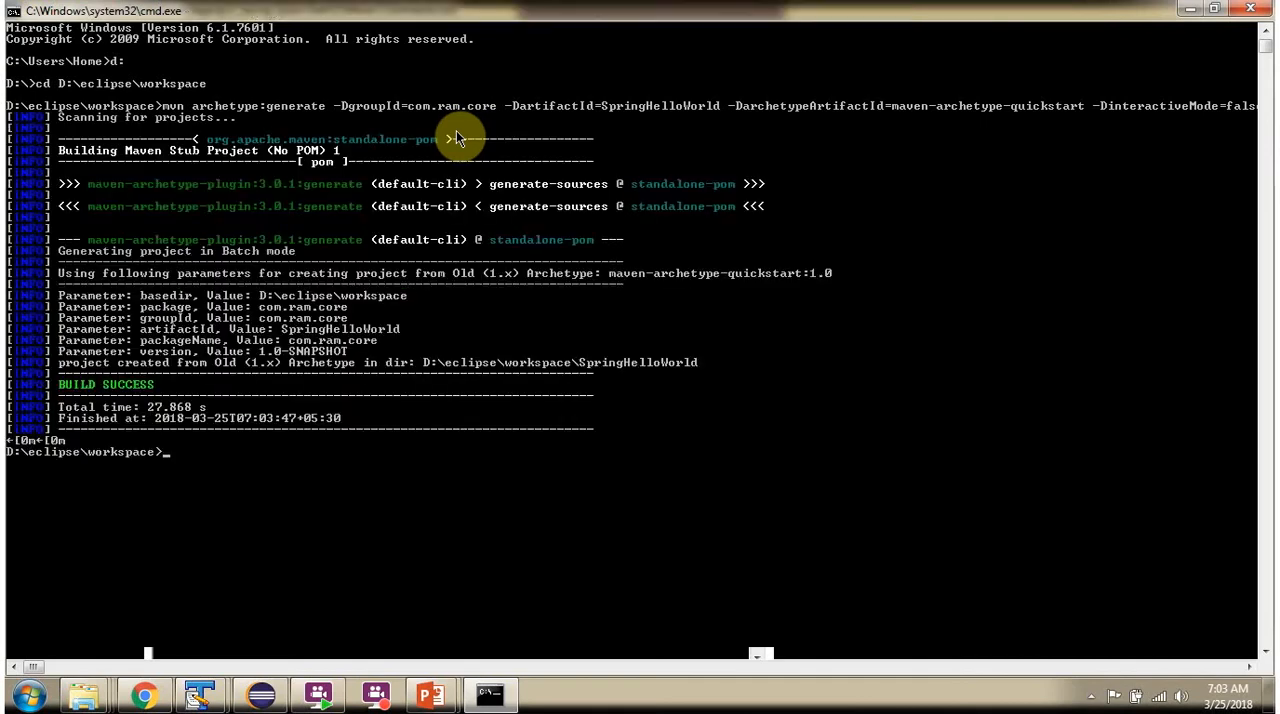
mouse_move(220, 422)
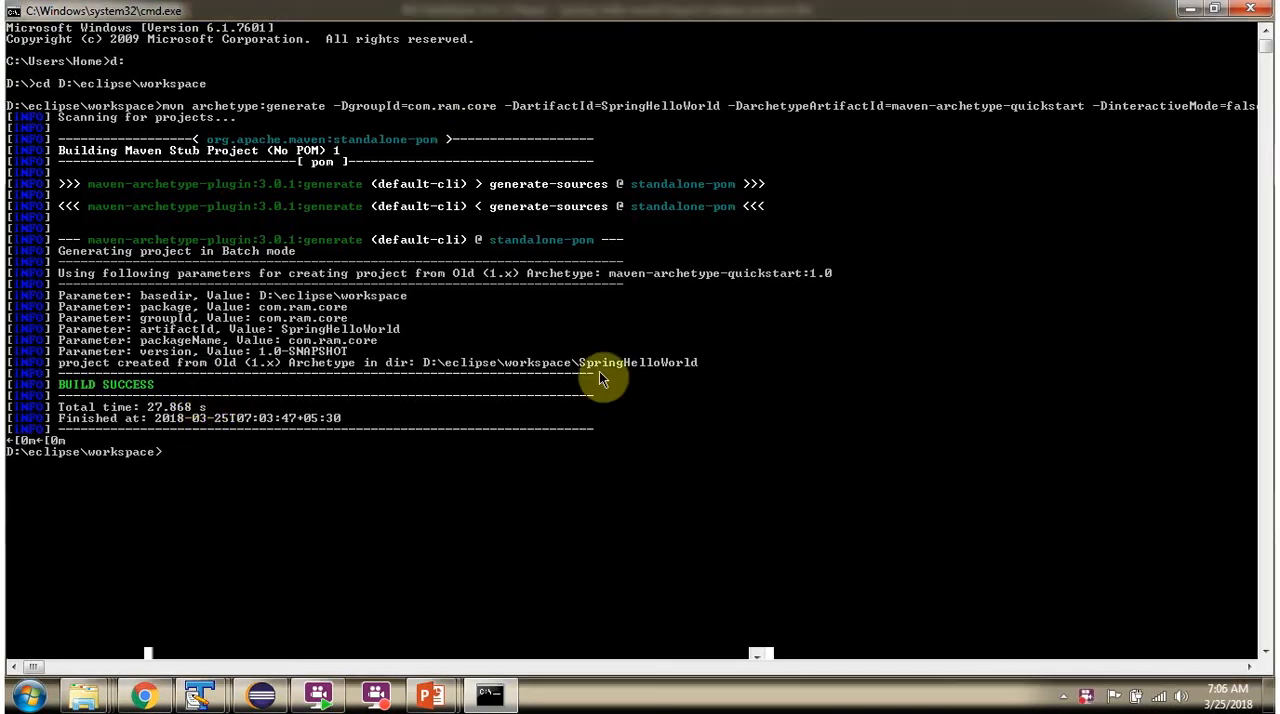
mouse_move(665, 378)
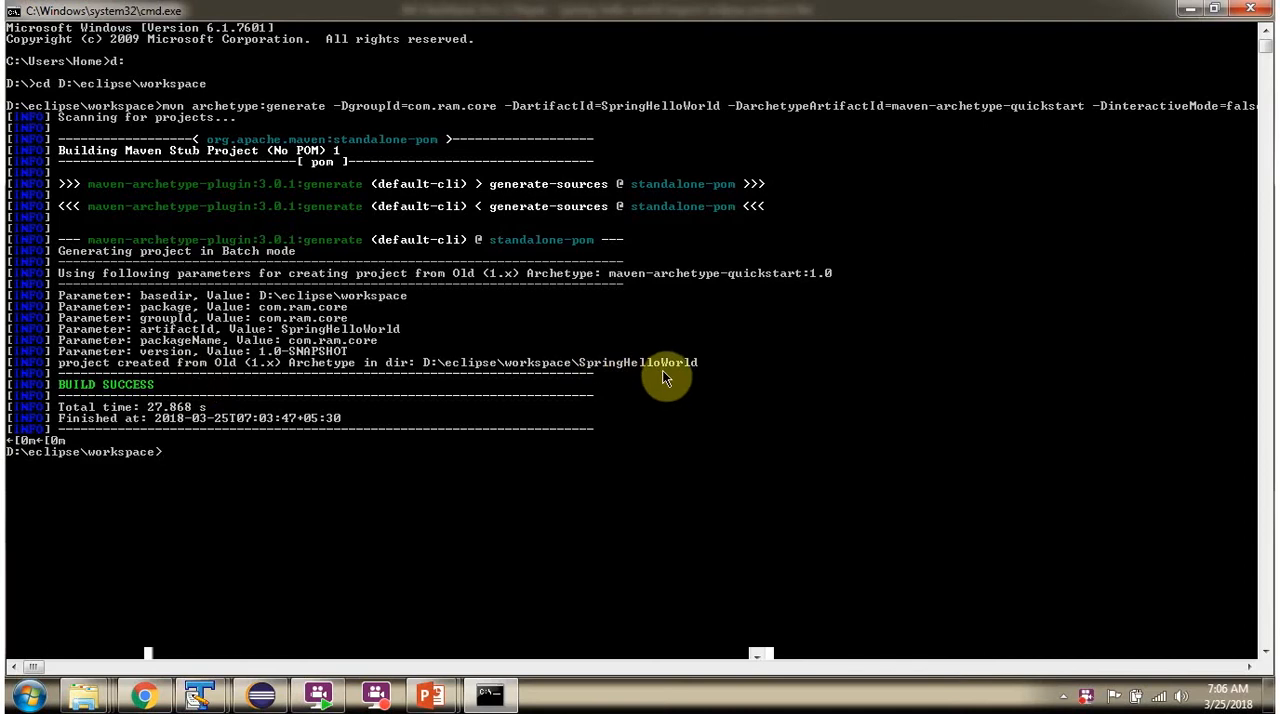
mouse_move(573, 381)
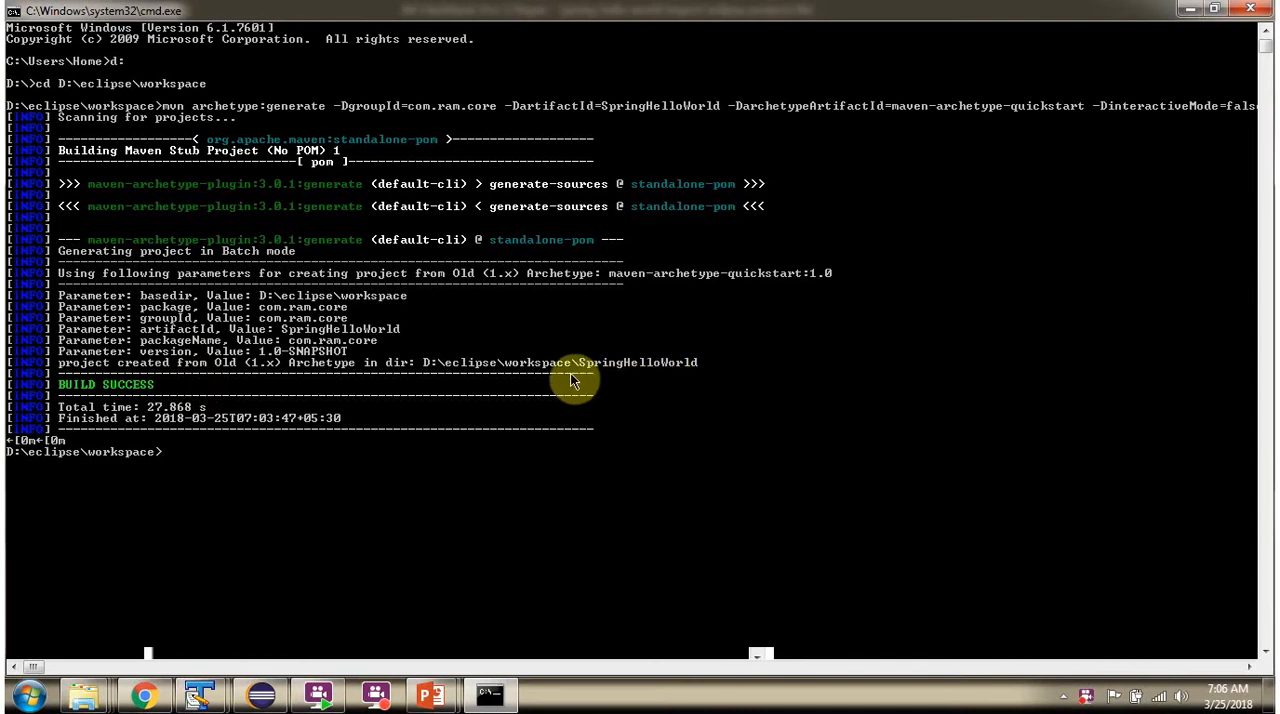
mouse_move(557, 375)
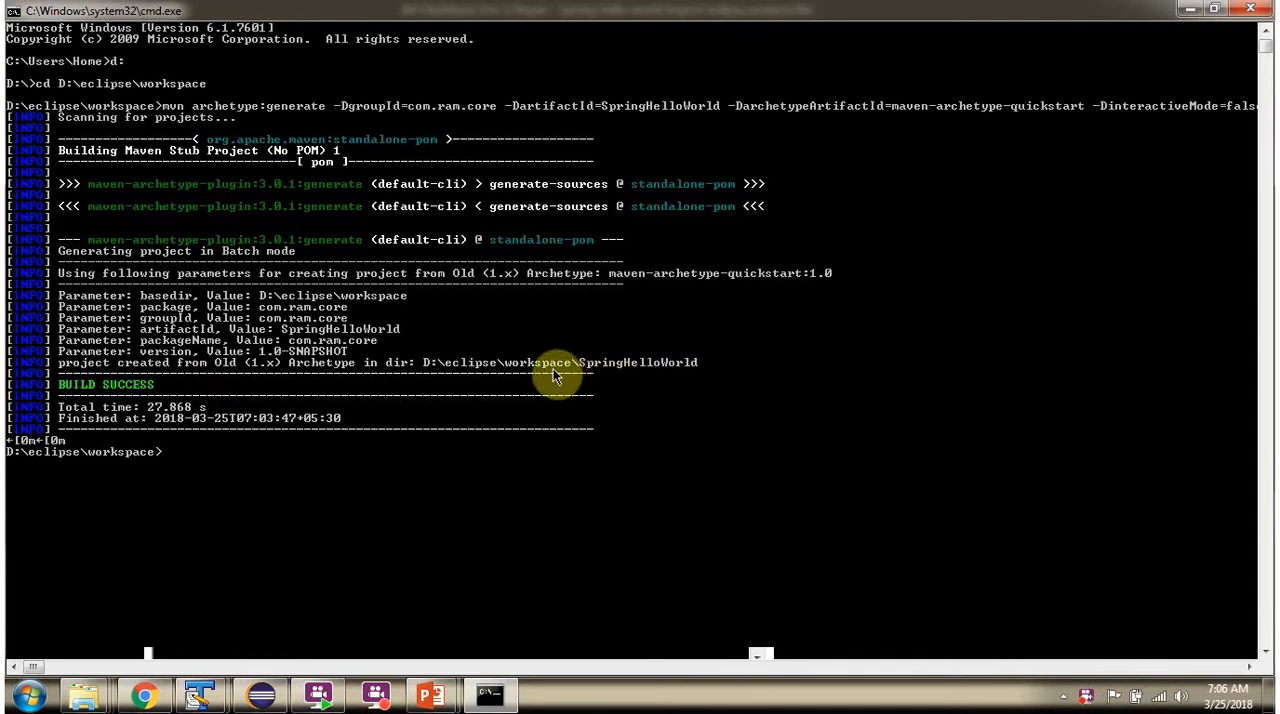
mouse_move(232, 380)
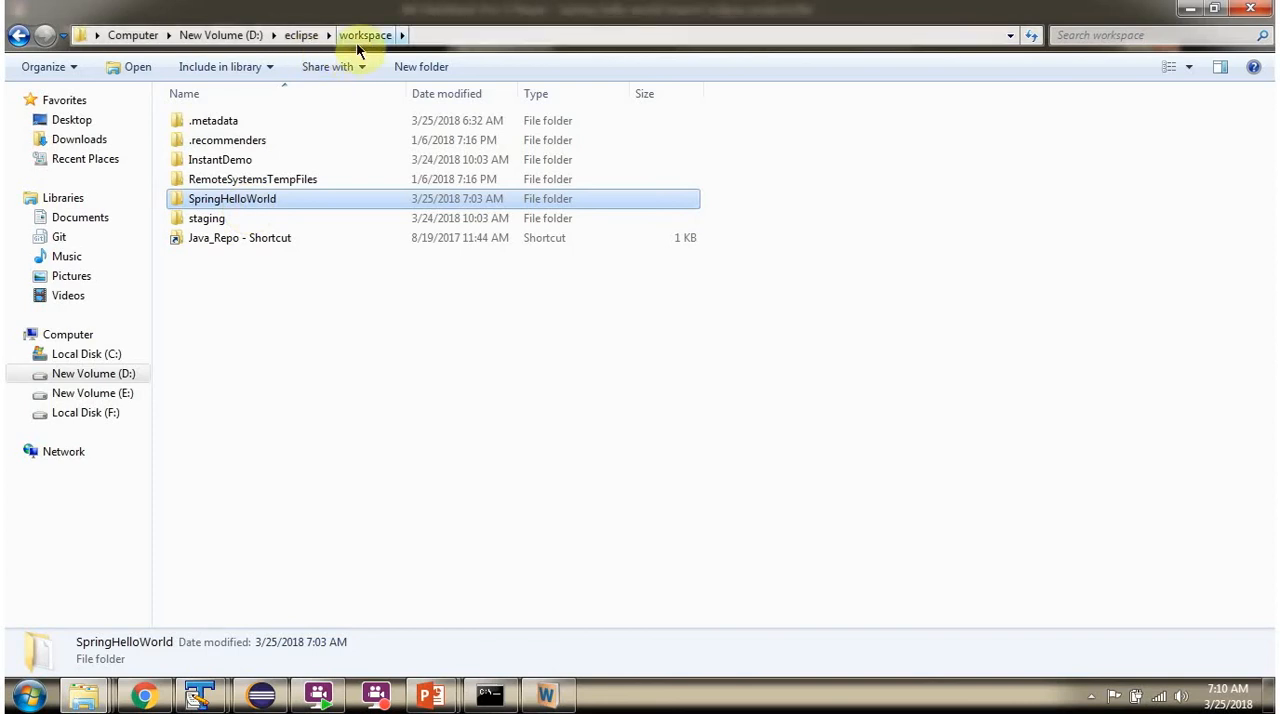
Step: Browse into SpringHelloWorld's src/main folders down to App.java in the core package
double_click(232, 198)
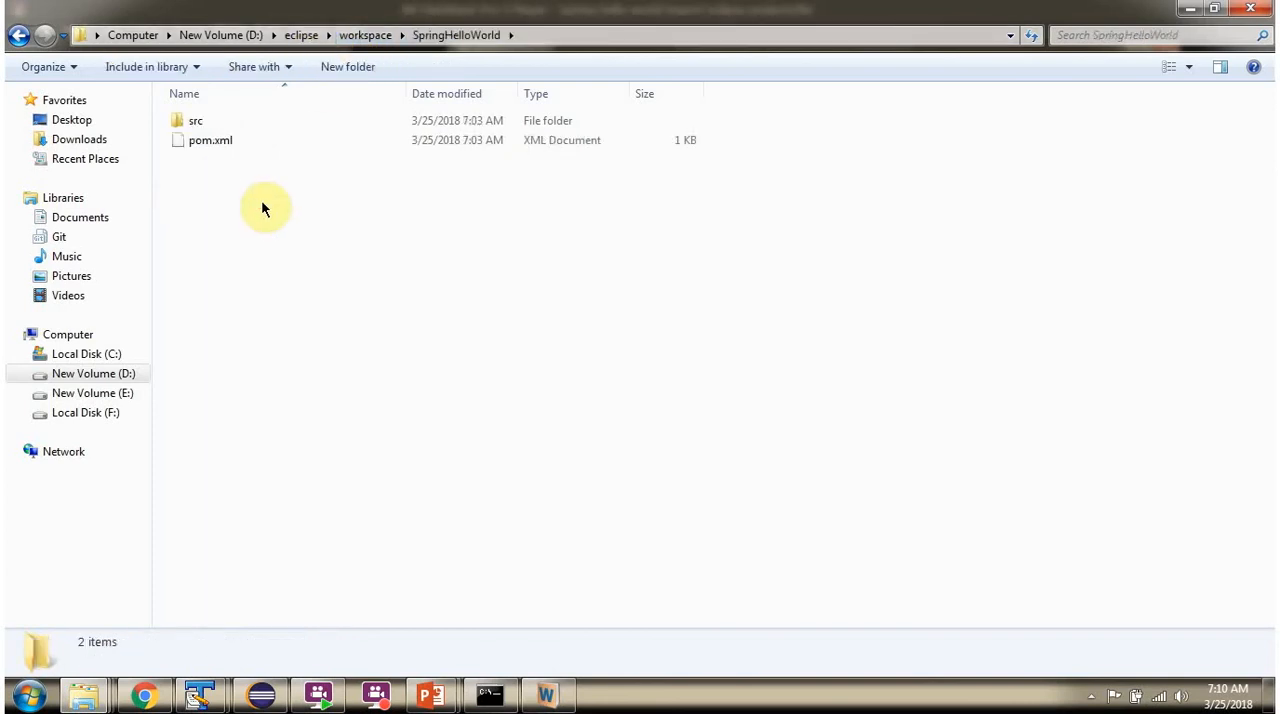
click(210, 140)
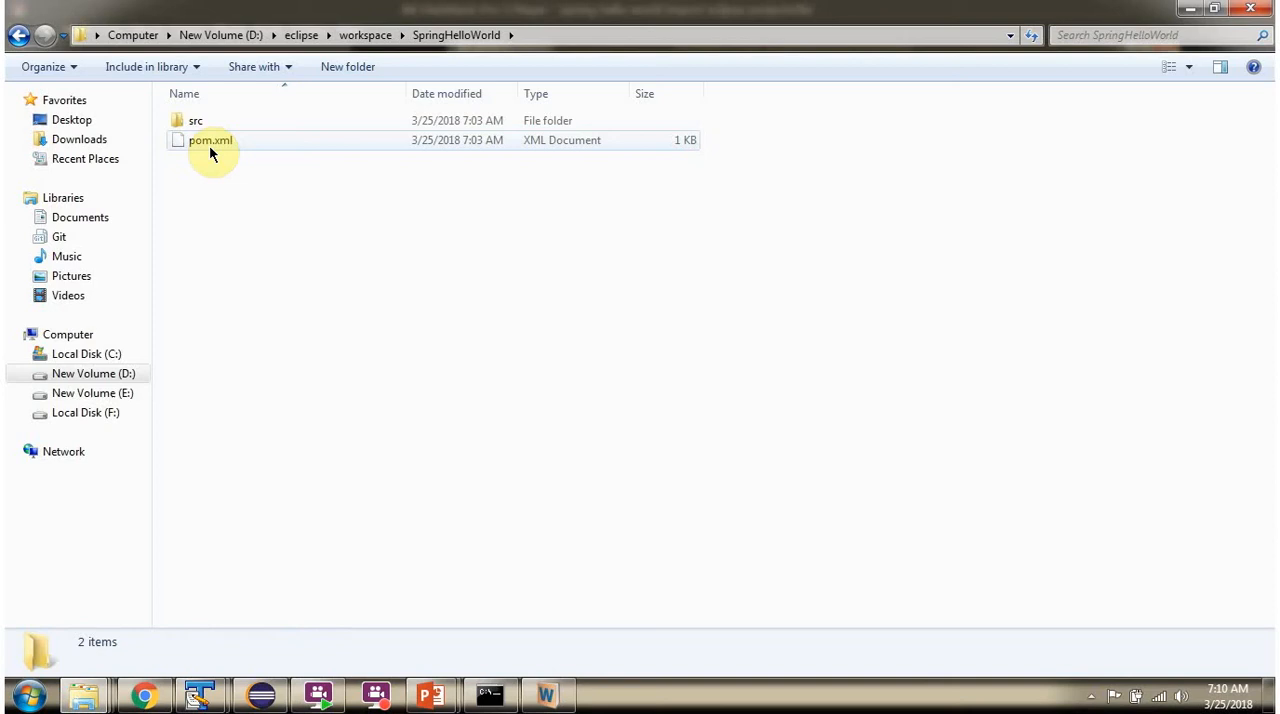
mouse_move(196, 120)
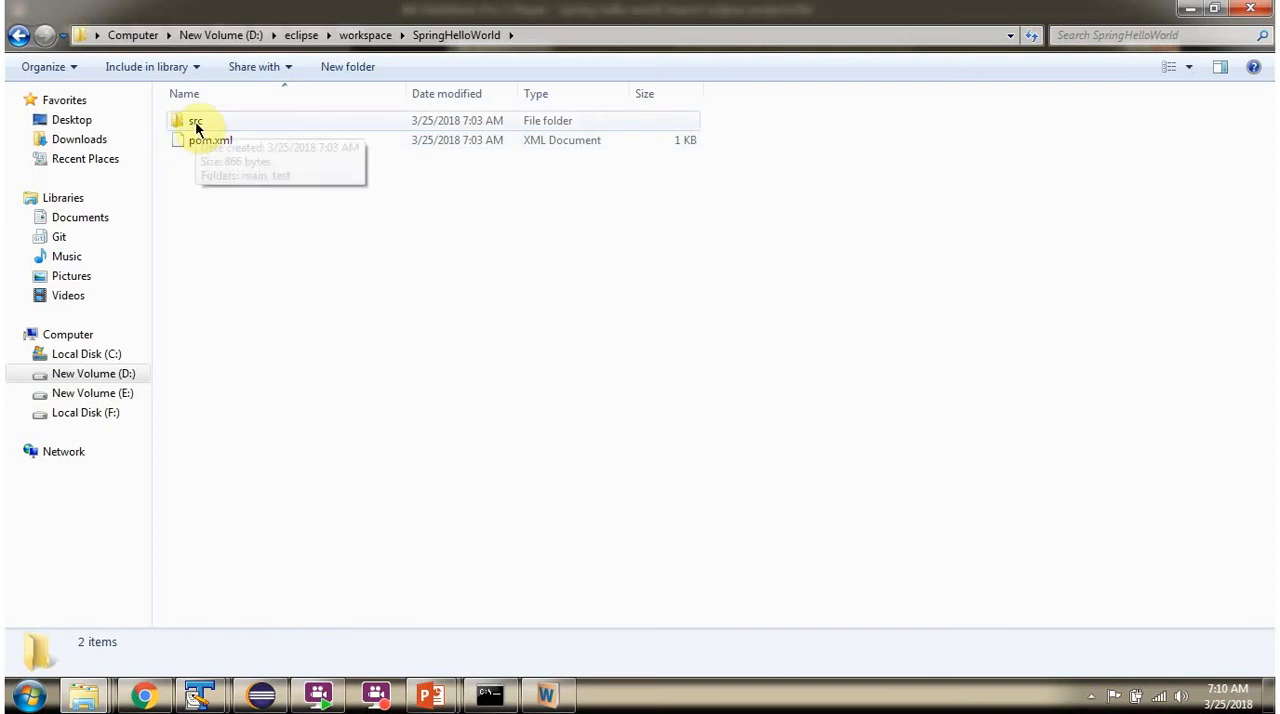
double_click(197, 120)
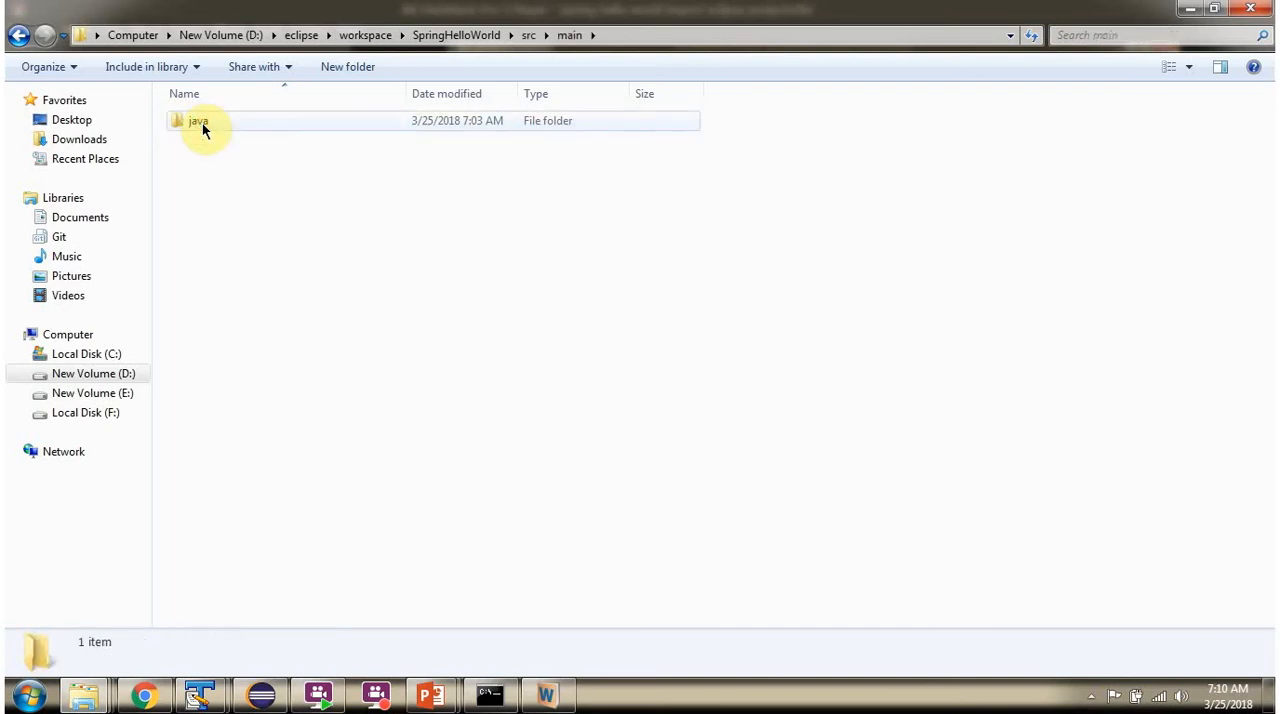
double_click(197, 120)
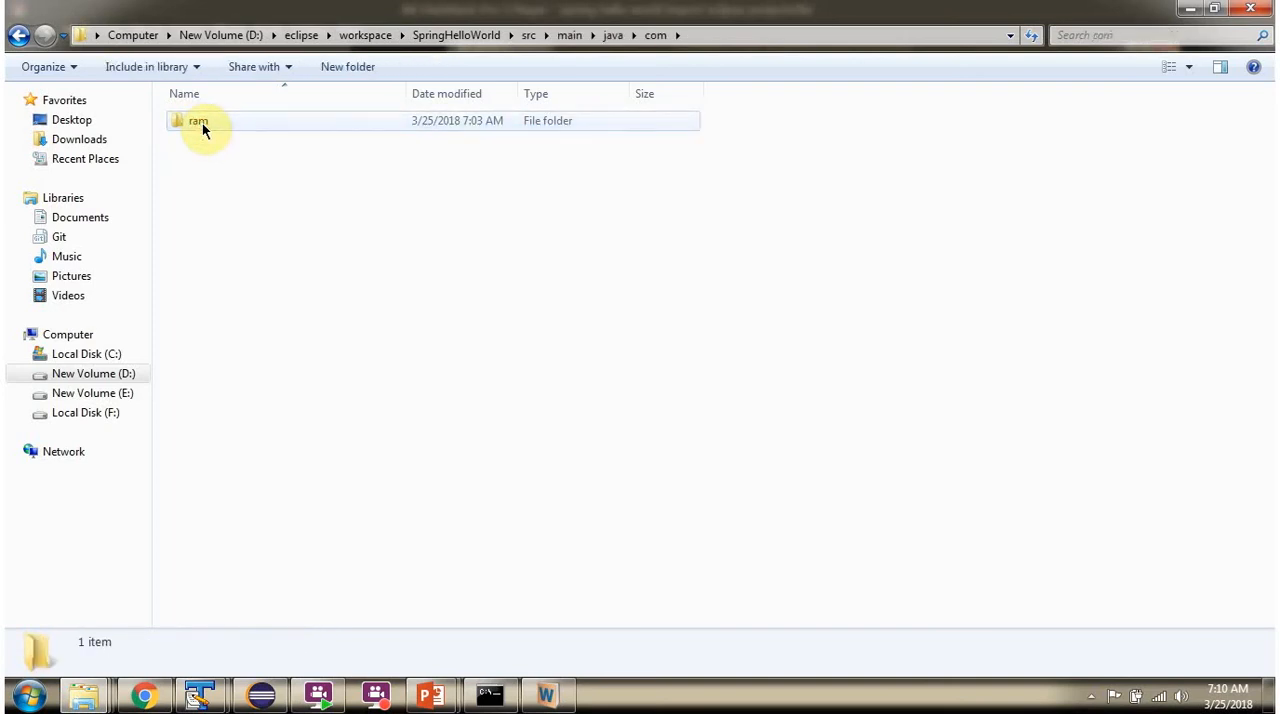
double_click(198, 120)
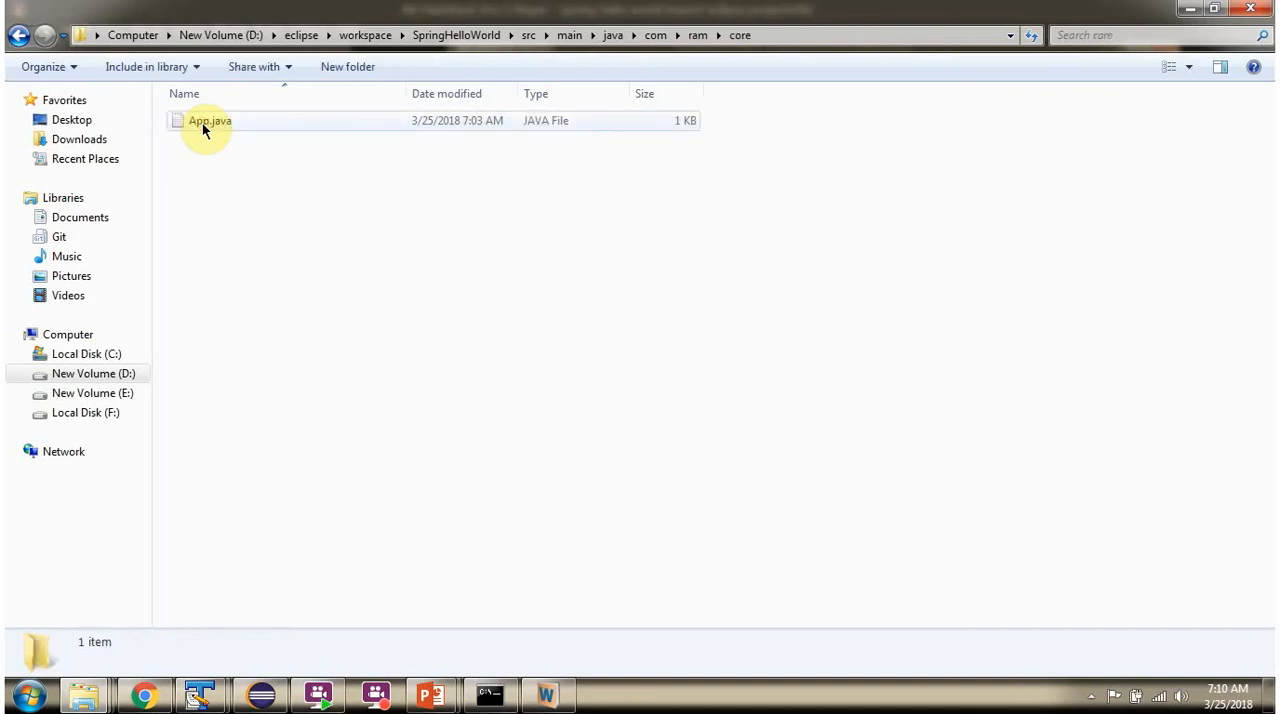
double_click(210, 120)
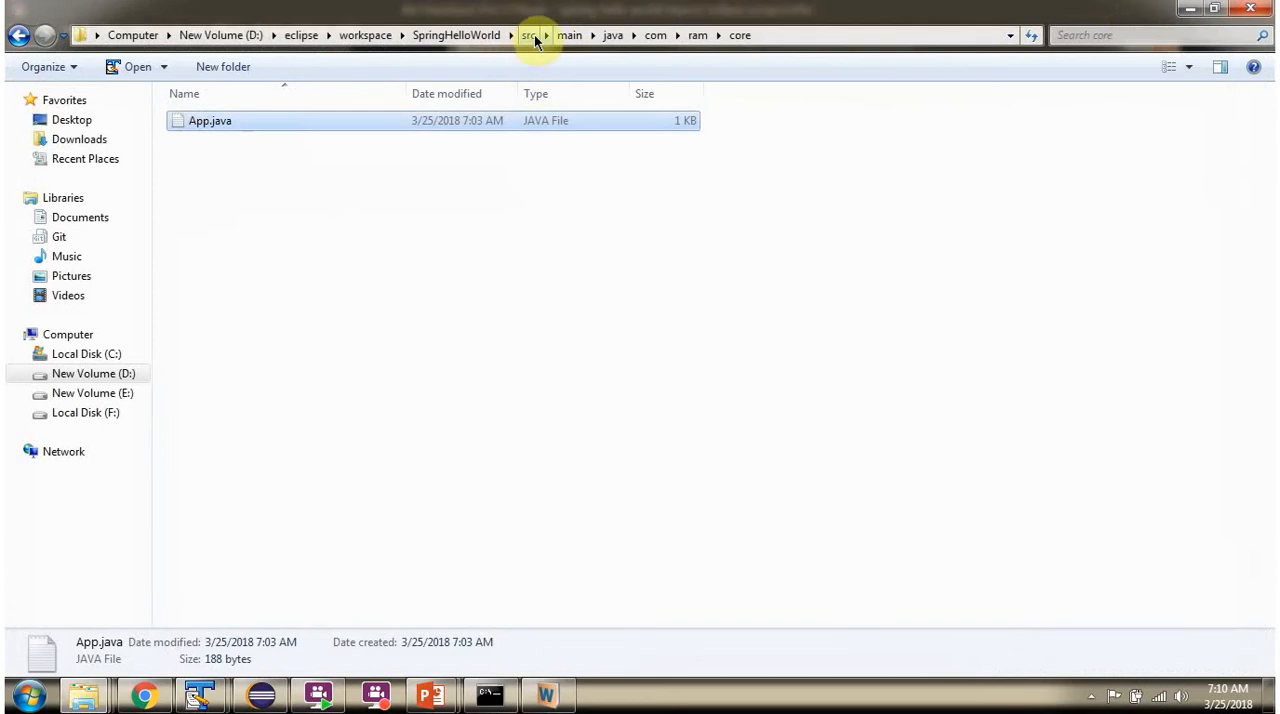
Step: Browse the src/test package folders down to AppTest.java
click(529, 35)
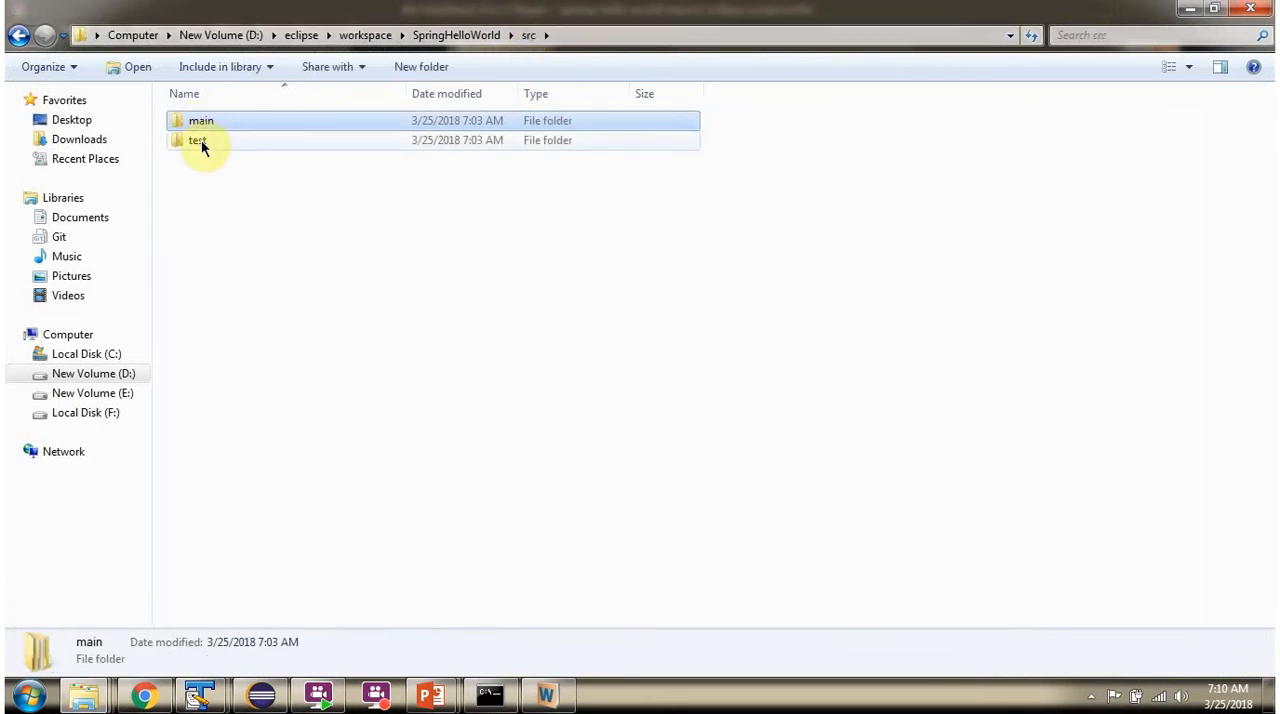
double_click(197, 140)
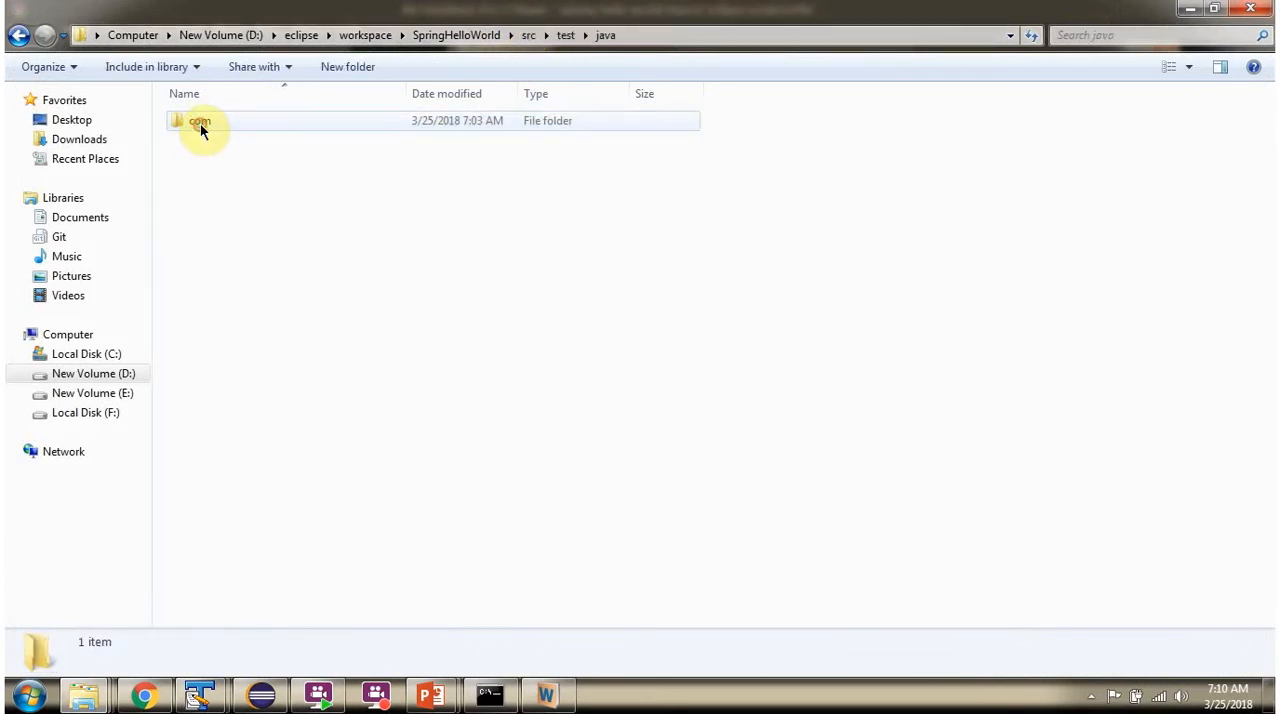
double_click(200, 120)
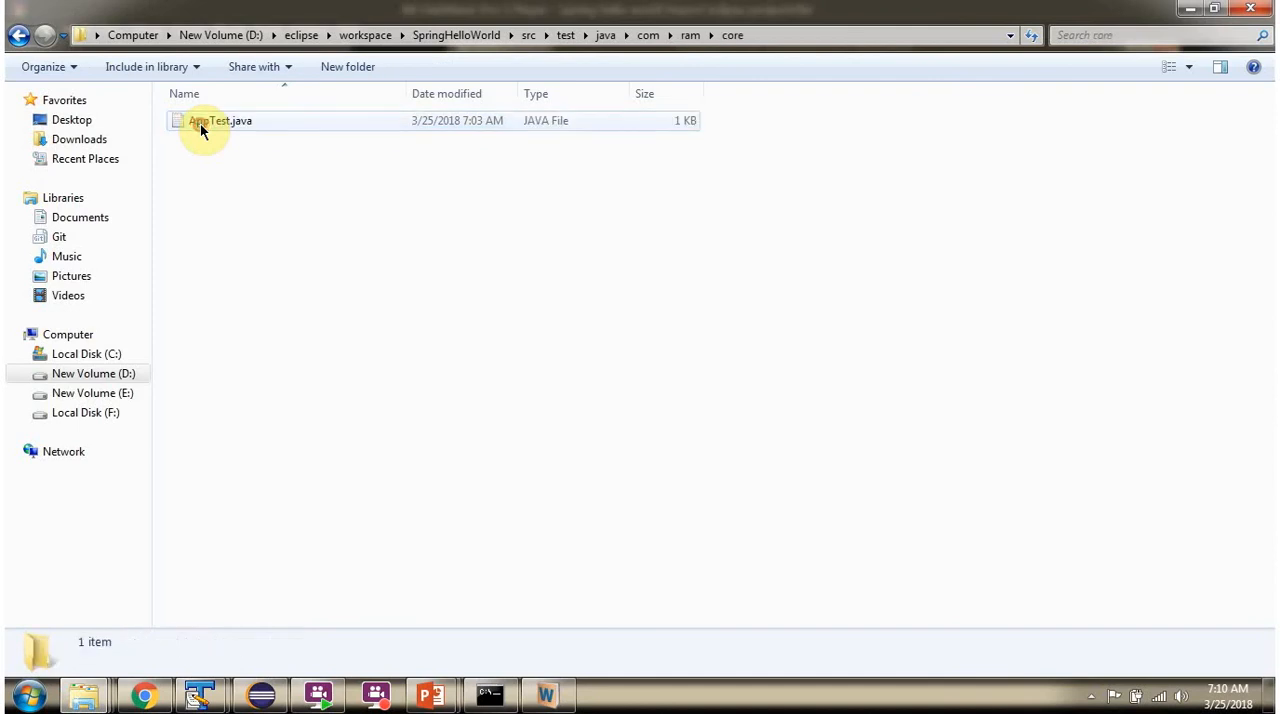
double_click(219, 120)
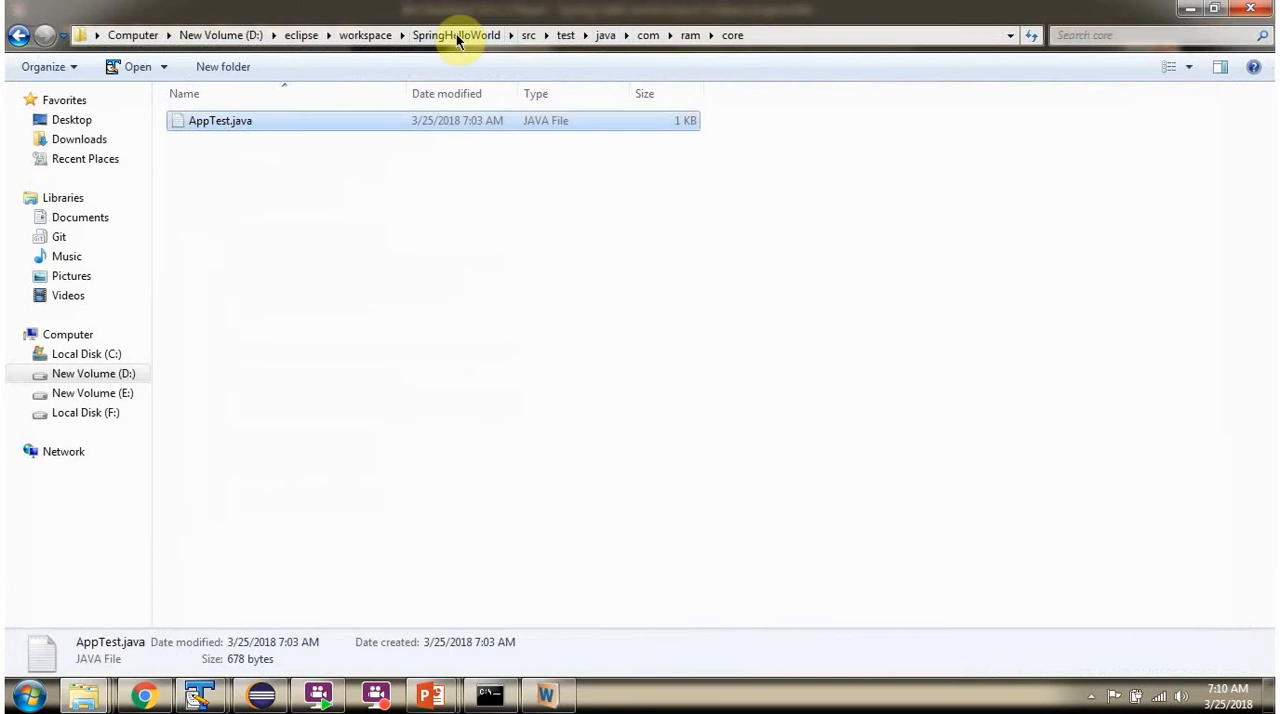
Step: Return to the project folder and open pom.xml in TextPad
click(456, 35)
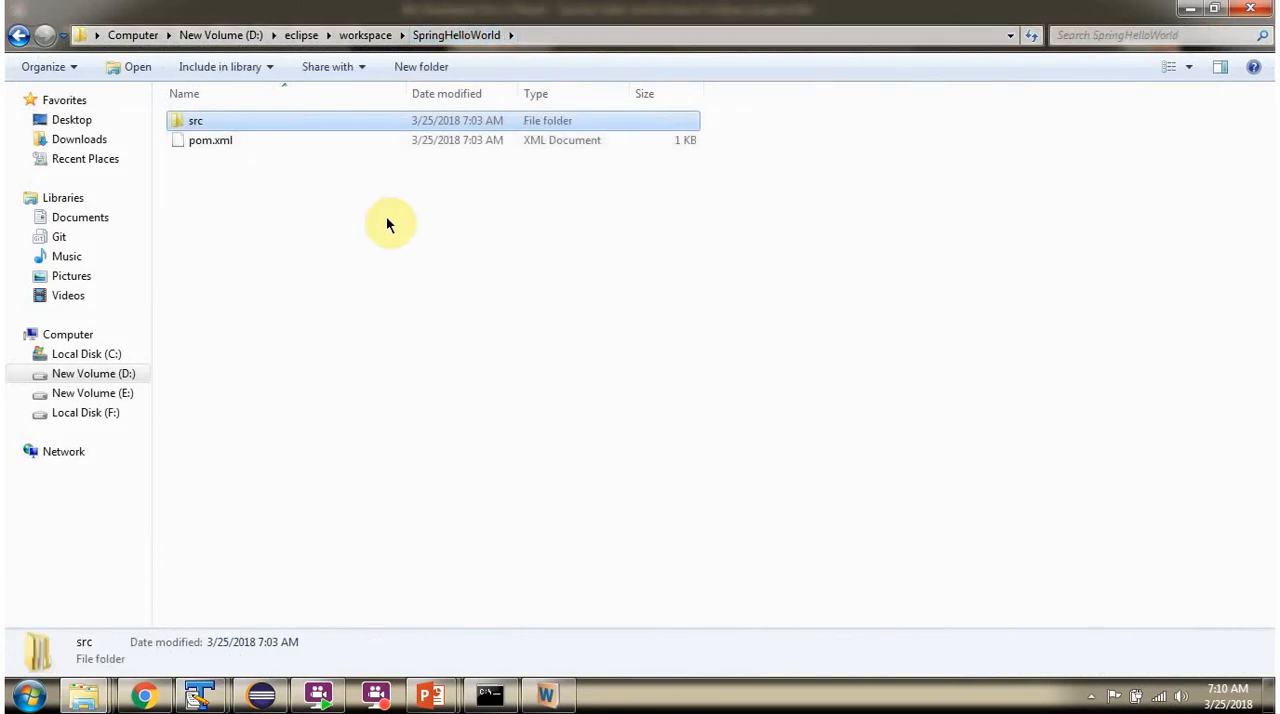
click(210, 140)
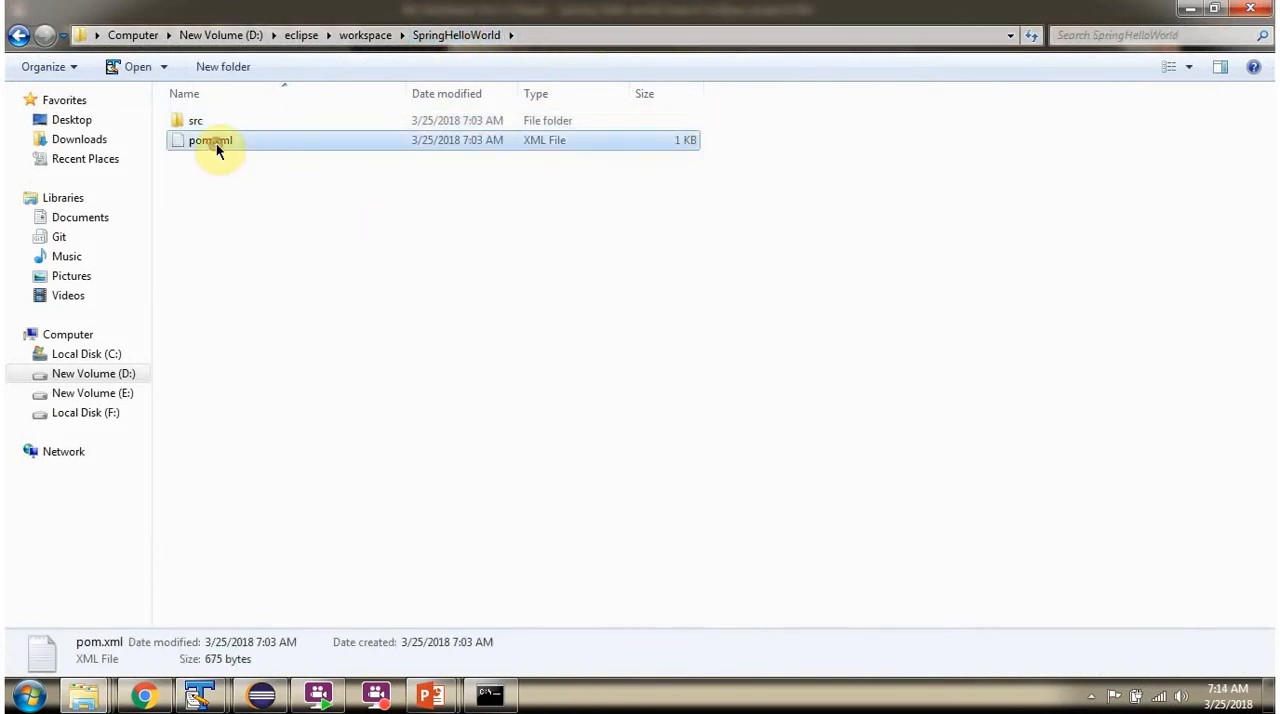
double_click(210, 140)
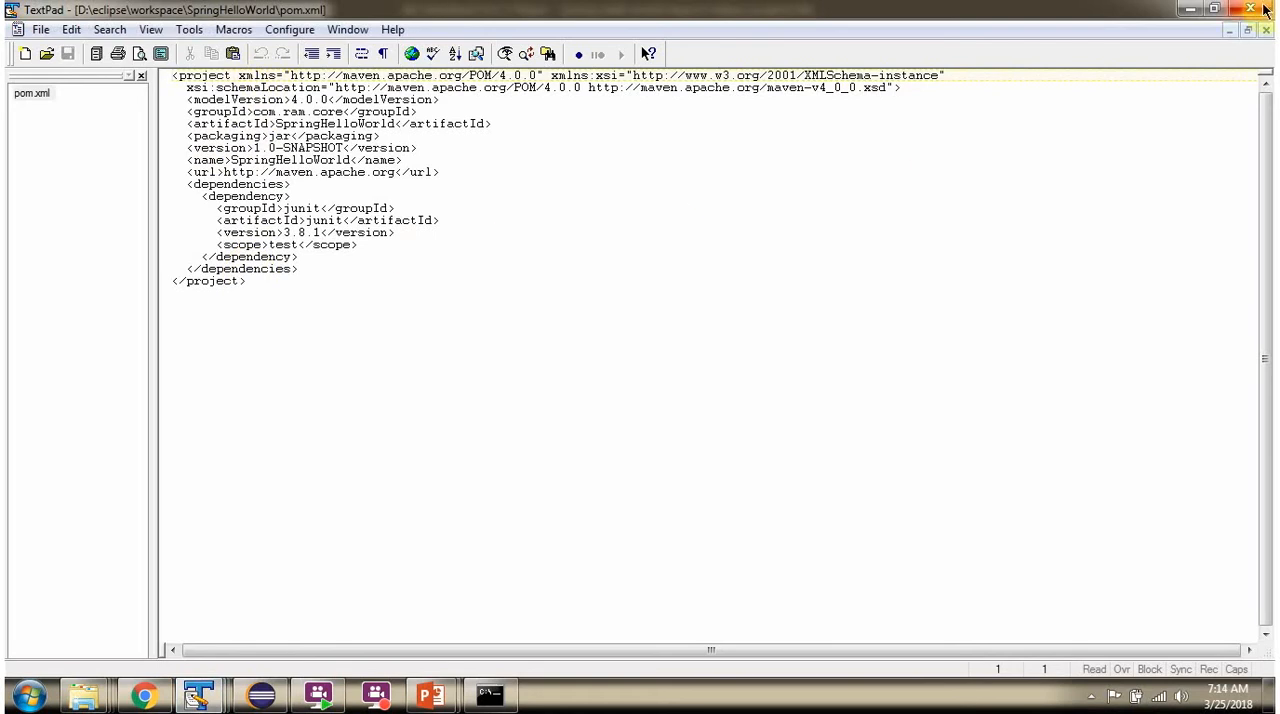
mouse_move(1258, 29)
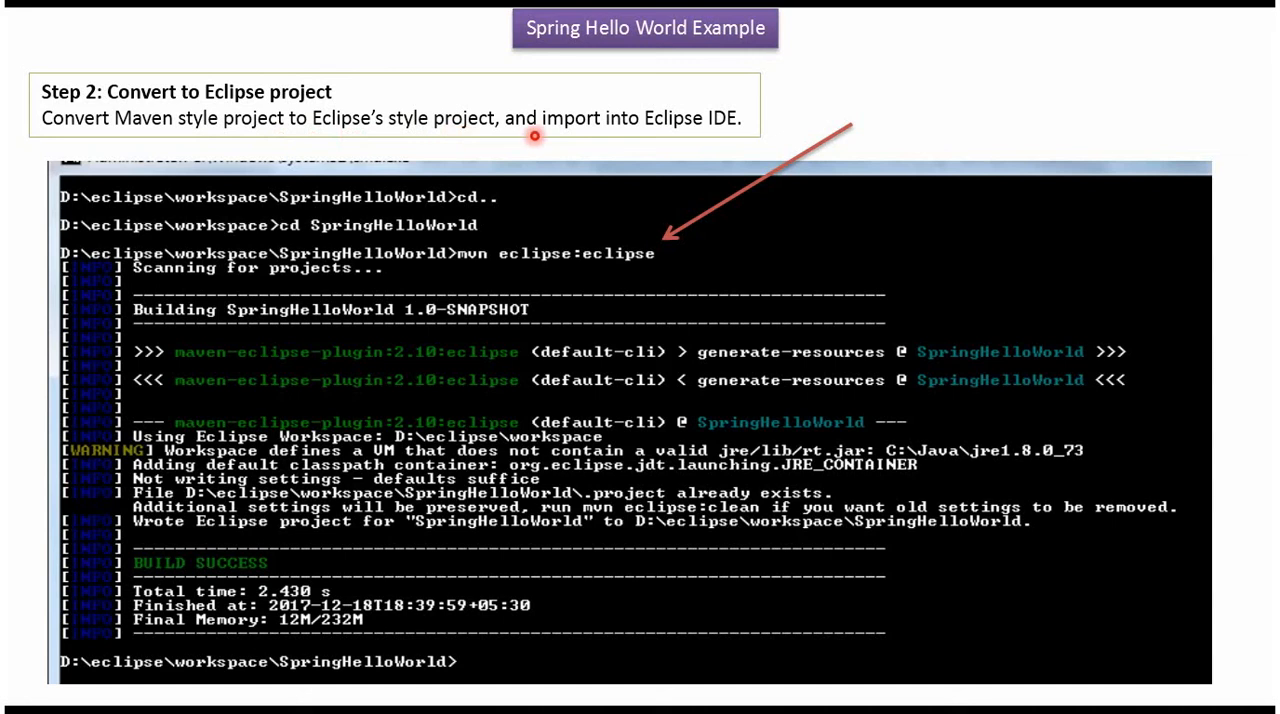
mouse_move(681, 146)
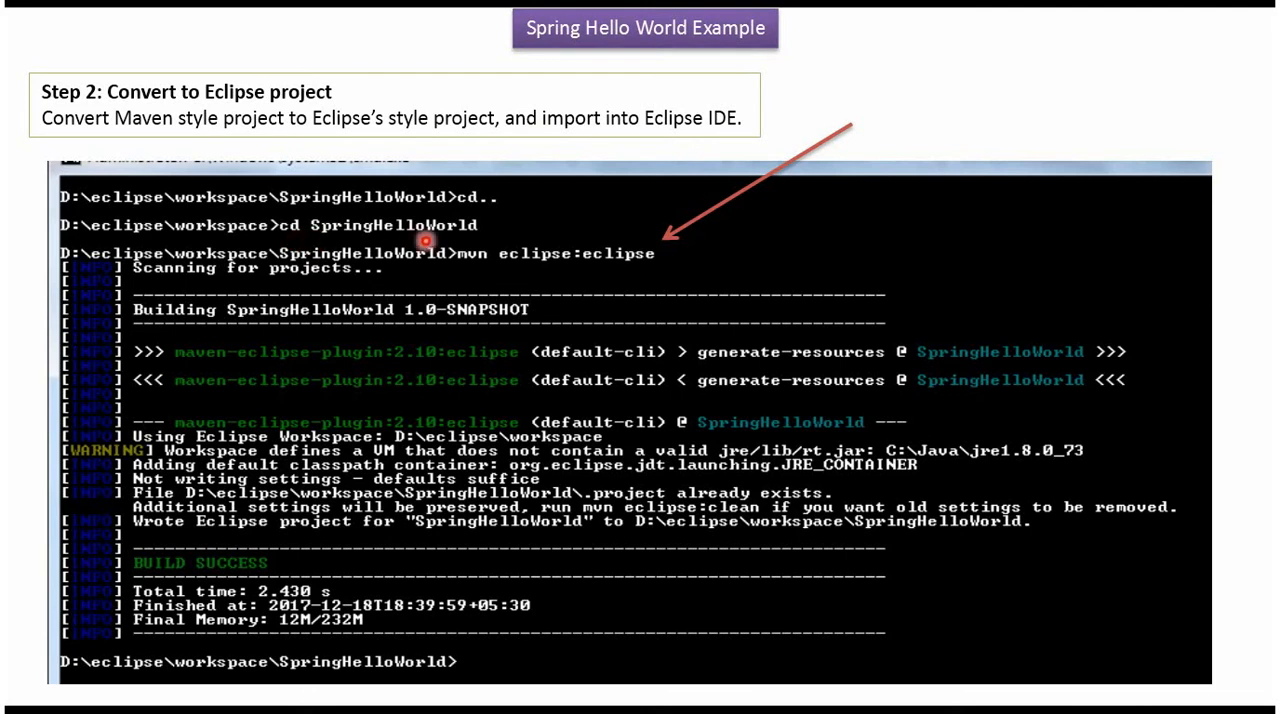
mouse_move(470, 267)
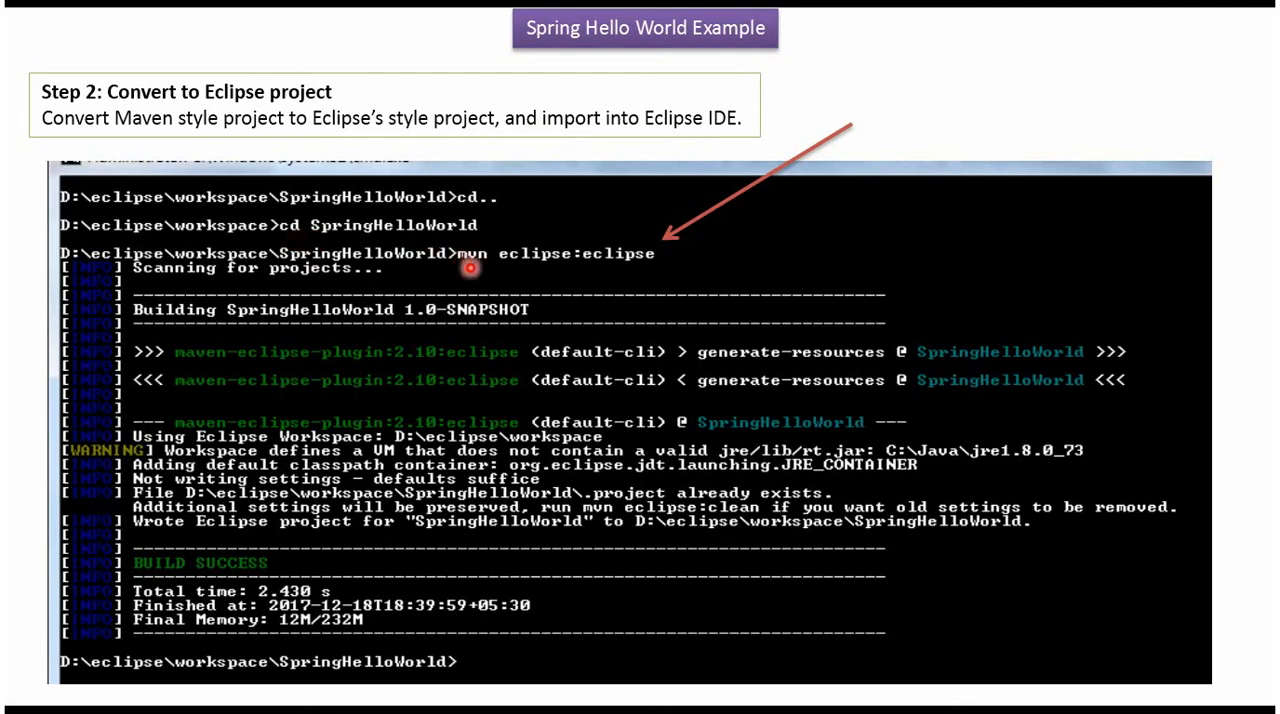
mouse_move(565, 275)
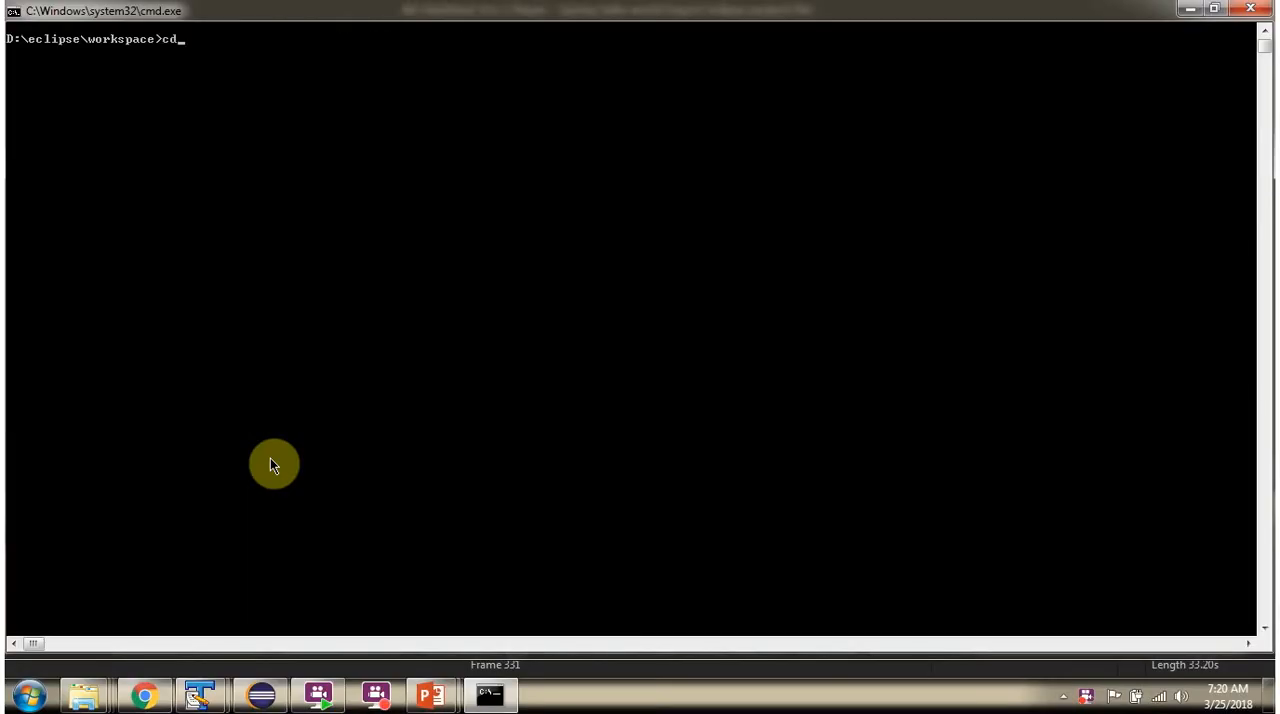
Step: Change into the SpringHelloWorld folder and run mvn eclipse:eclipse
text(SpringHelloWorld)
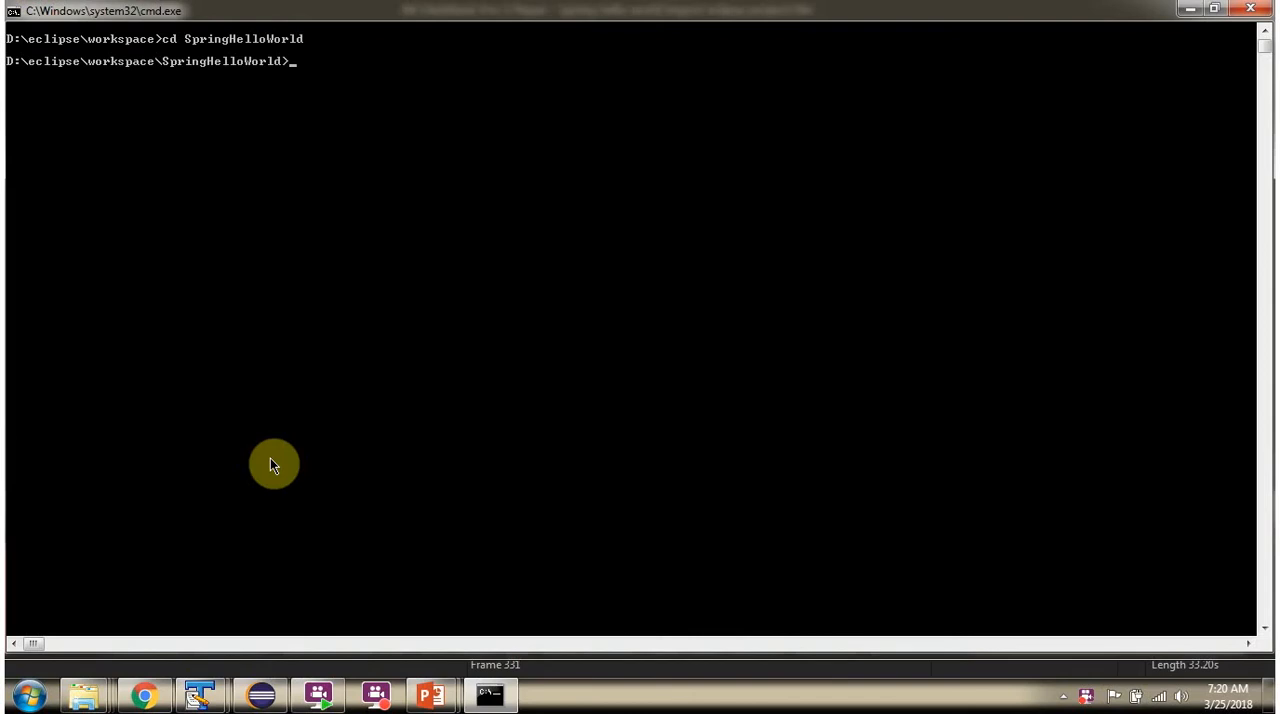
text(mvn)
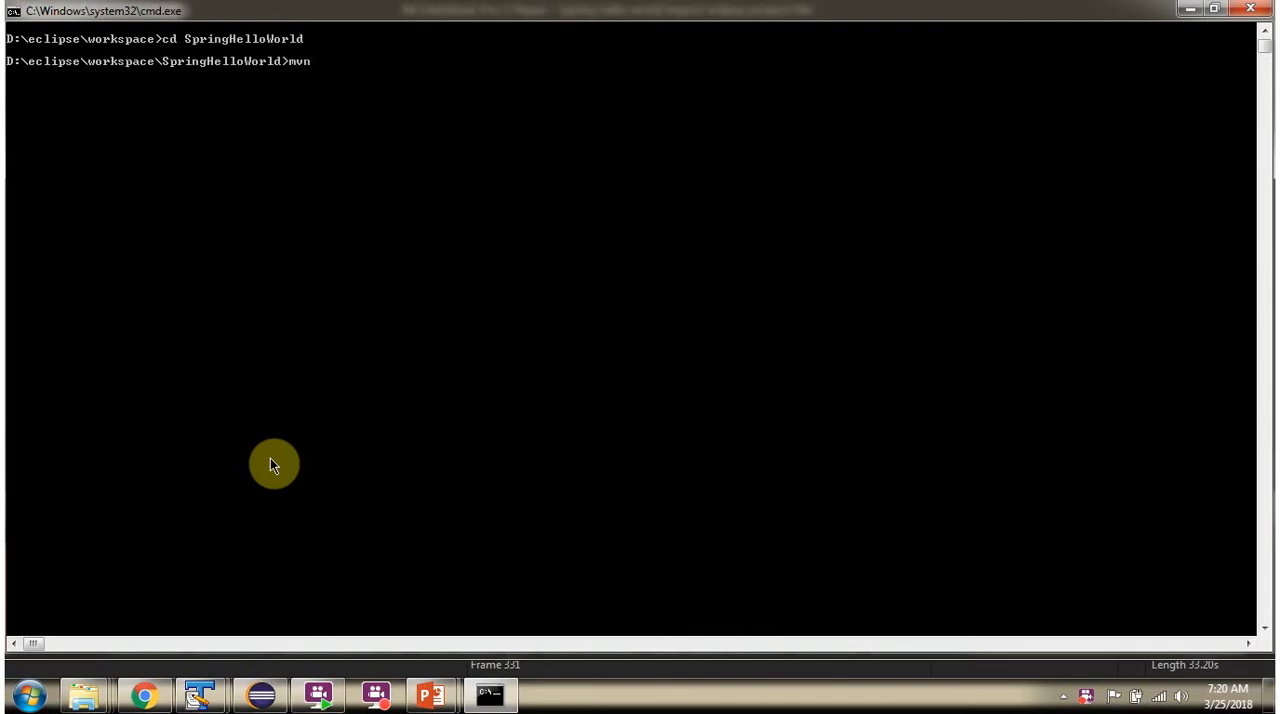
text(eclipse)
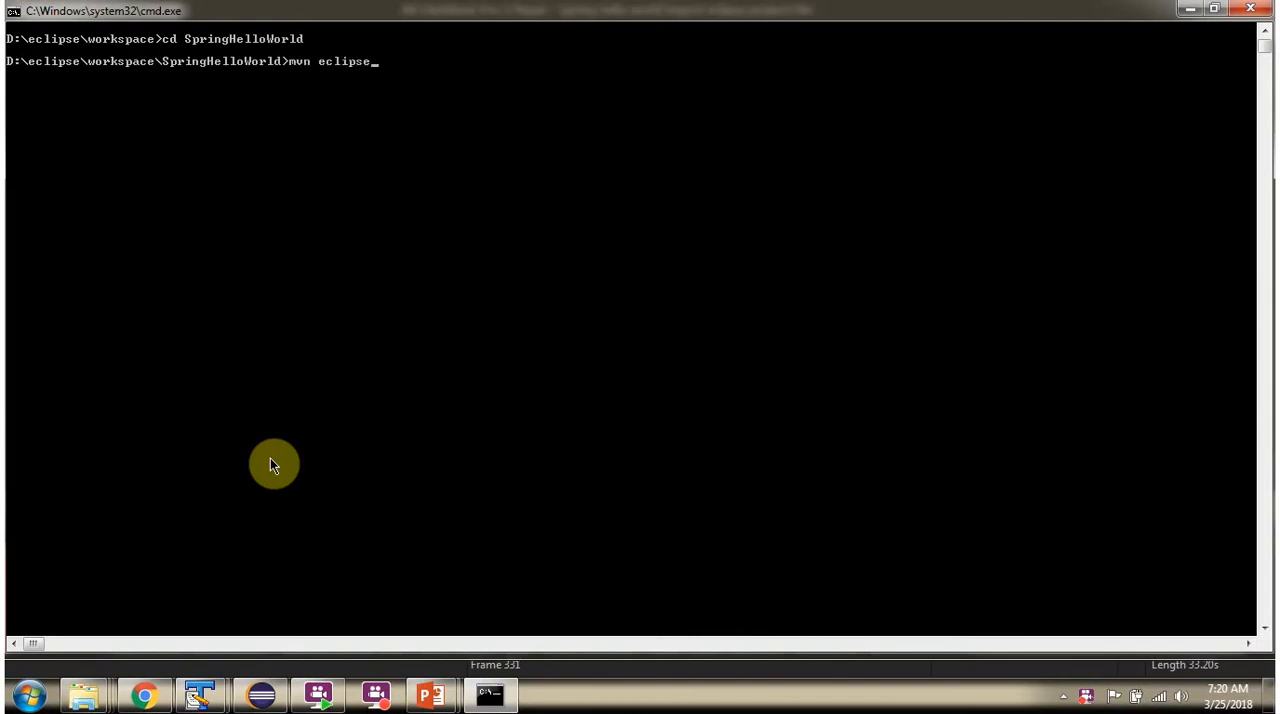
text(:ecli)
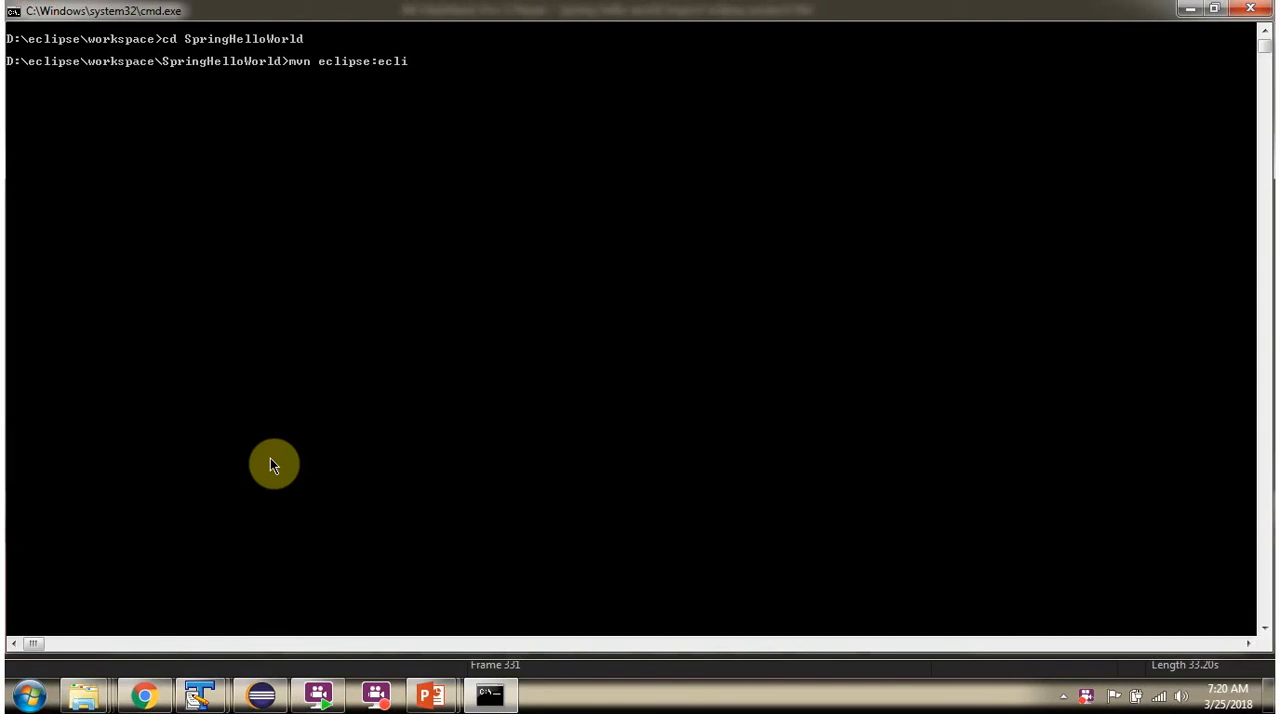
text(pse)
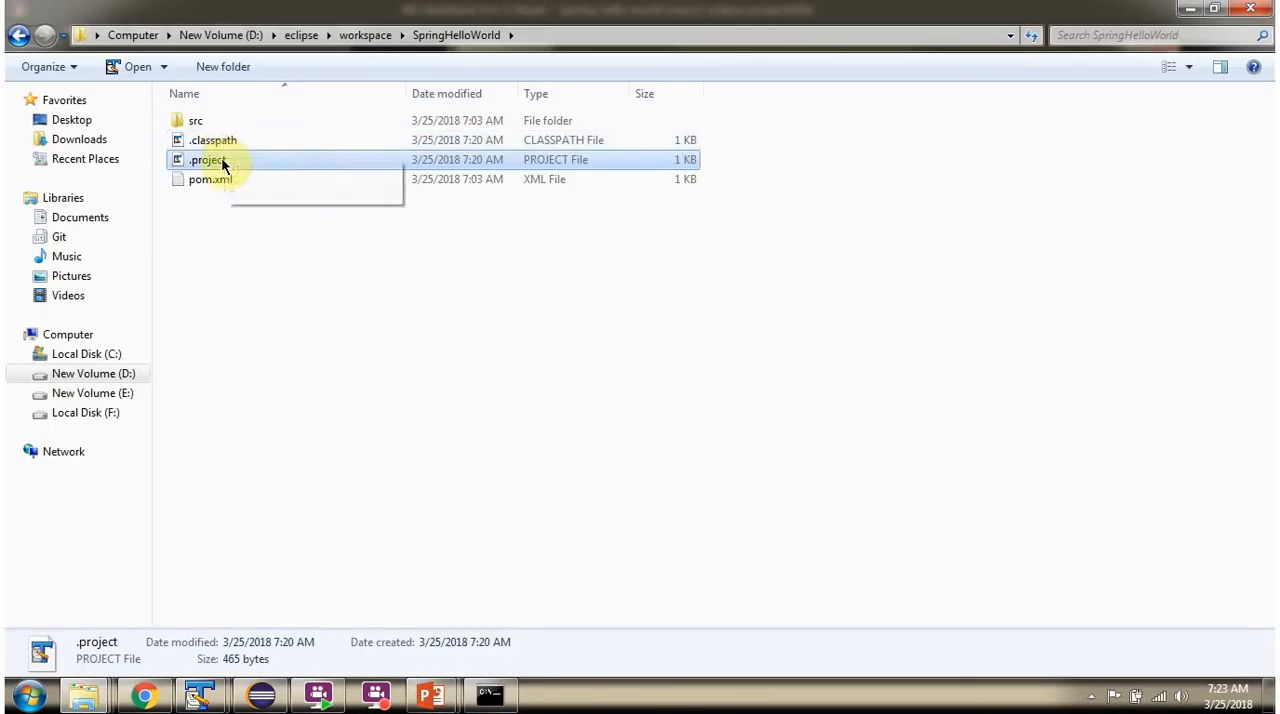
mouse_move(210, 160)
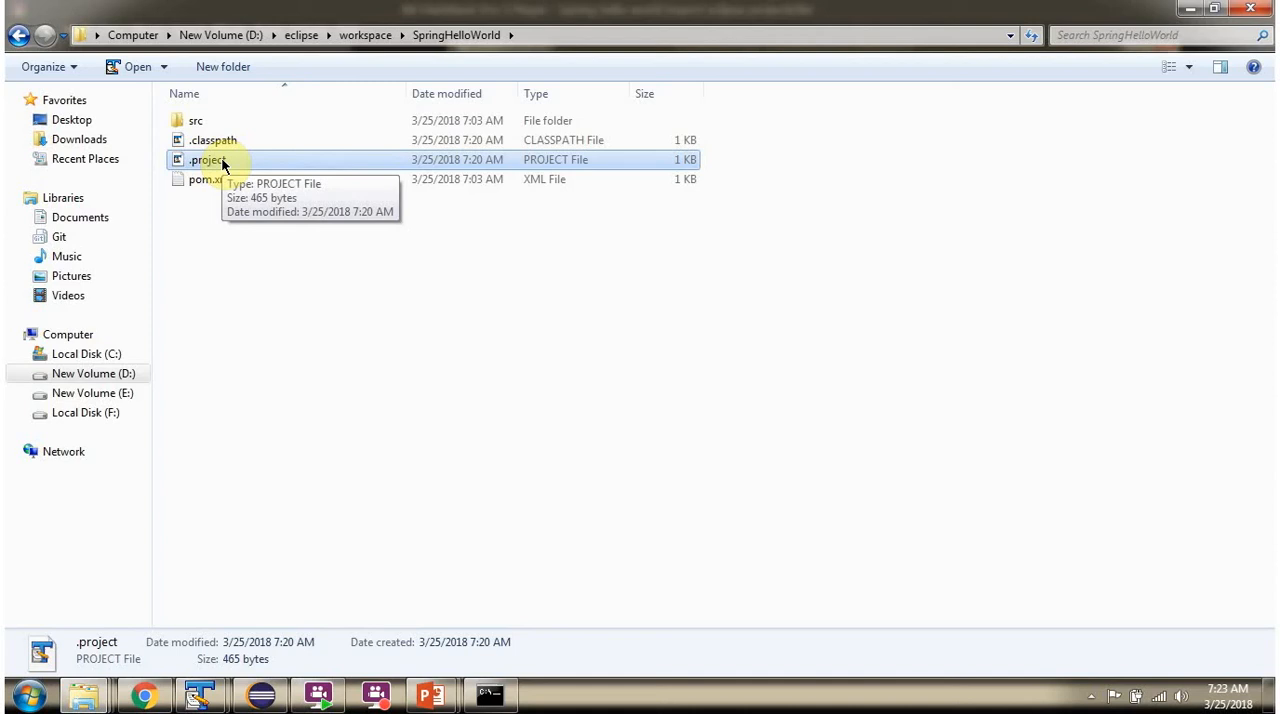
Step: Open the newly generated .project file in the SpringHelloWorld folder
double_click(213, 140)
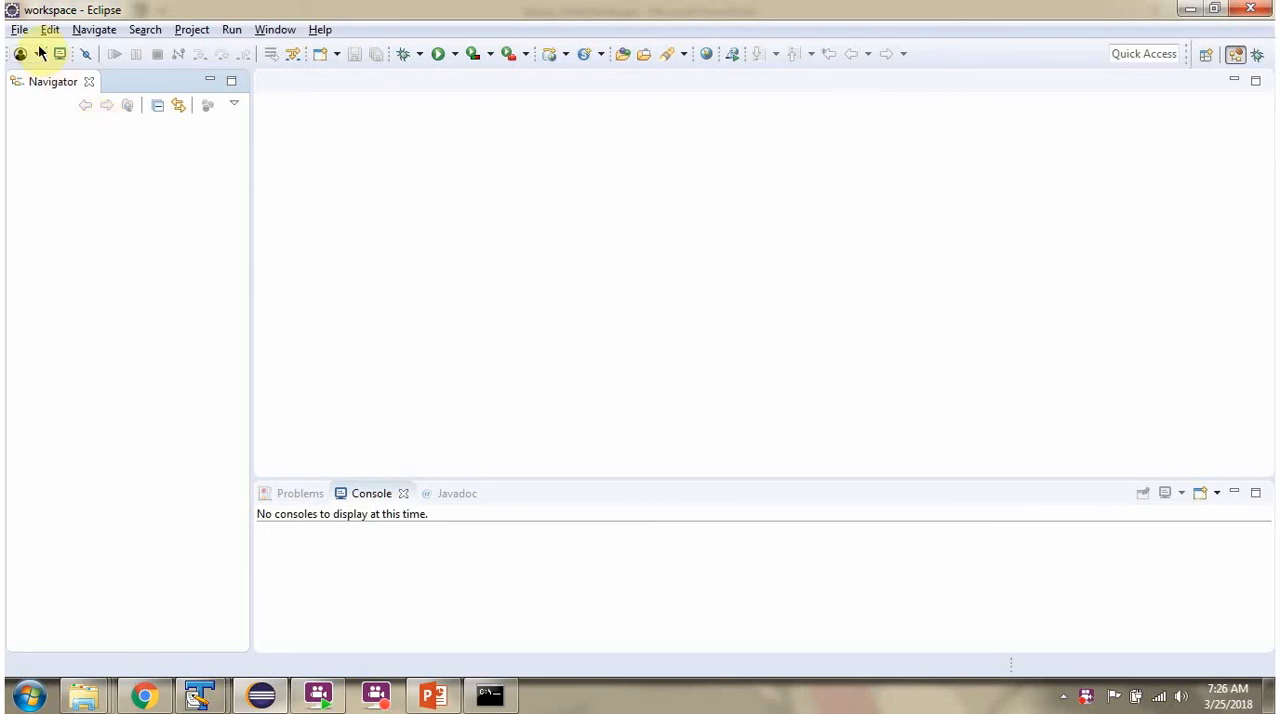
Step: Import SpringHelloWorld from the eclipse workspace folder as an existing project
click(18, 29)
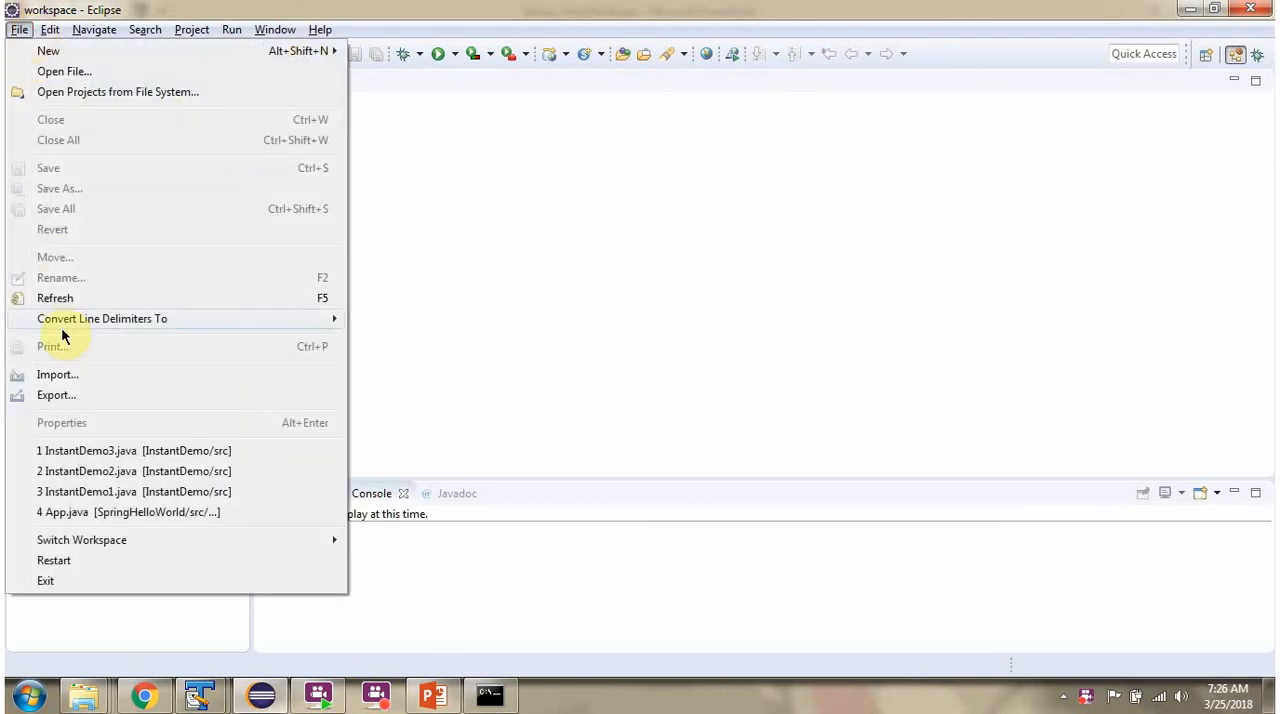
click(57, 374)
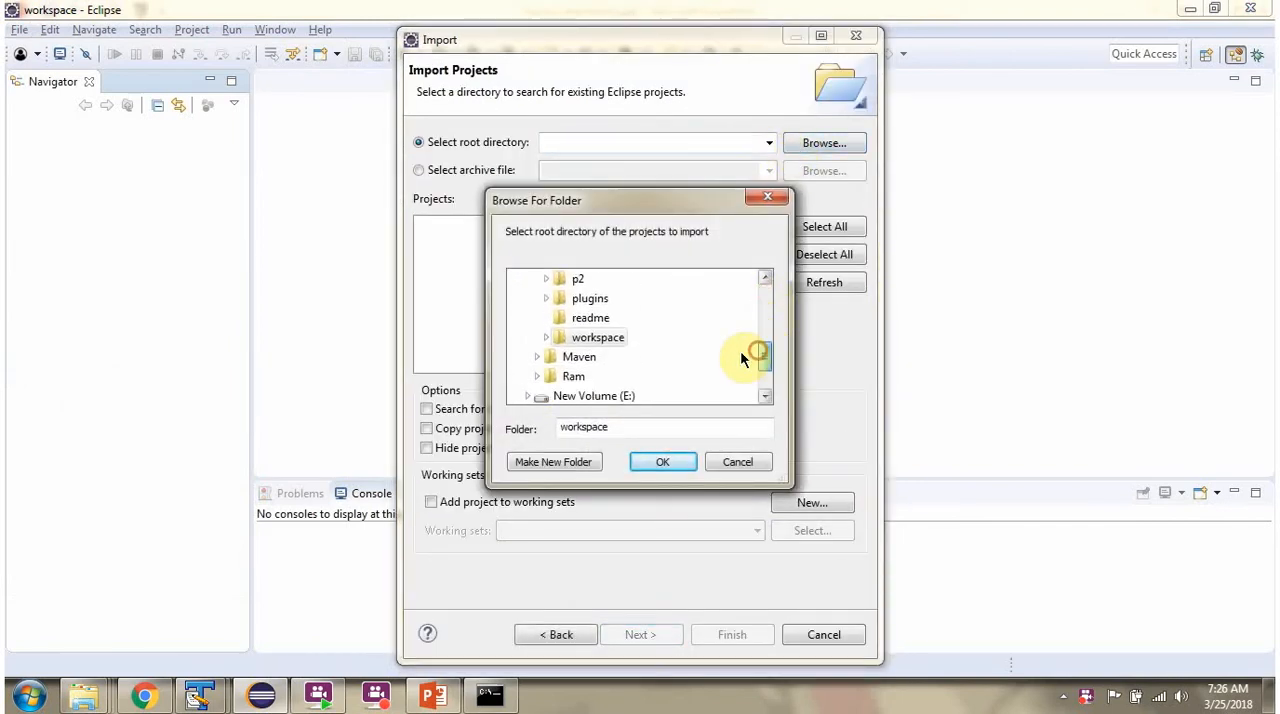
double_click(598, 337)
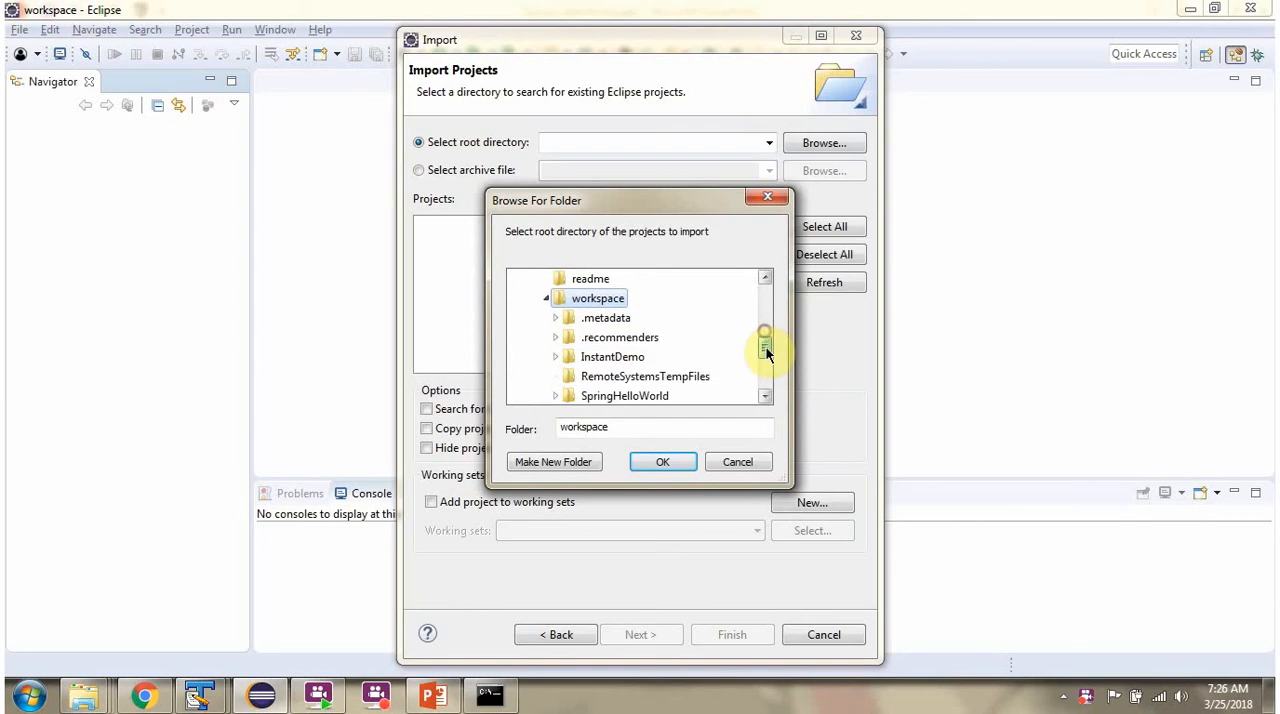
click(624, 376)
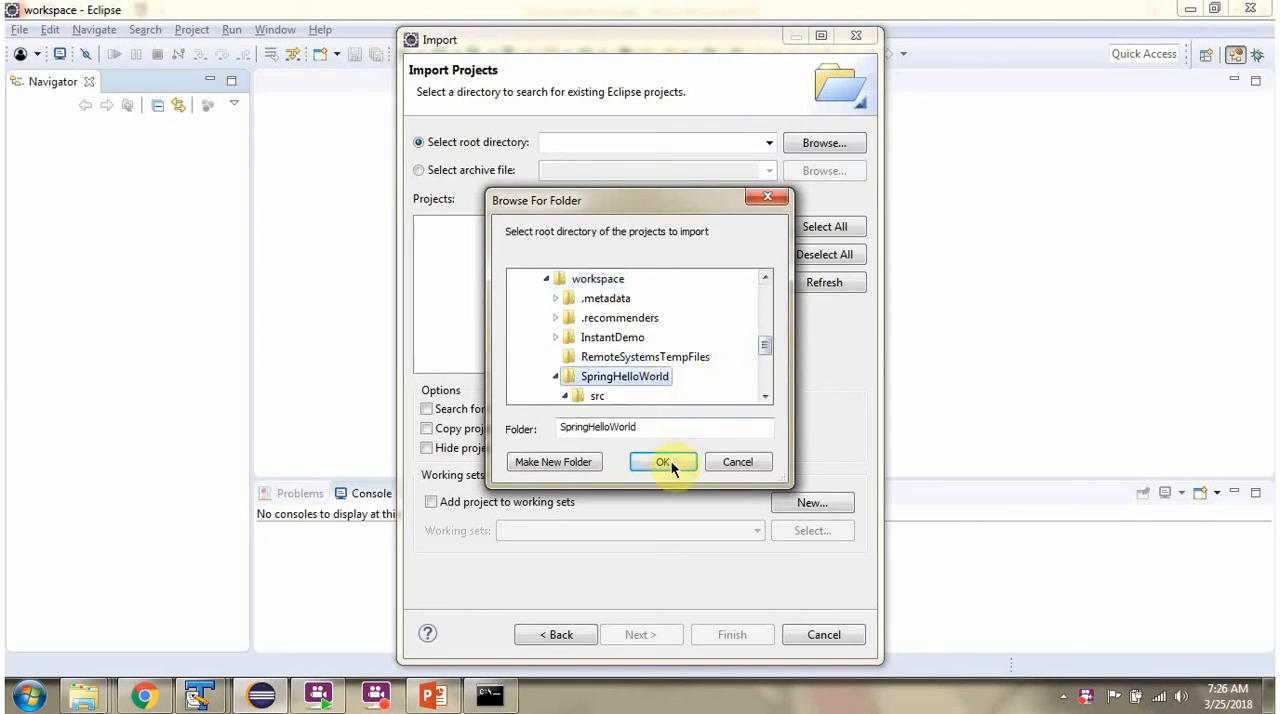
click(662, 461)
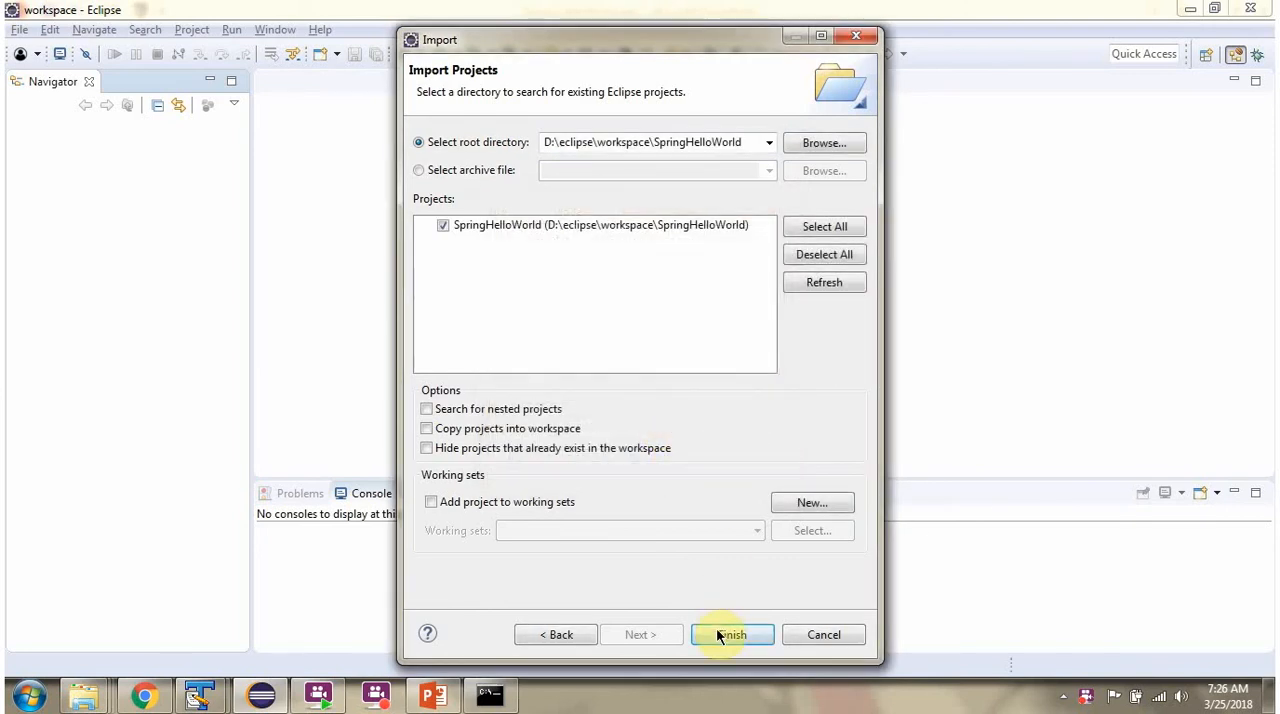
click(731, 634)
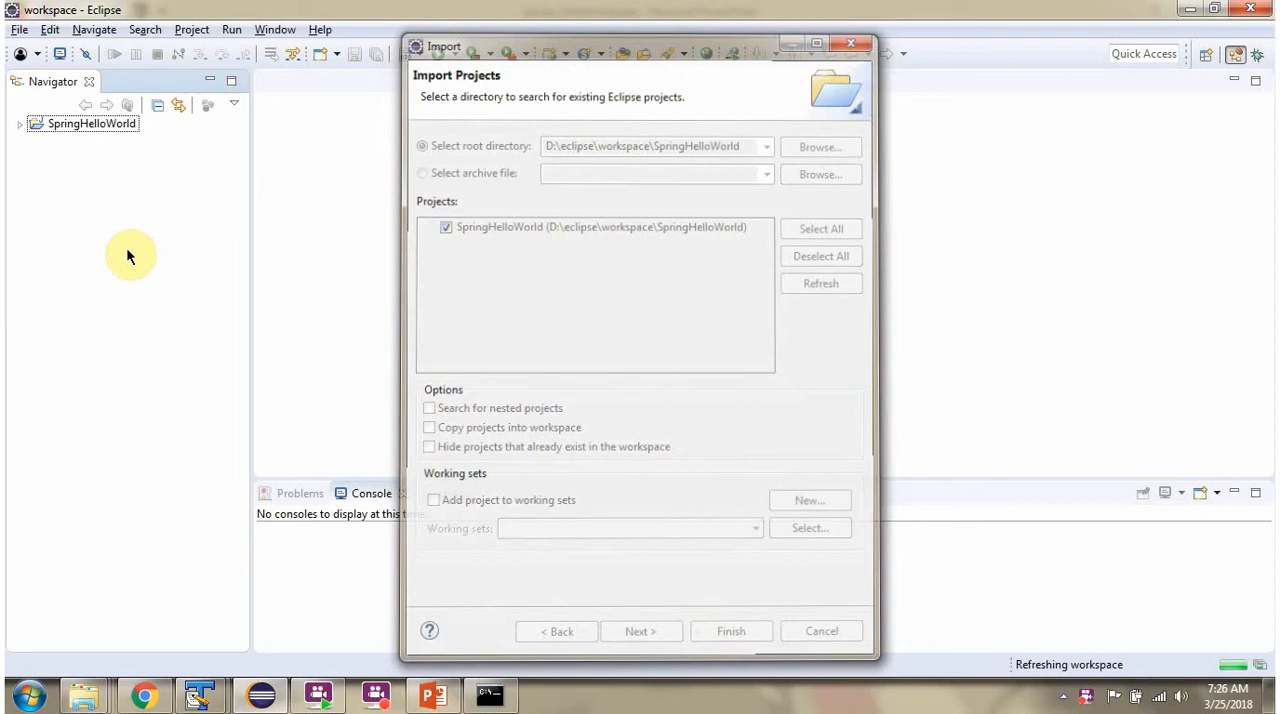
Step: Expand the src/main and src/test package trees down to App.java and AppTest.java
click(730, 631)
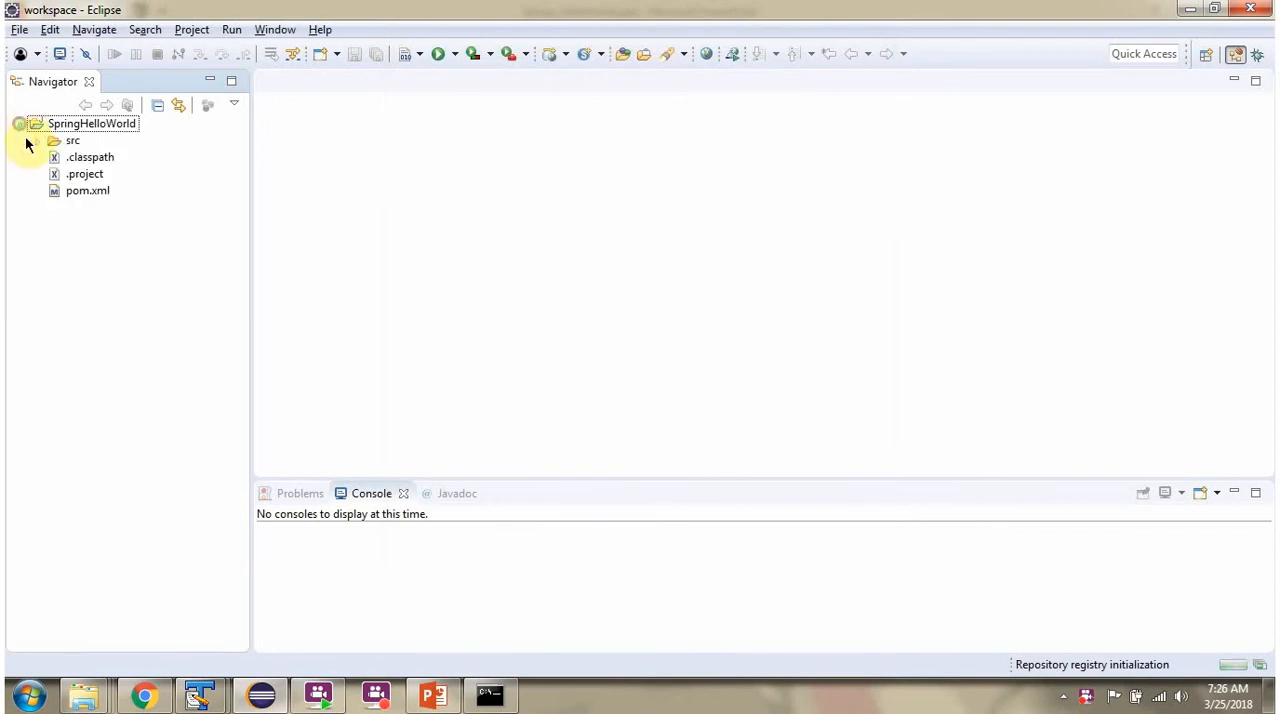
click(20, 123)
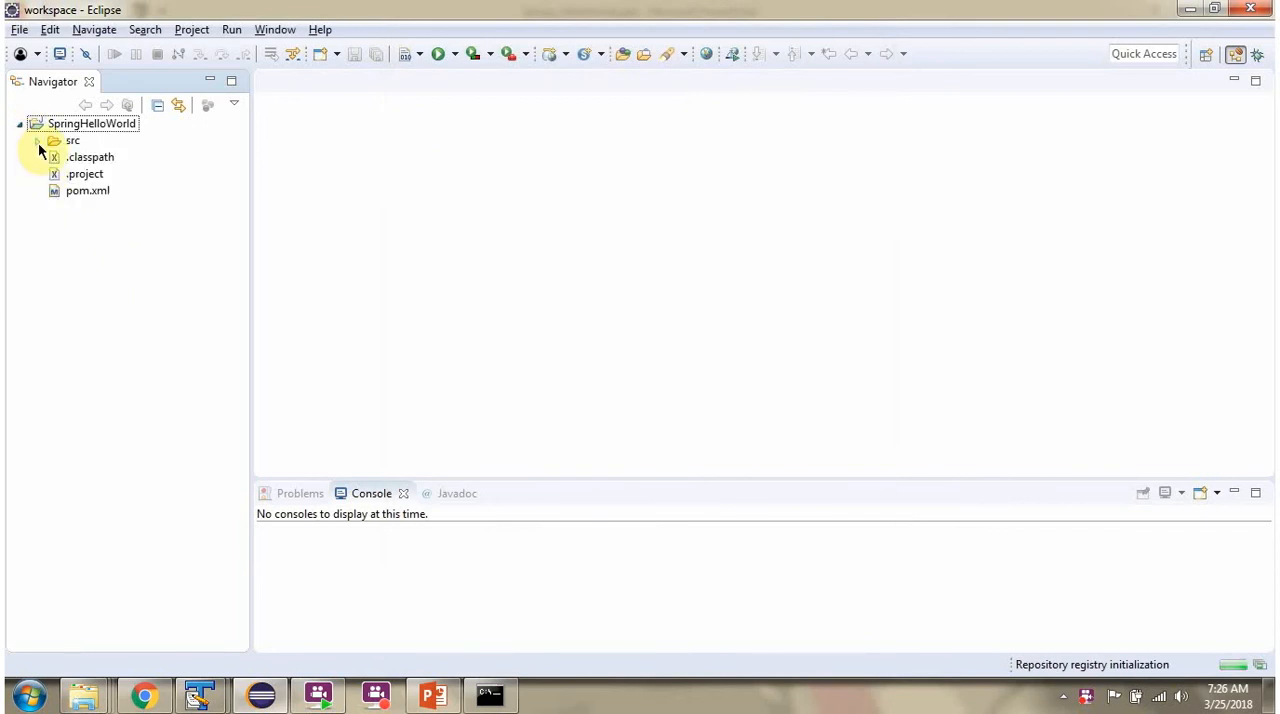
click(37, 140)
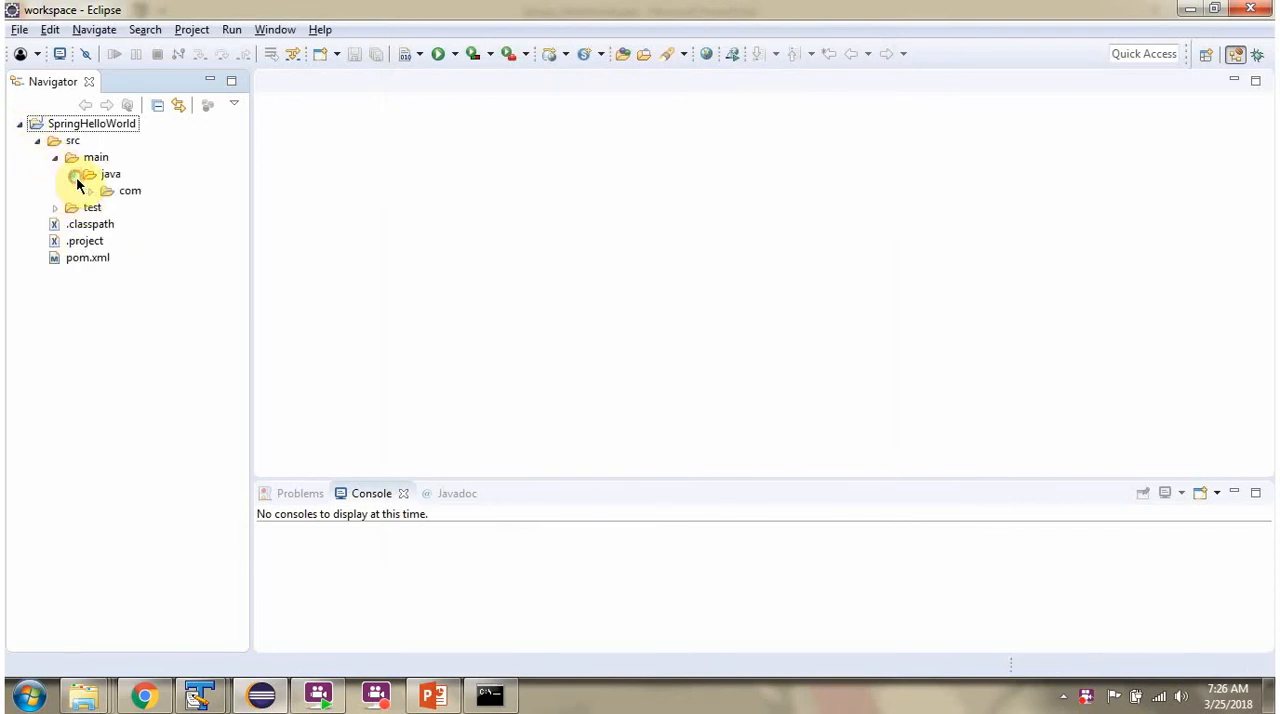
click(107, 191)
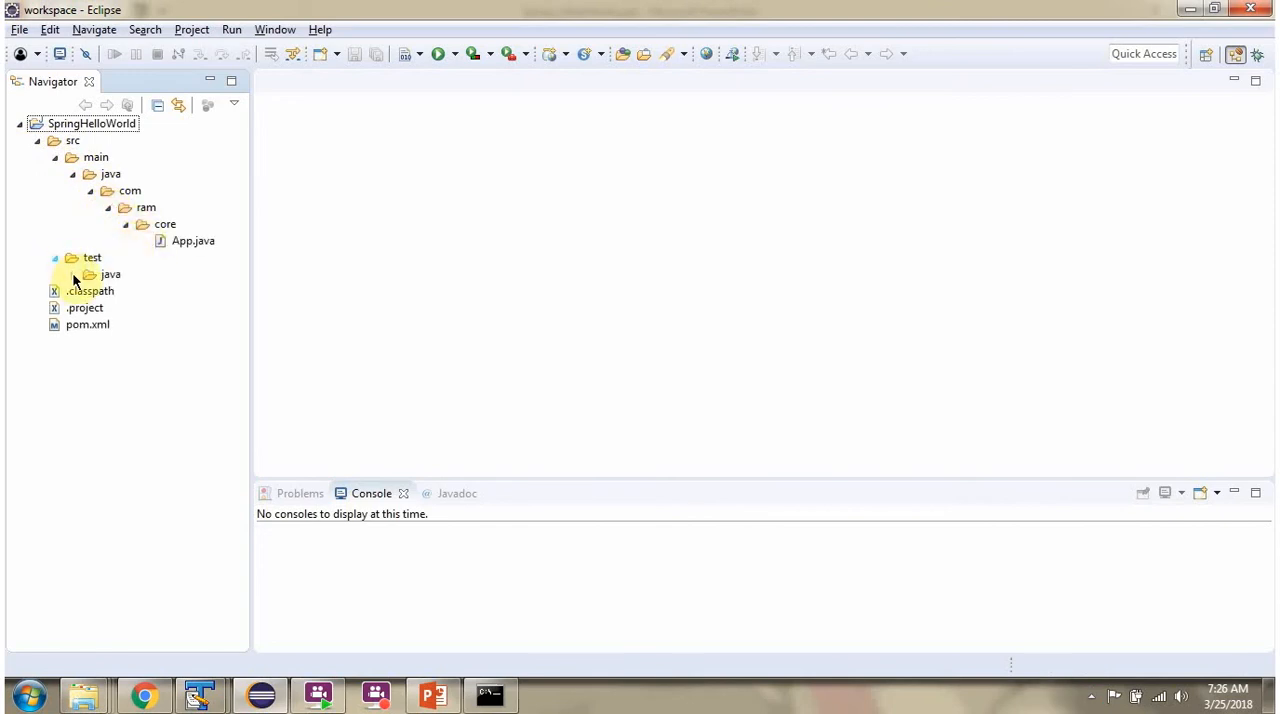
click(55, 257)
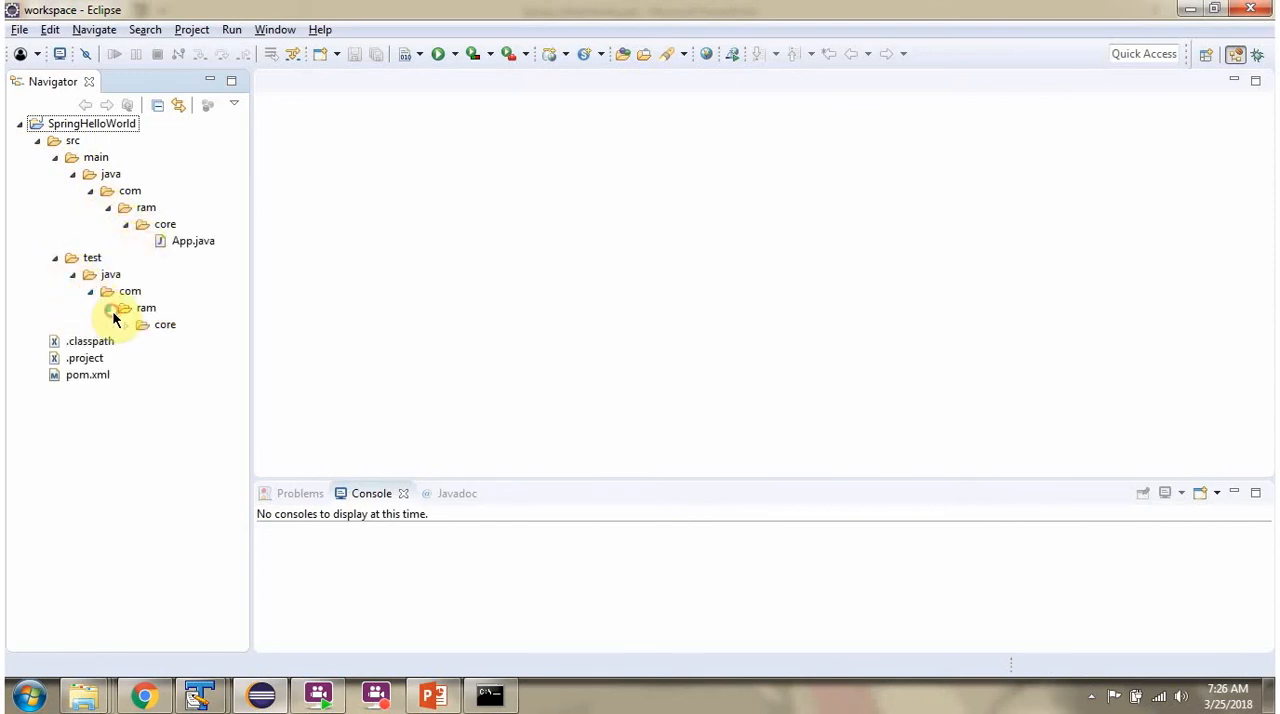
click(142, 324)
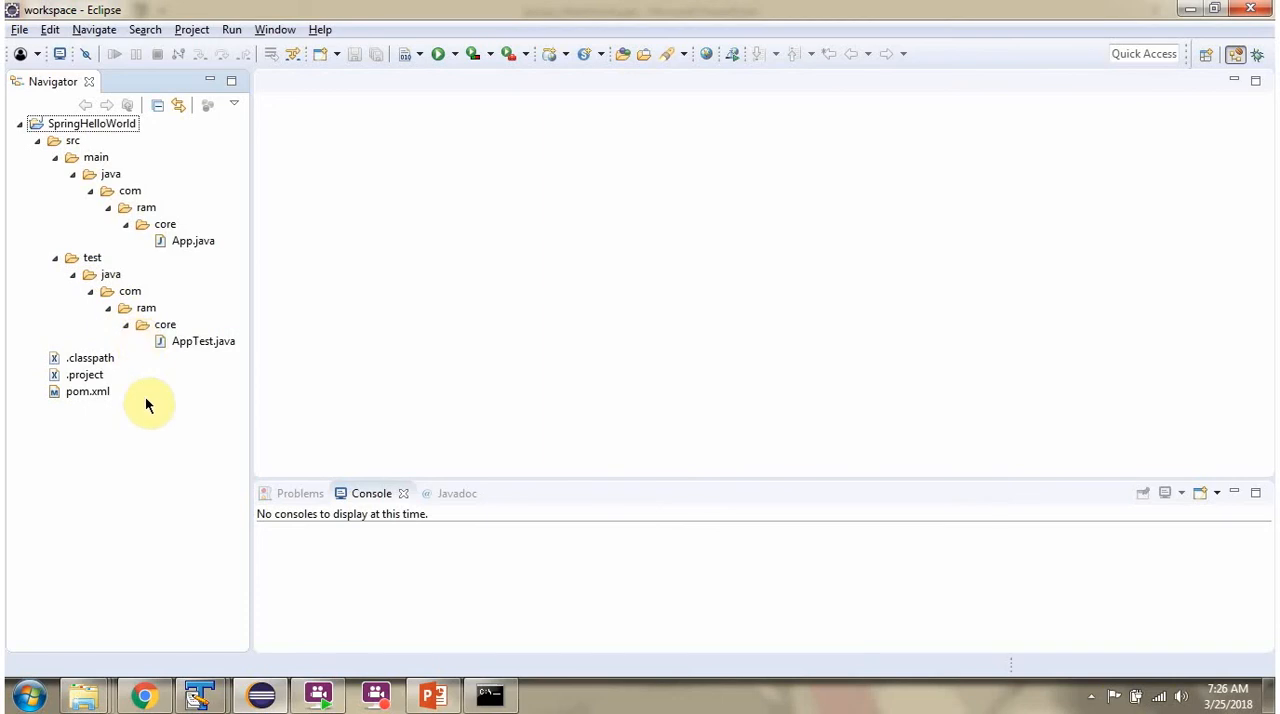
mouse_move(127, 405)
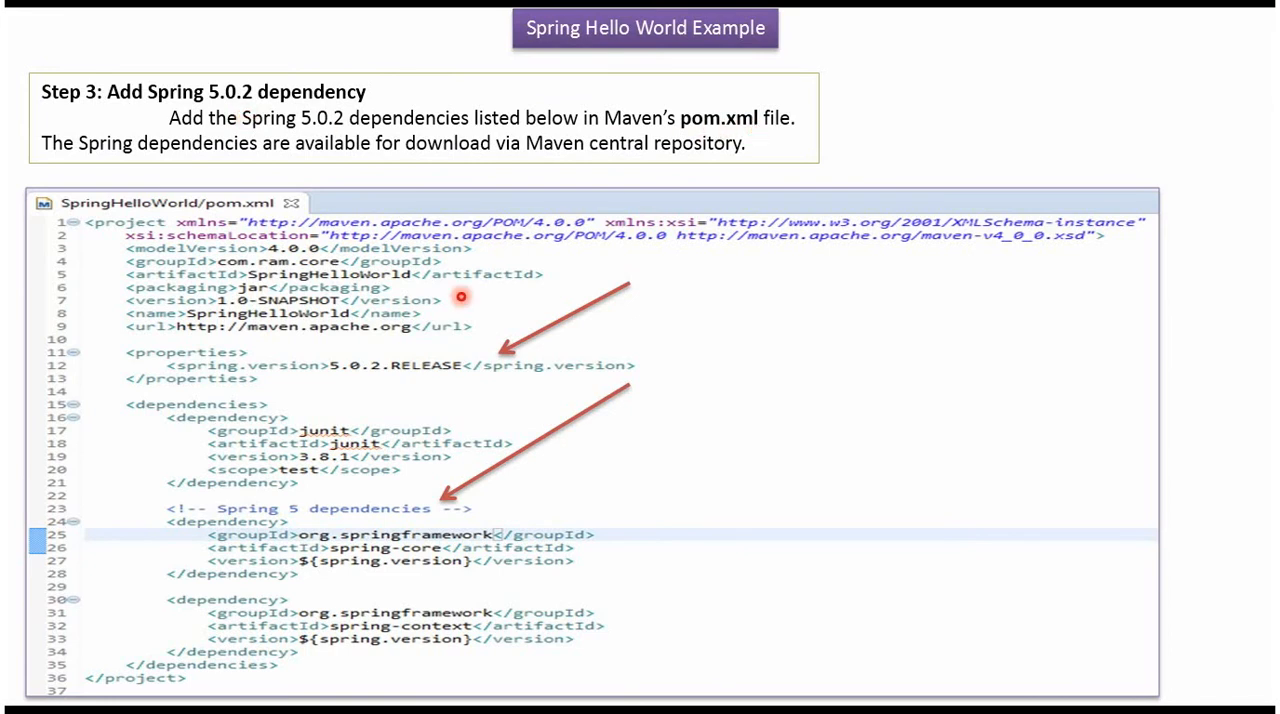
mouse_move(238, 569)
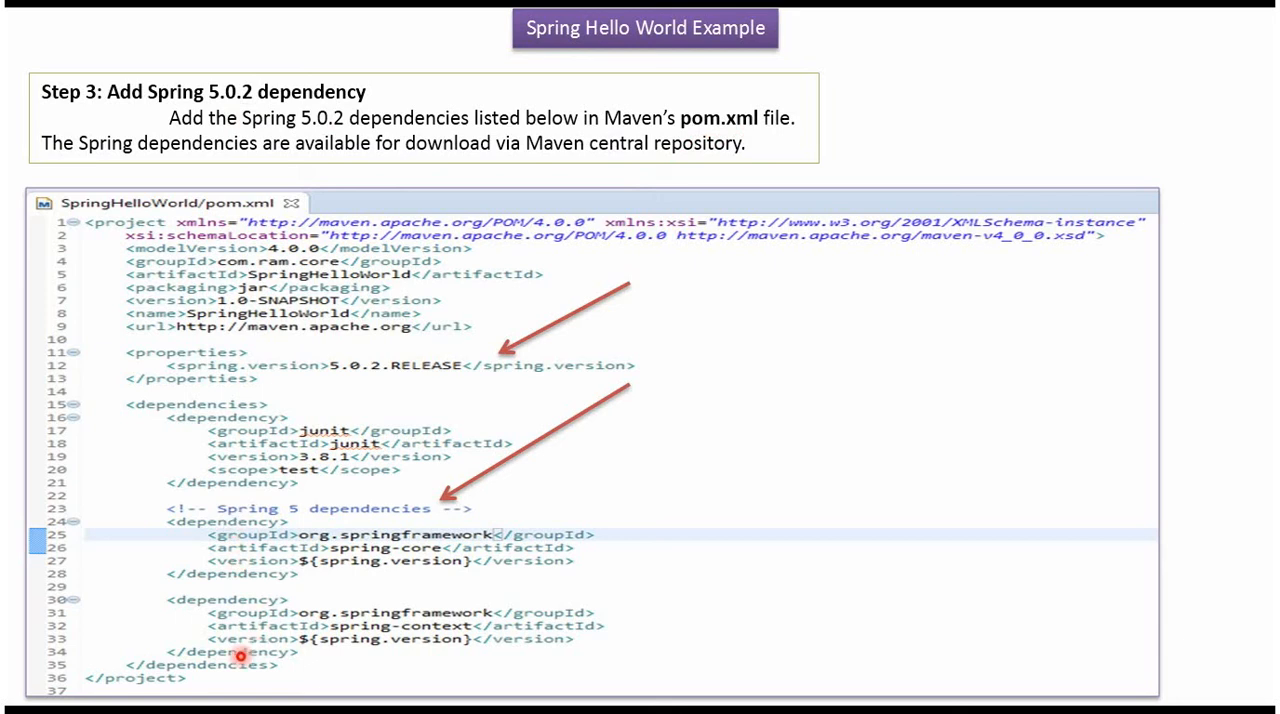
mouse_move(232, 660)
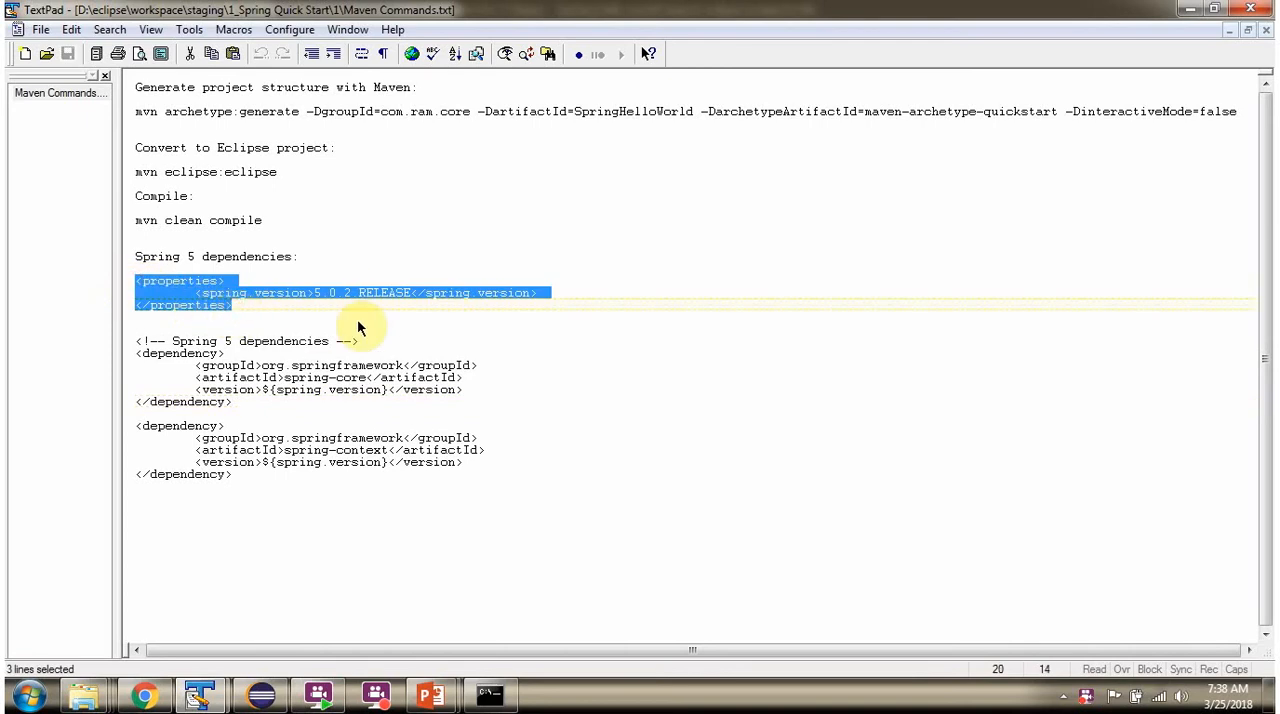
Step: Copy the spring.version properties block and select the Spring 5 dependency blocks in Maven Commands.txt
click(200, 693)
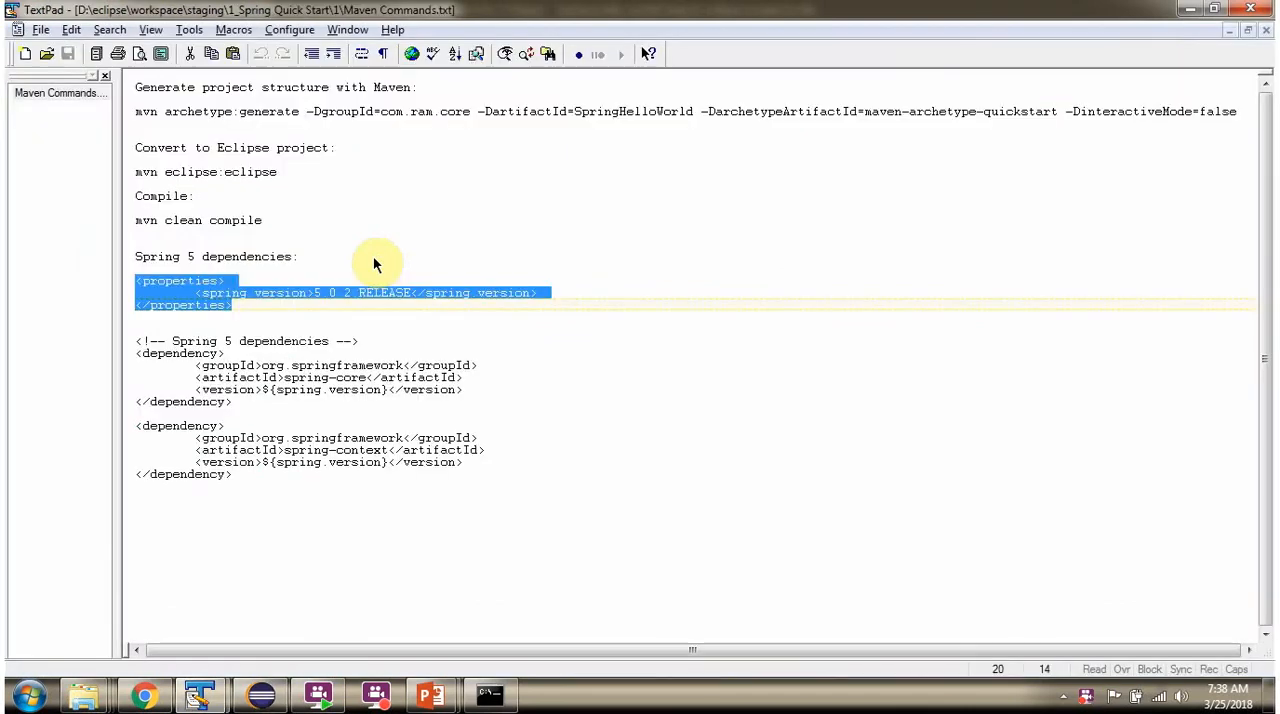
click(135, 341)
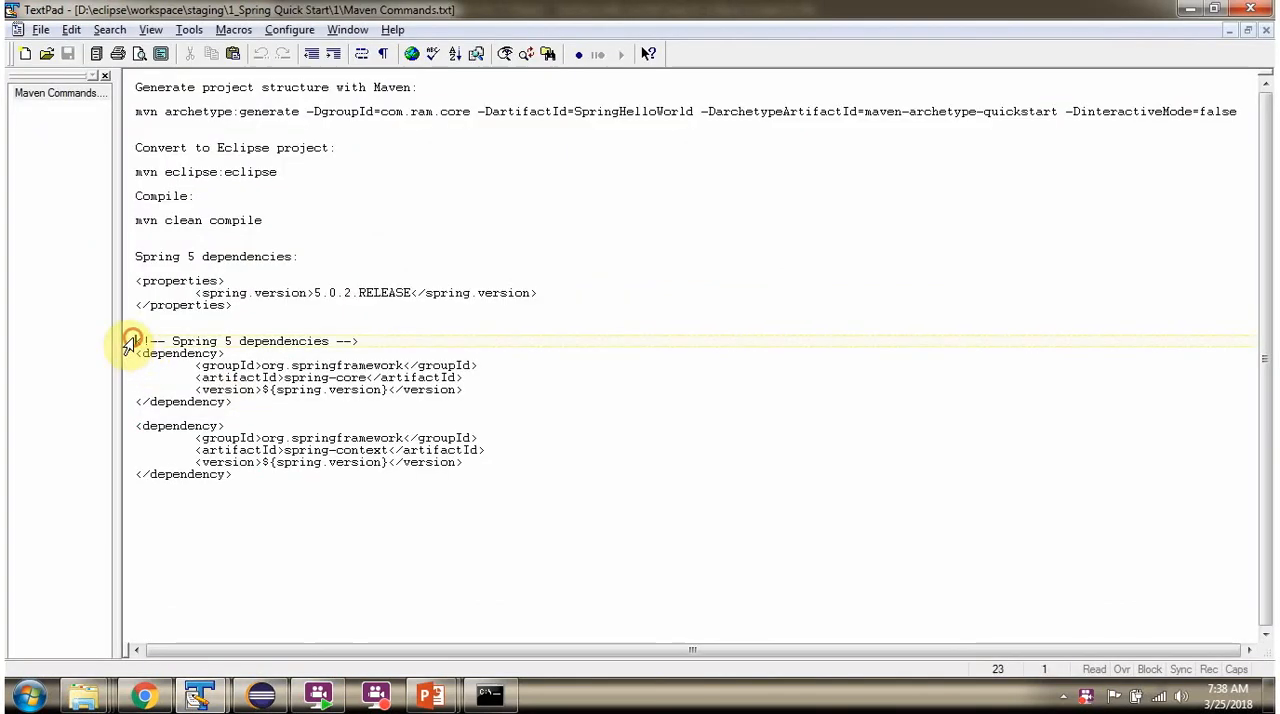
drag(135, 341, 285, 474)
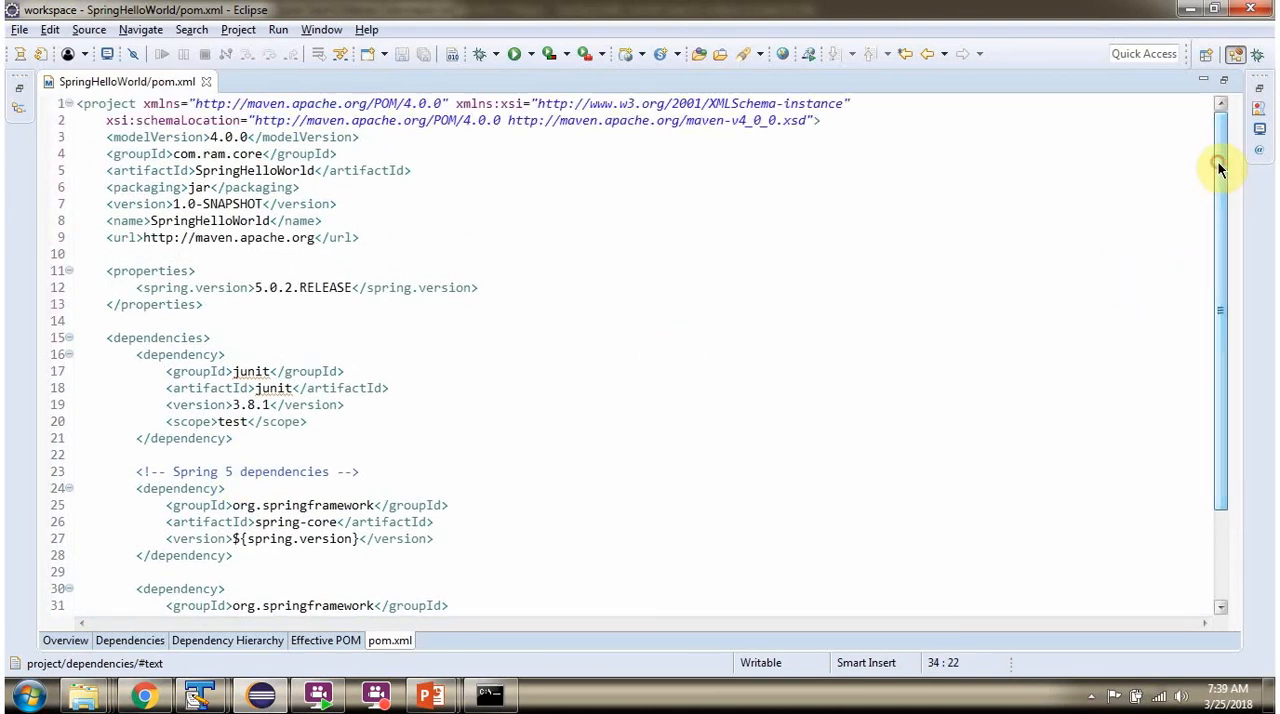
Step: Scroll through pom.xml to review the spring-core and spring-context dependencies
scroll(down, 3)
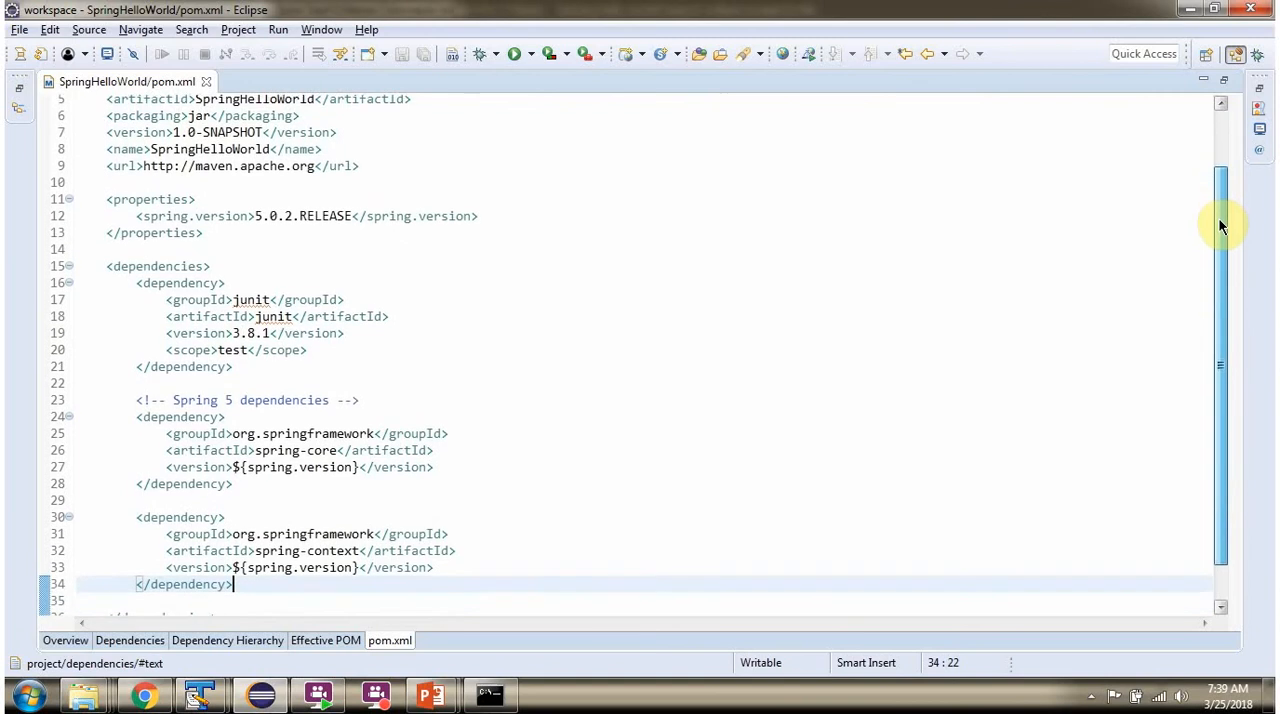
scroll(down, 3)
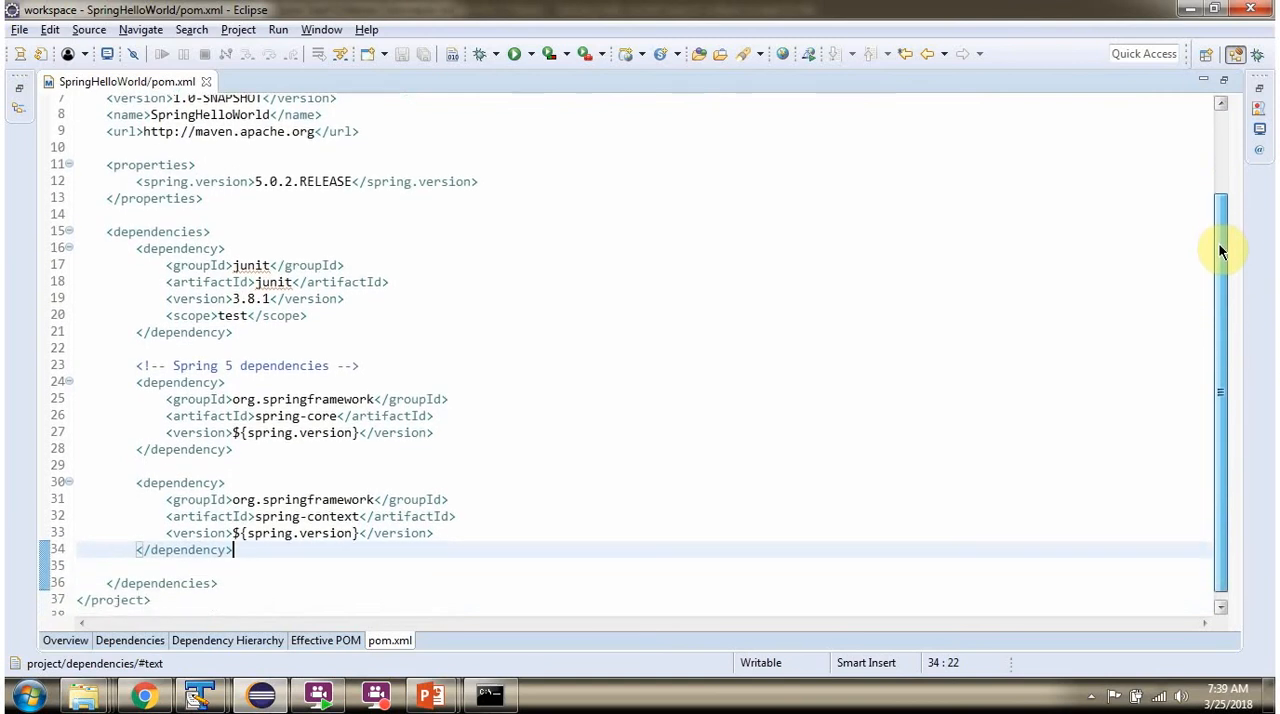
scroll(down, 3)
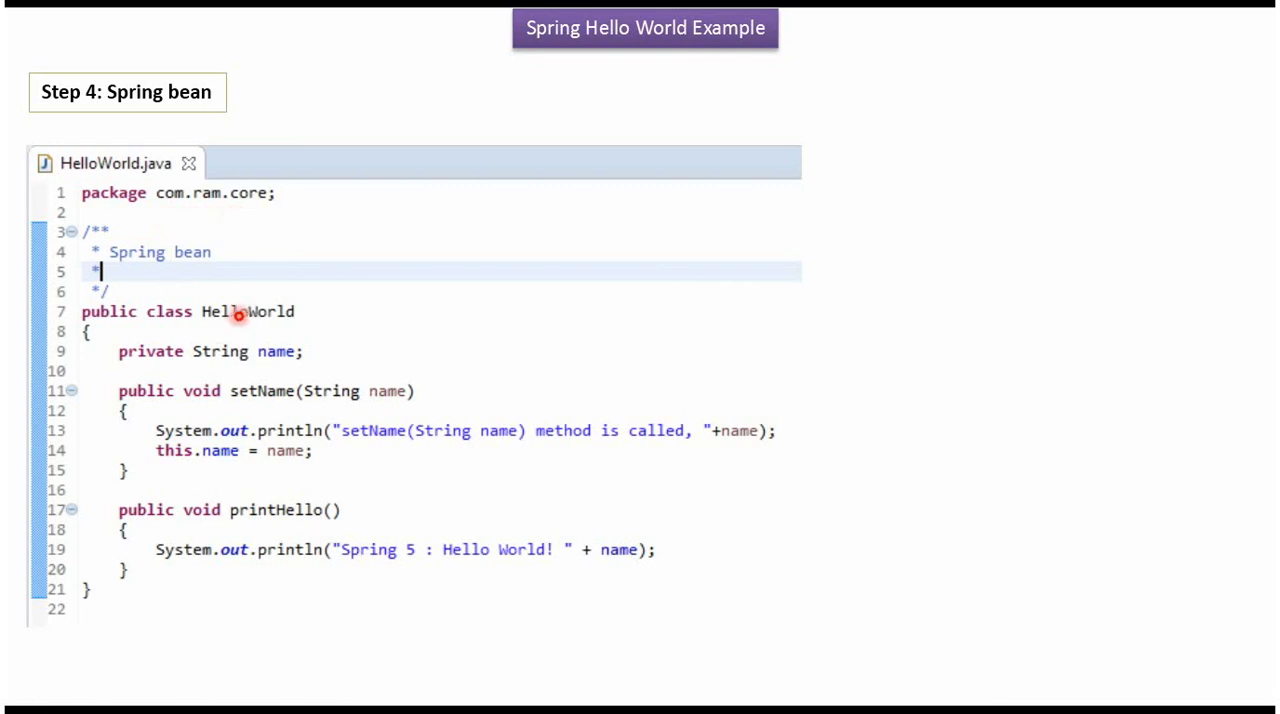
mouse_move(265, 323)
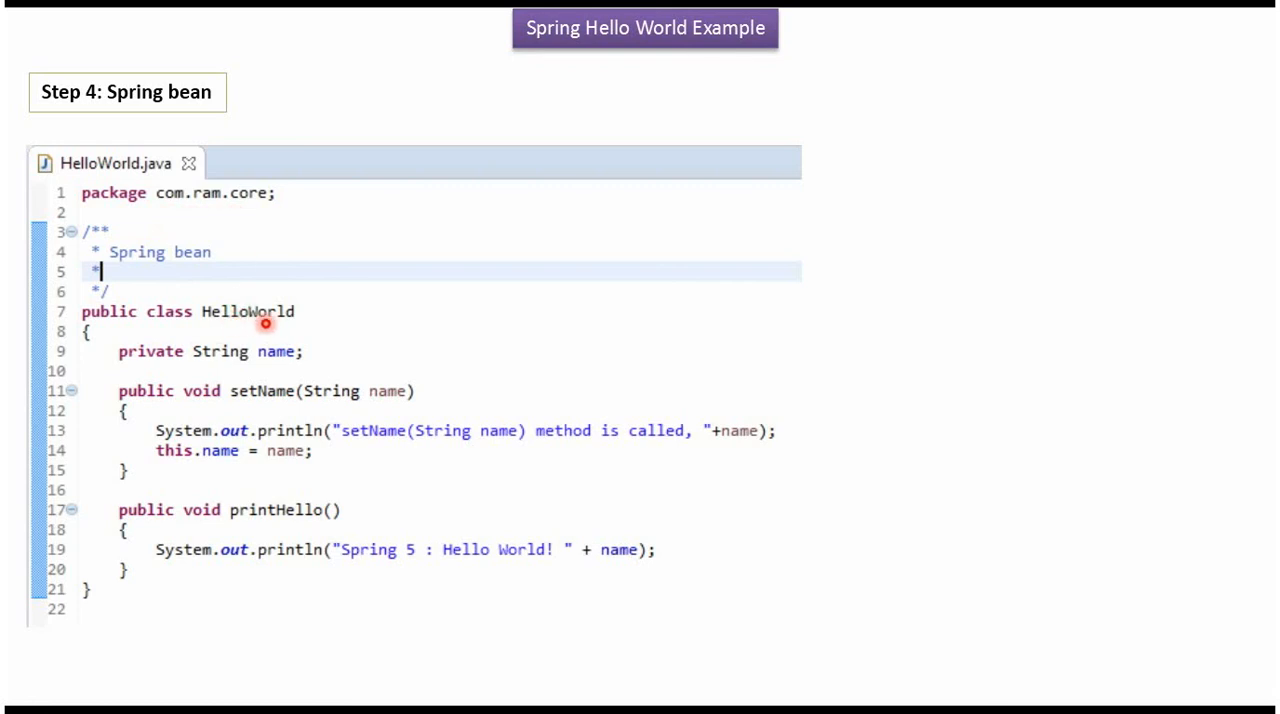
mouse_move(275, 369)
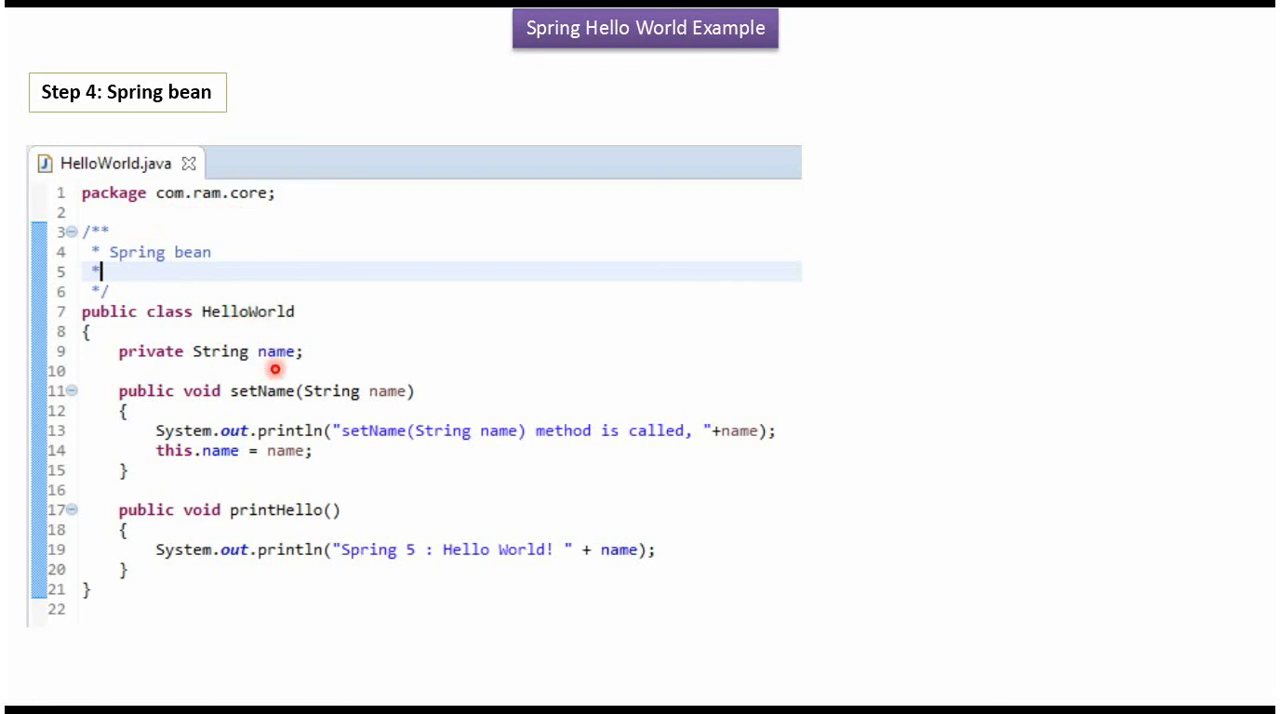
mouse_move(258, 368)
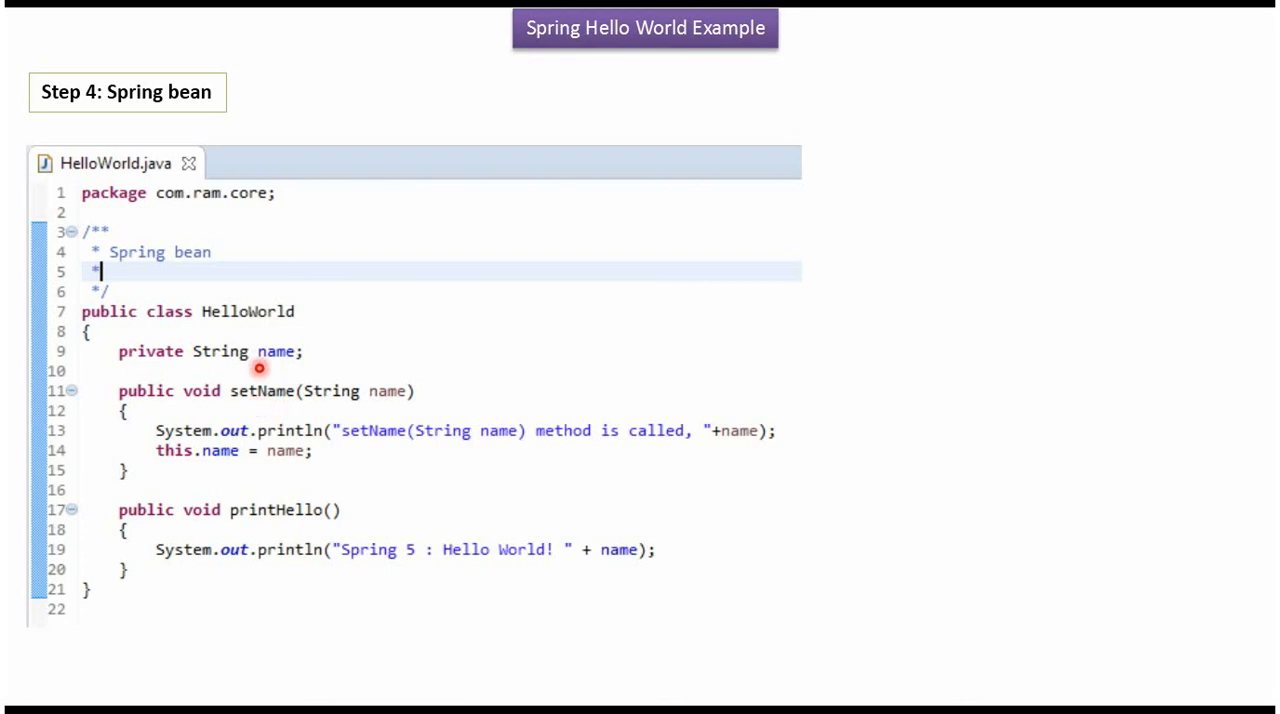
mouse_move(278, 531)
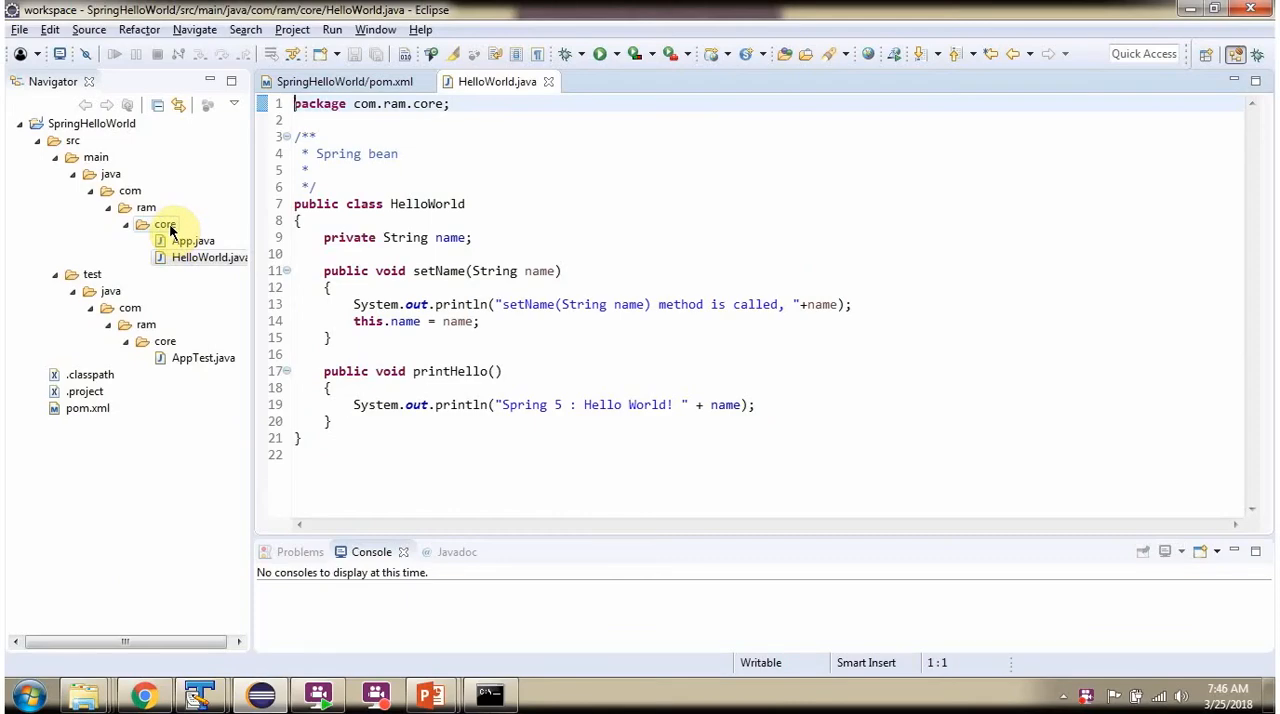
Step: Select an item in the Navigator's com.ram.core package
click(210, 257)
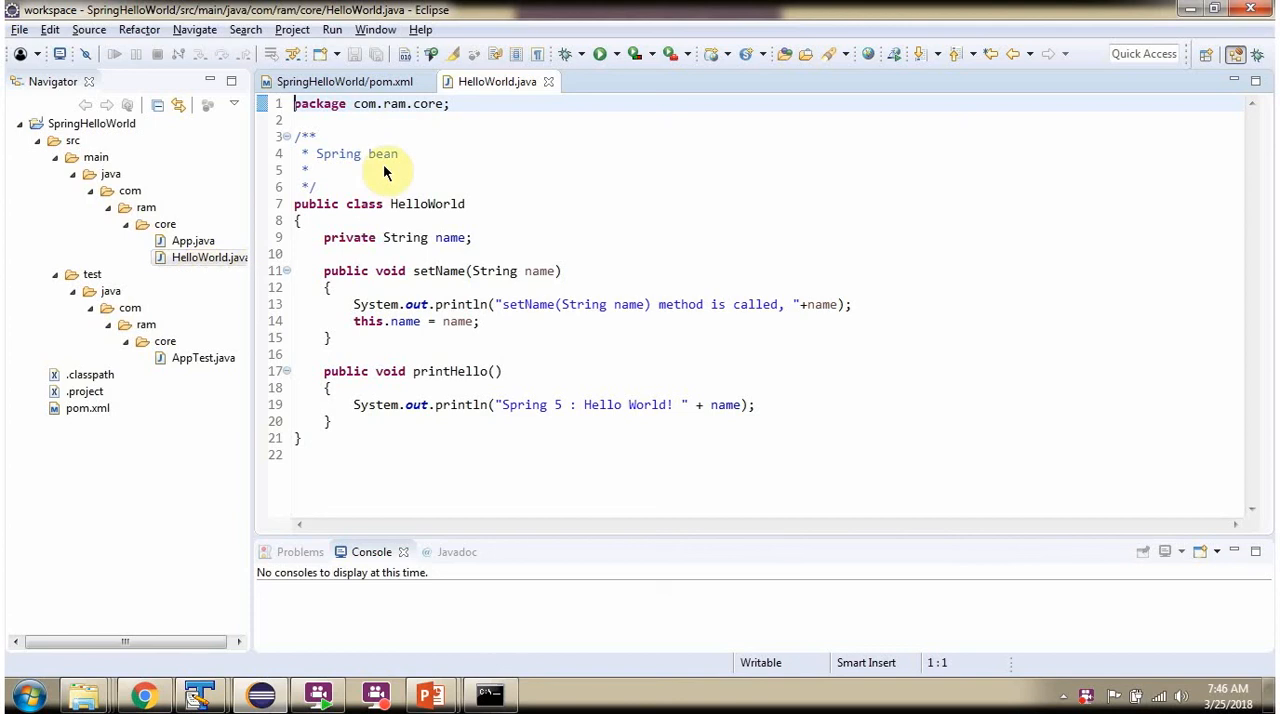
mouse_move(335, 446)
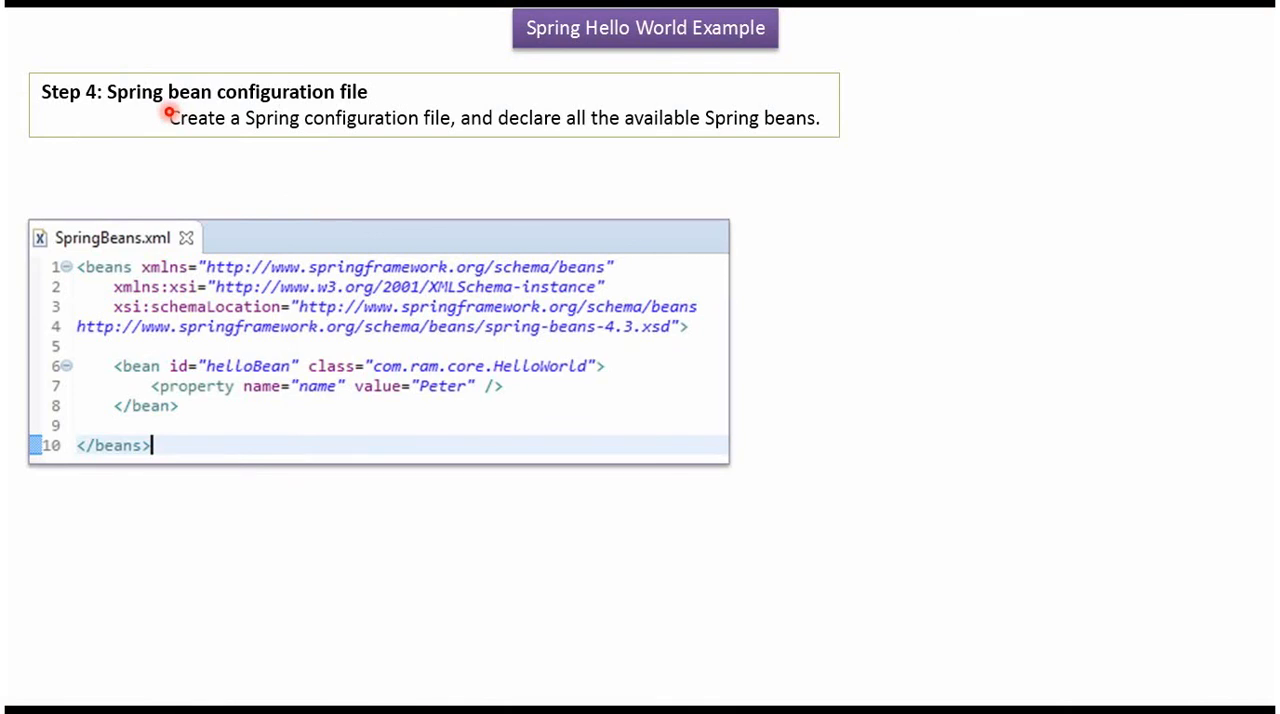
mouse_move(489, 138)
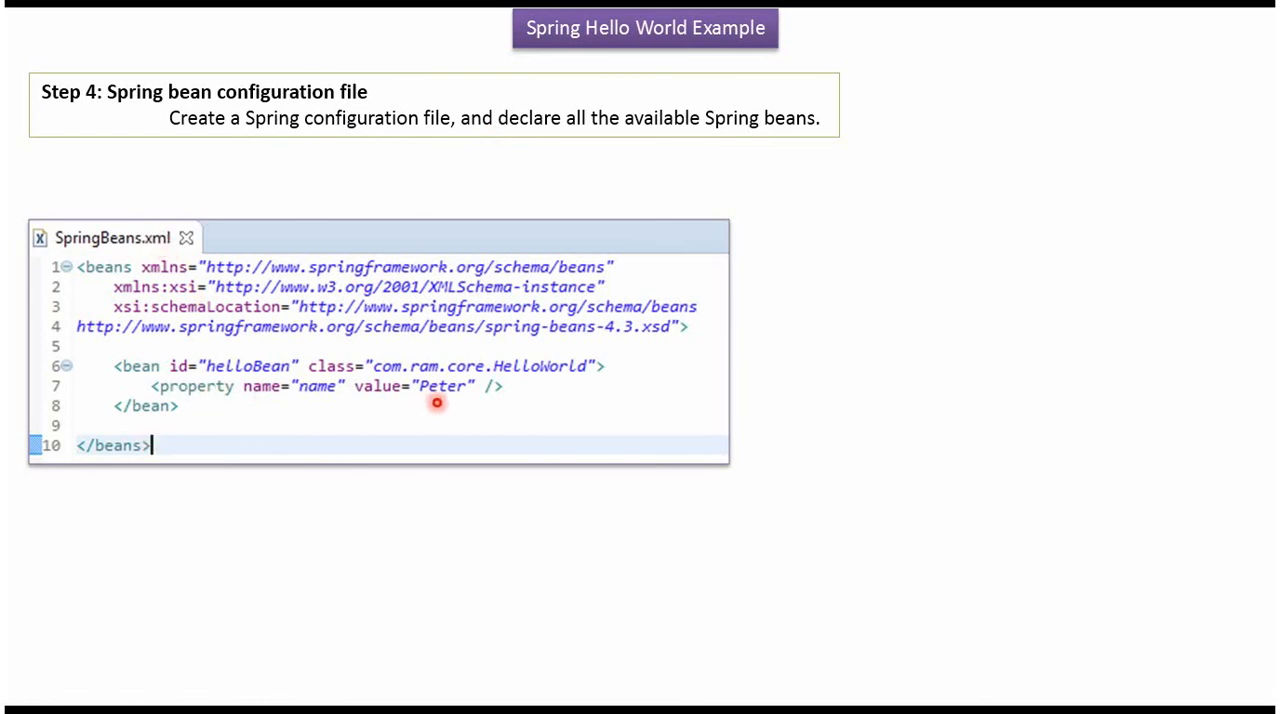
mouse_move(510, 387)
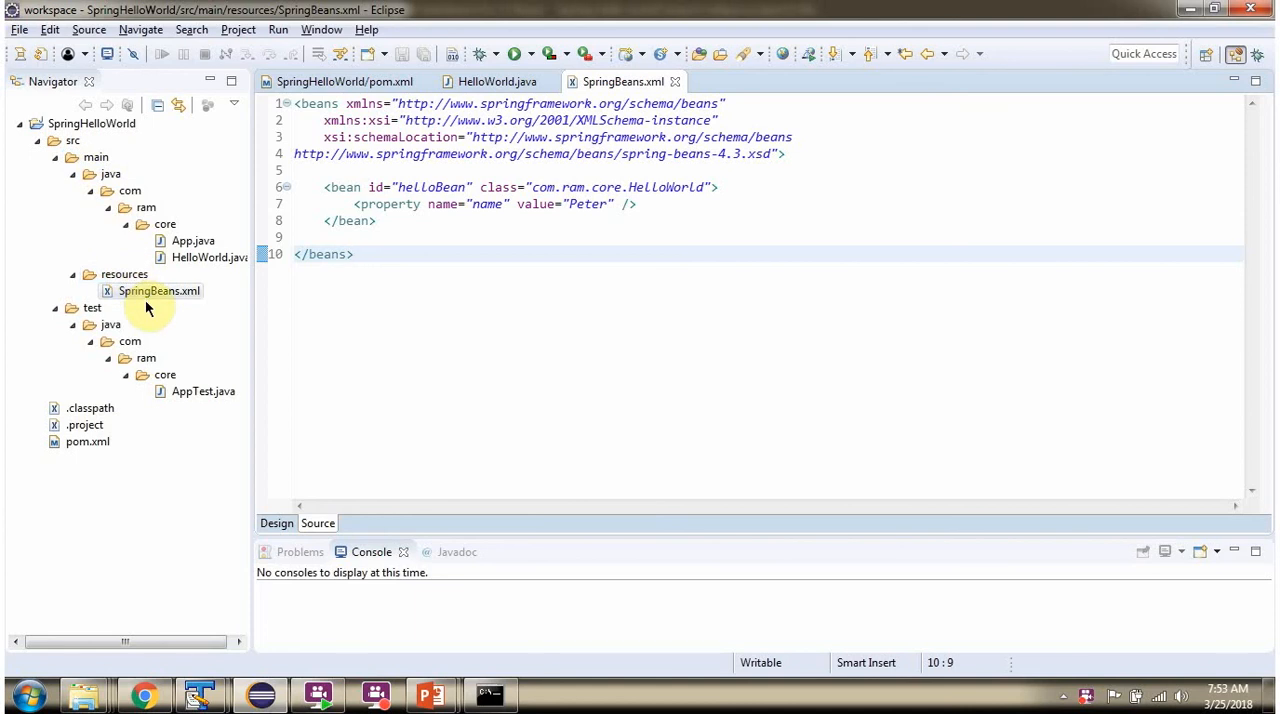
Step: Select an item in the Navigator while SpringBeans.xml is shown
click(159, 291)
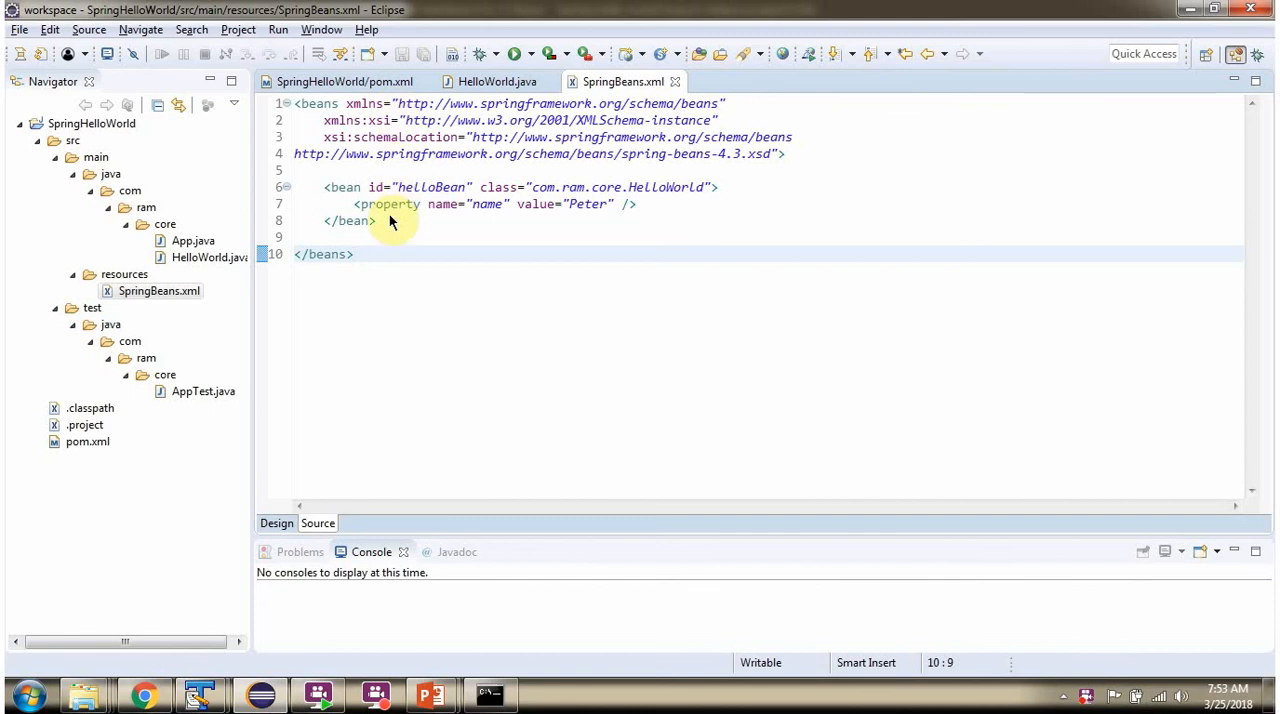
mouse_move(370, 260)
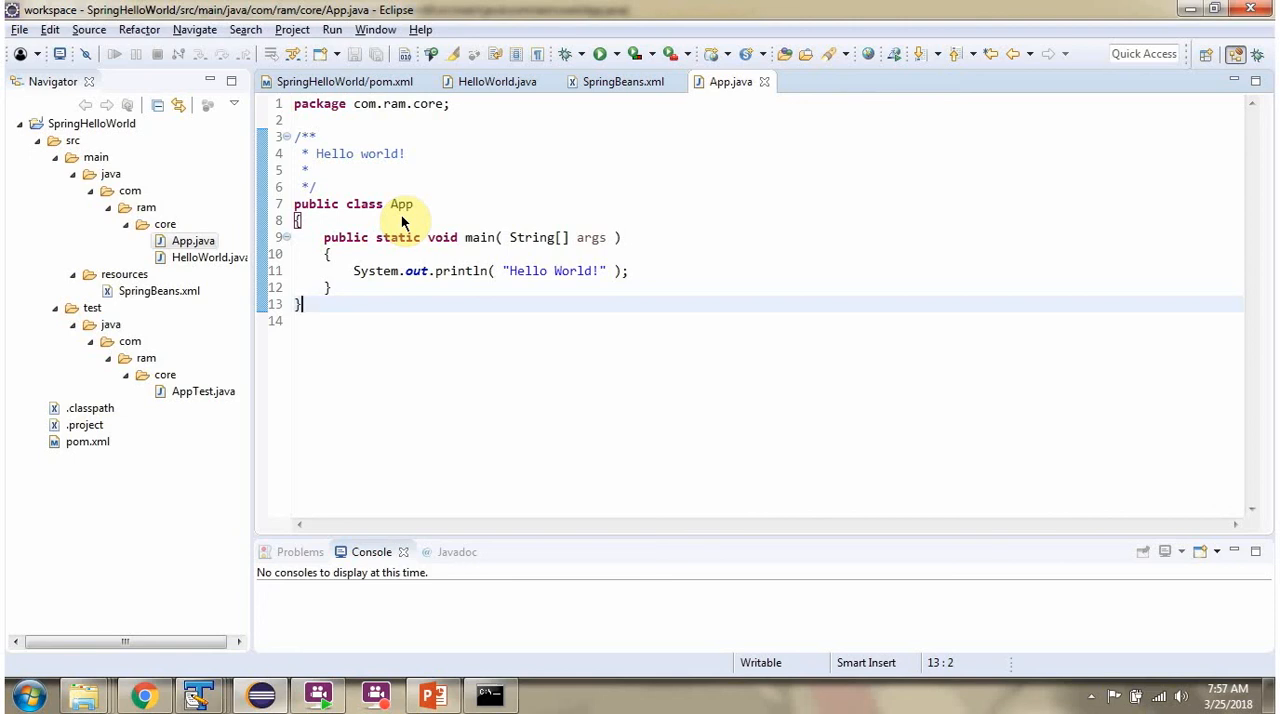
Step: Replace App.java with ClassPathXmlApplicationContext code calling helloBean's printHello, and save
key(ctrl+a)
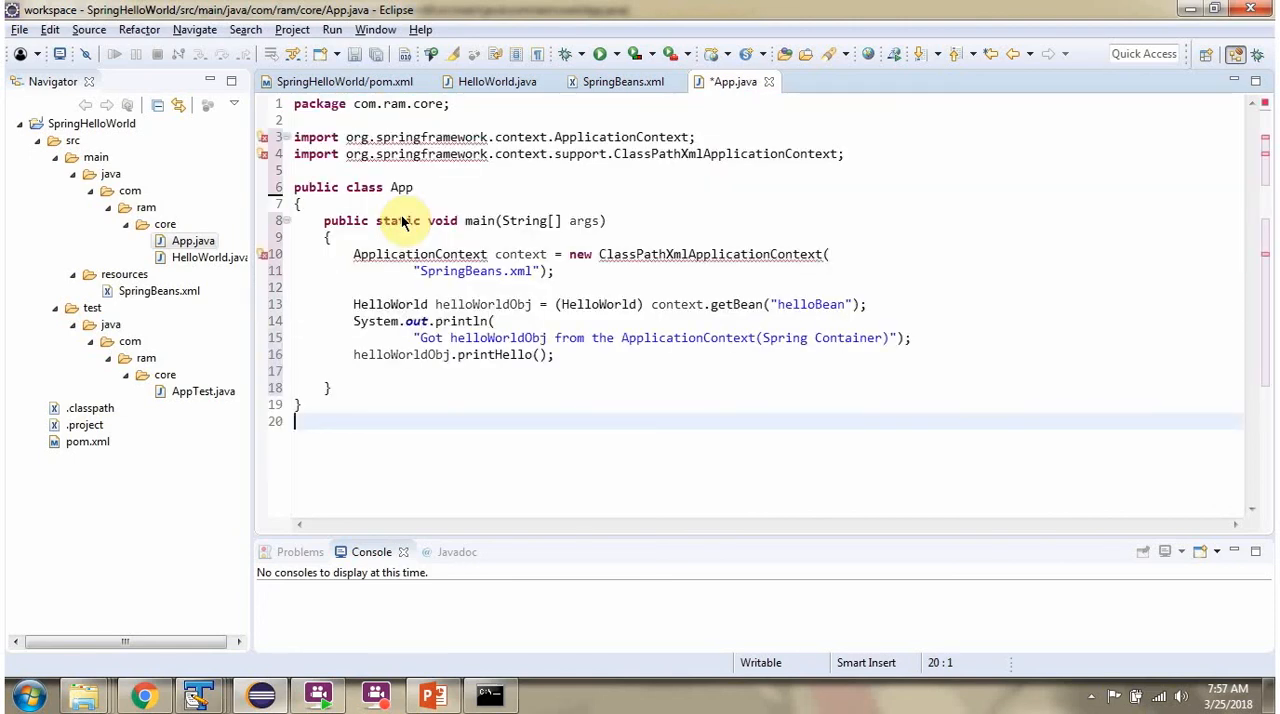
key(ctrl+s)
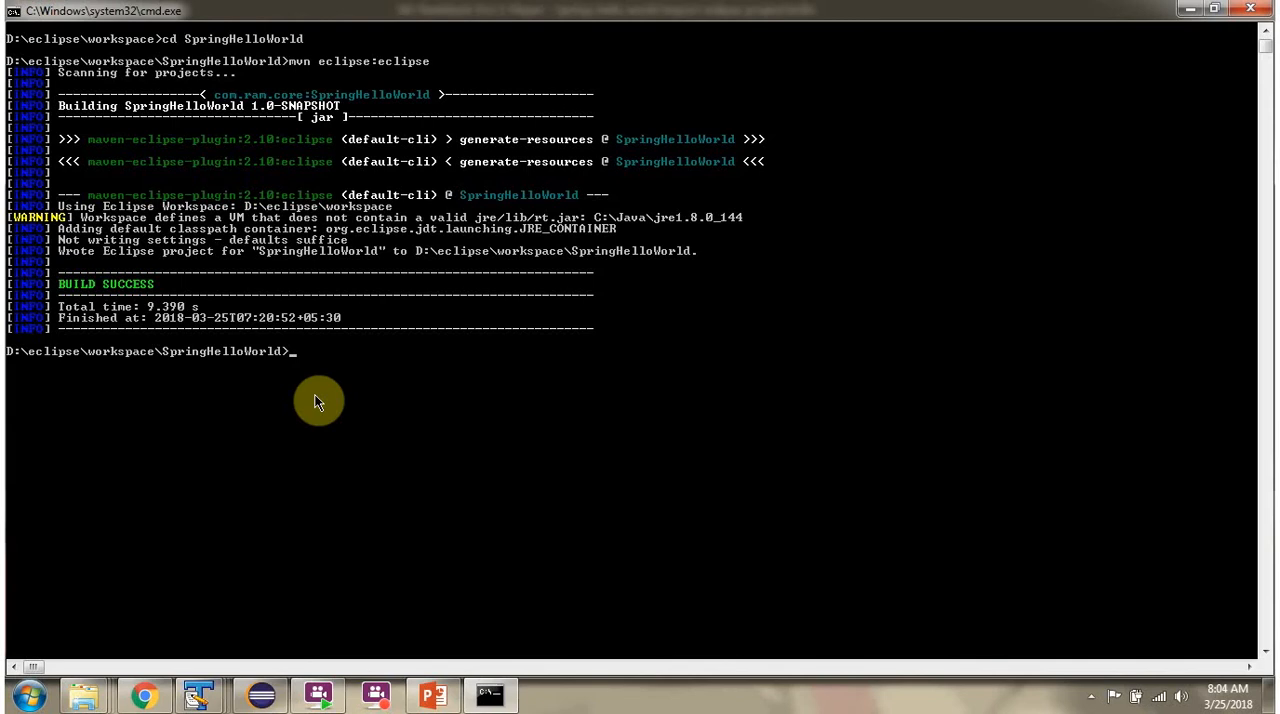
Step: Run 'mvn eclipse:eclipse' and 'mvn clean compile' in SpringHelloWorld, confirming the build succeeds
text(mvn eclipse:eclipse)
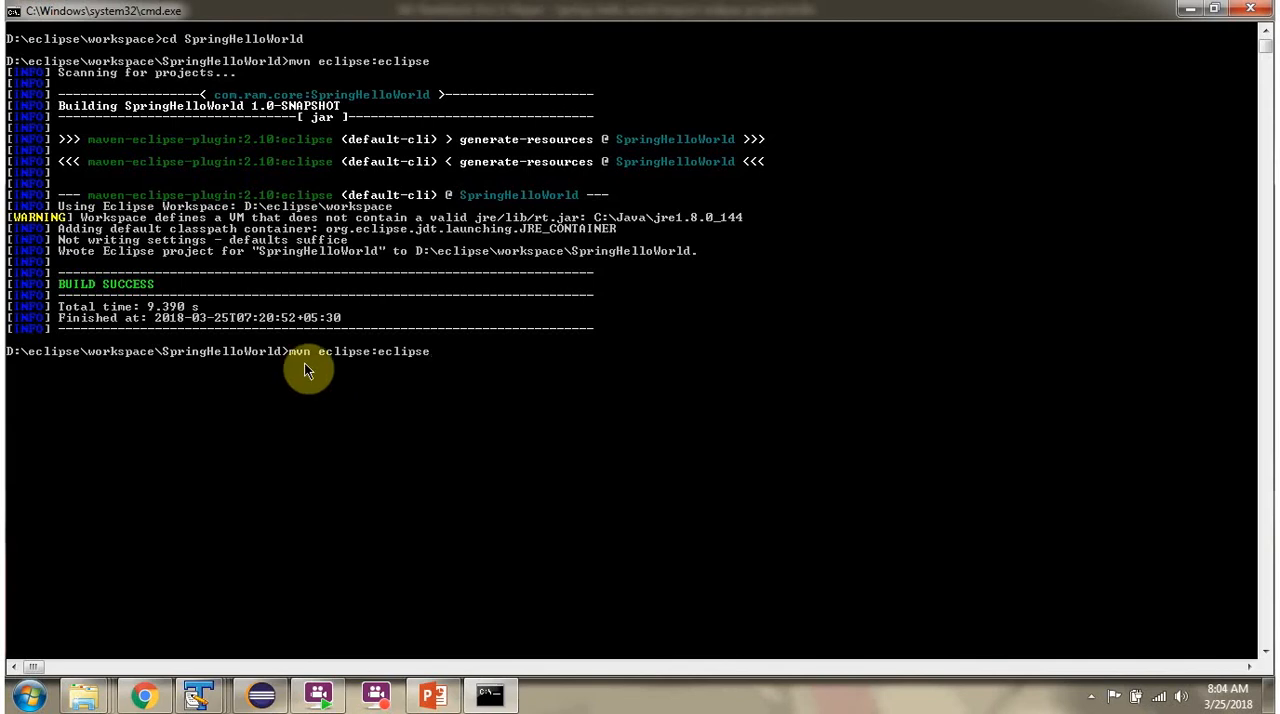
mouse_move(380, 367)
text(mvn clean comp)
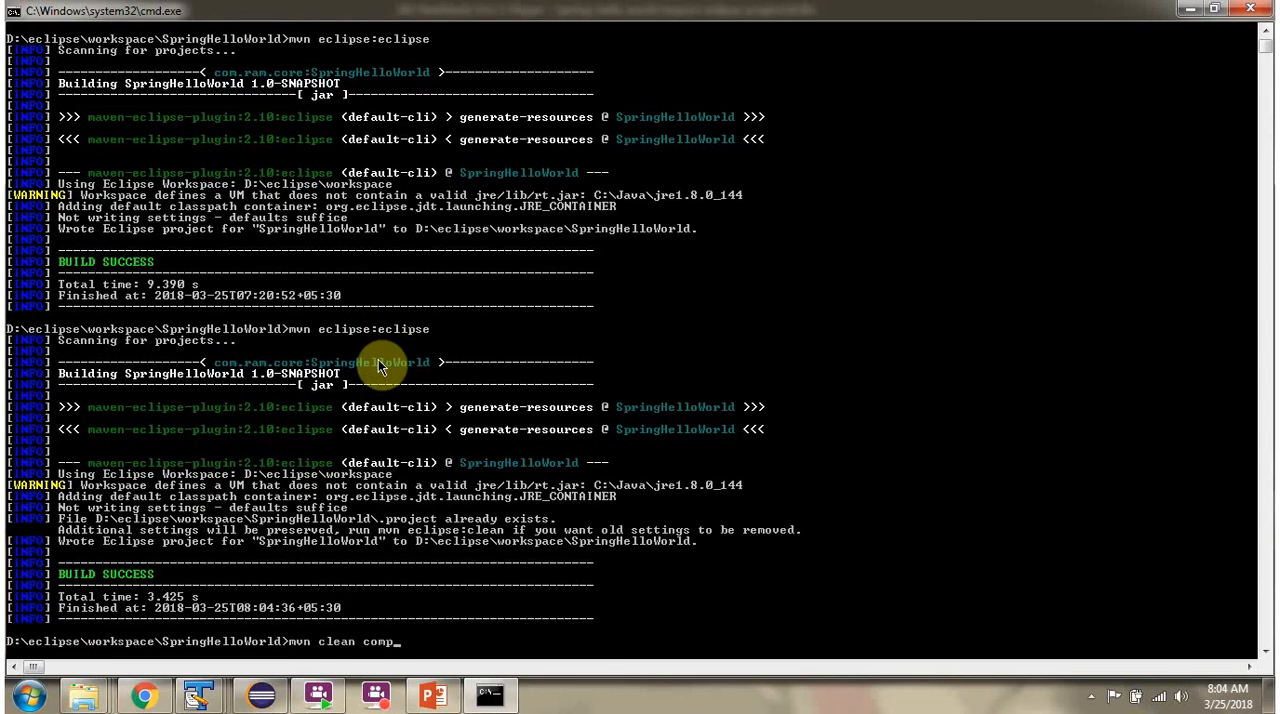
text(ile)
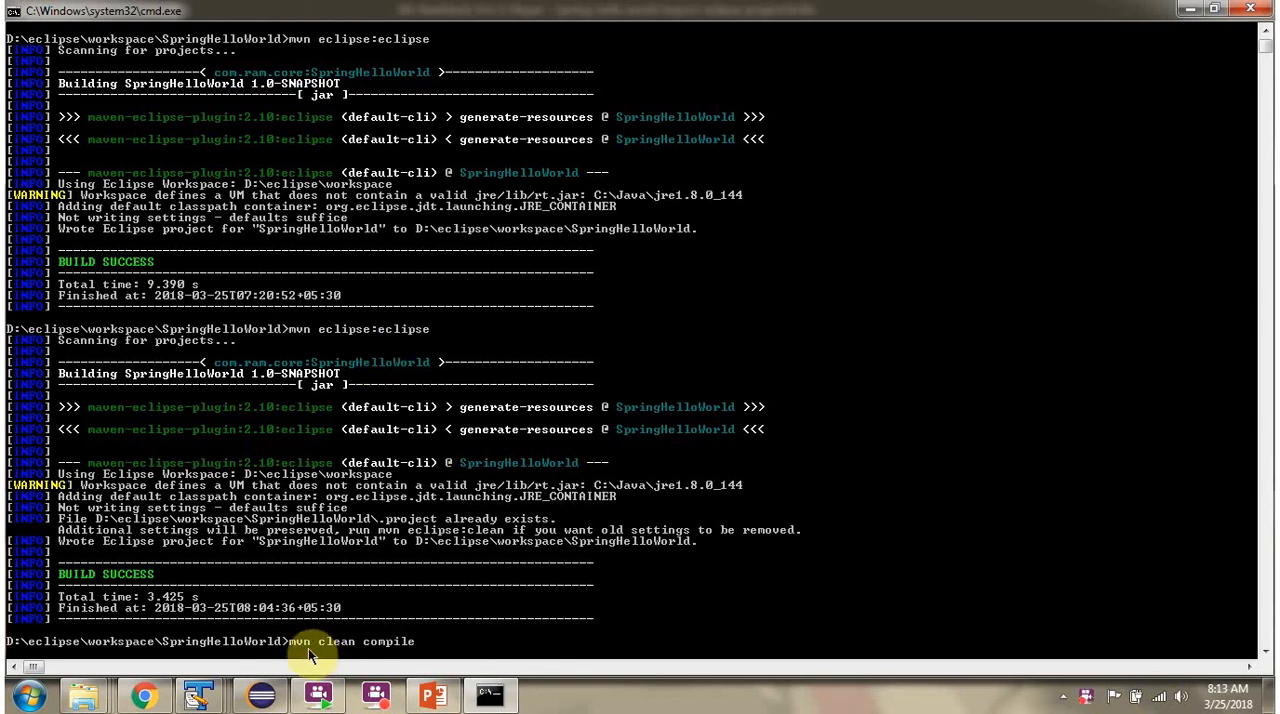
mouse_move(398, 657)
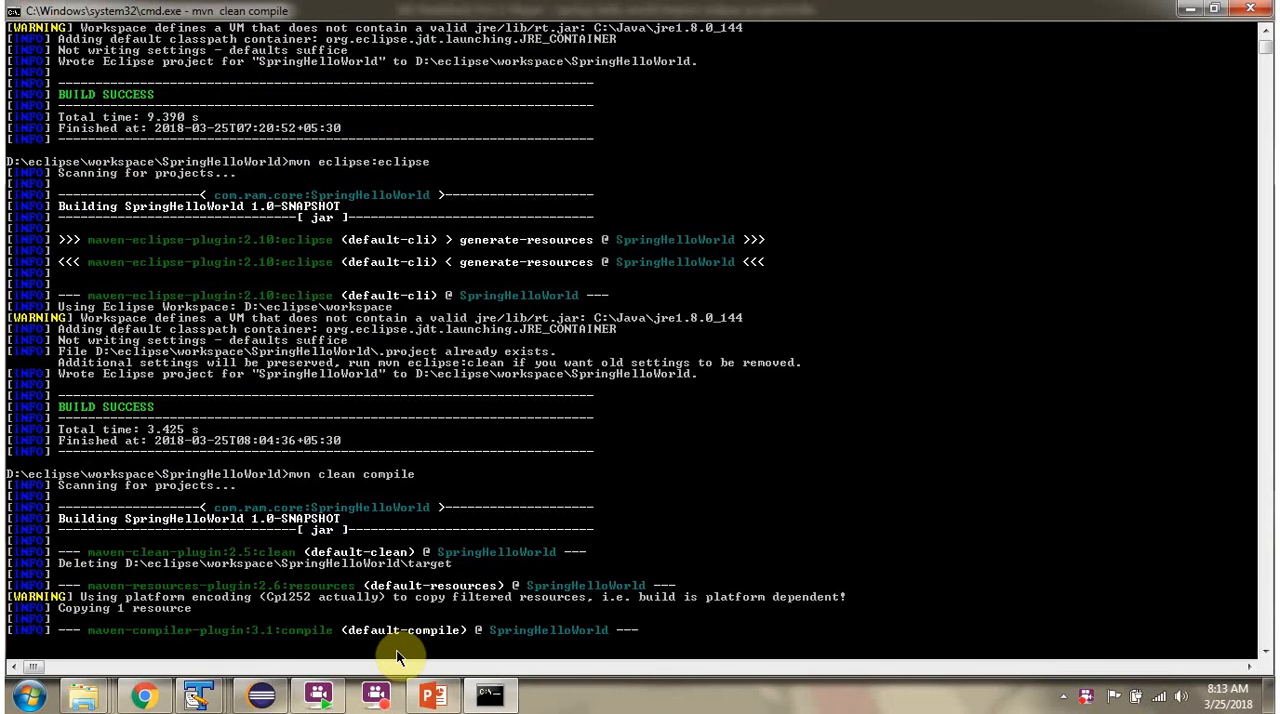
scroll(down, 3)
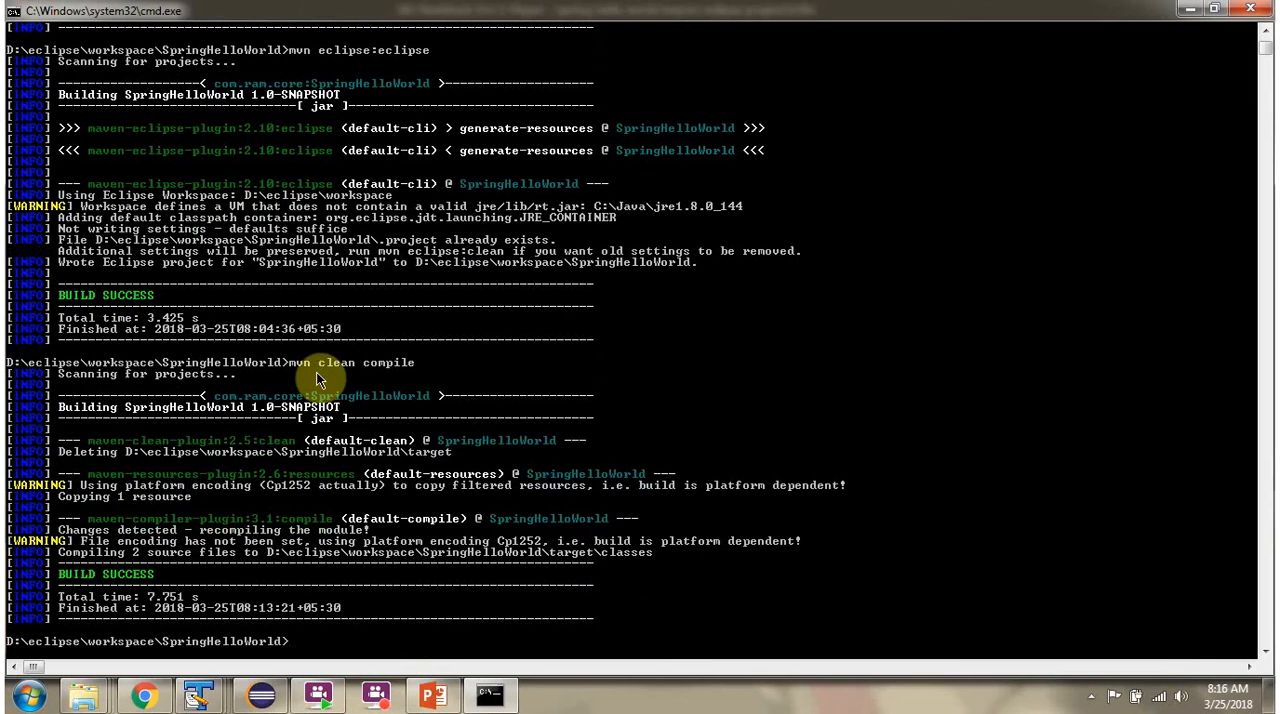
mouse_move(347, 378)
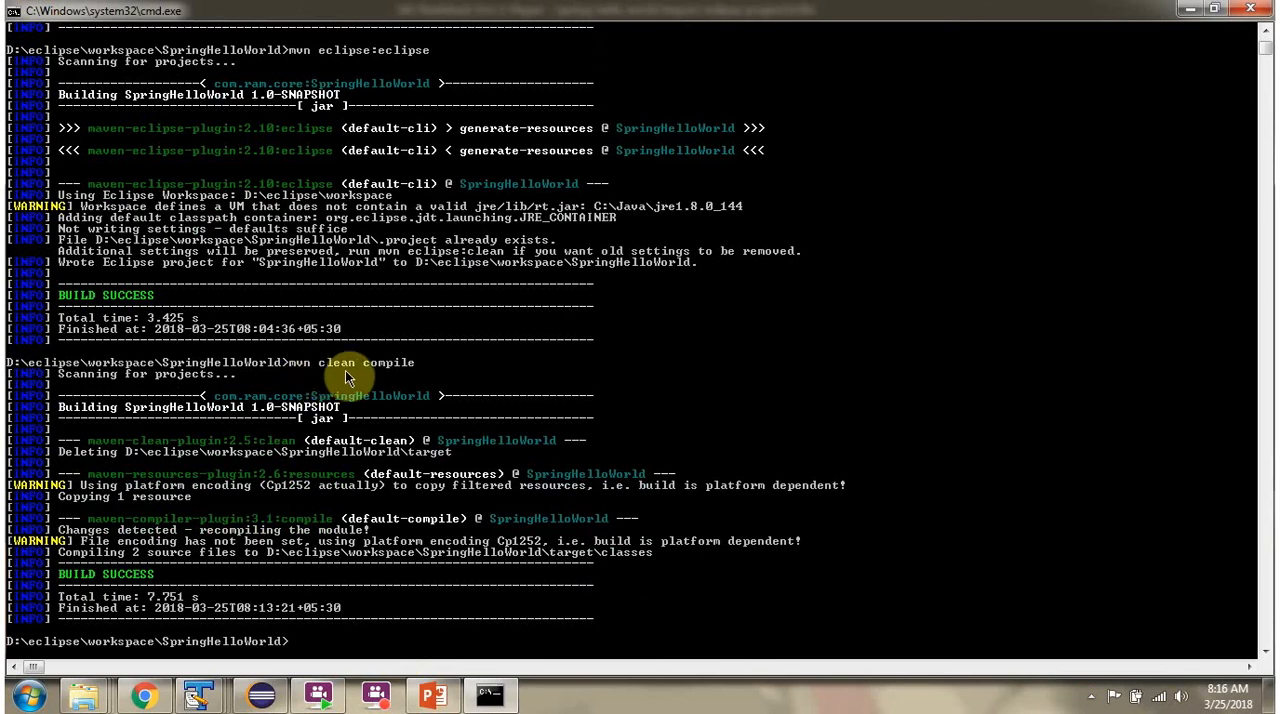
mouse_move(349, 380)
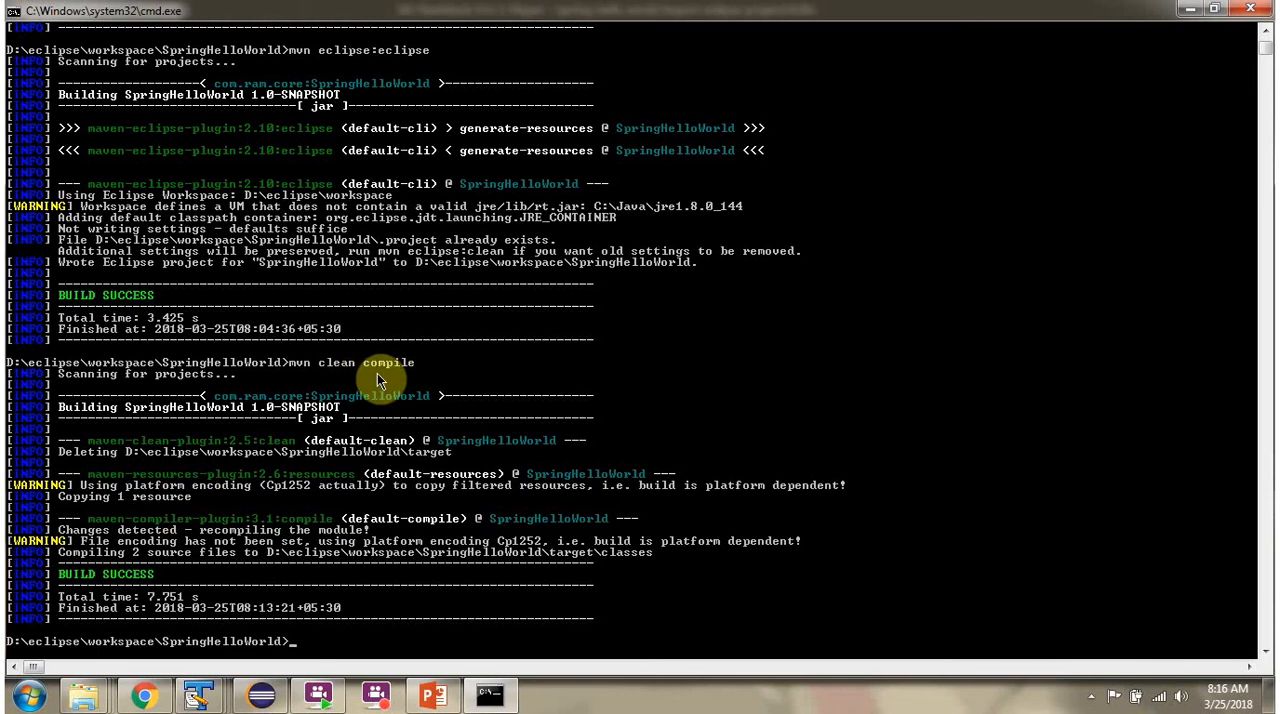
click(198, 694)
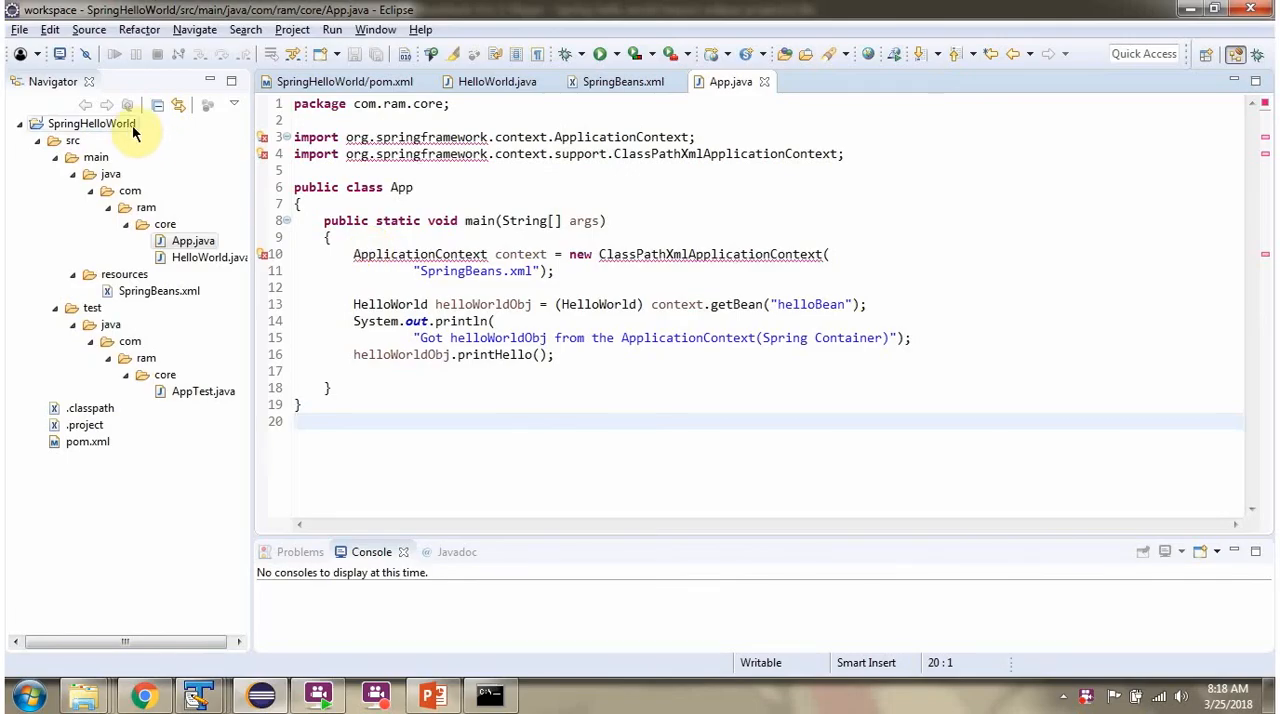
Step: Refresh SpringHelloWorld in Navigator, then close and reopen App.java
right_click(91, 123)
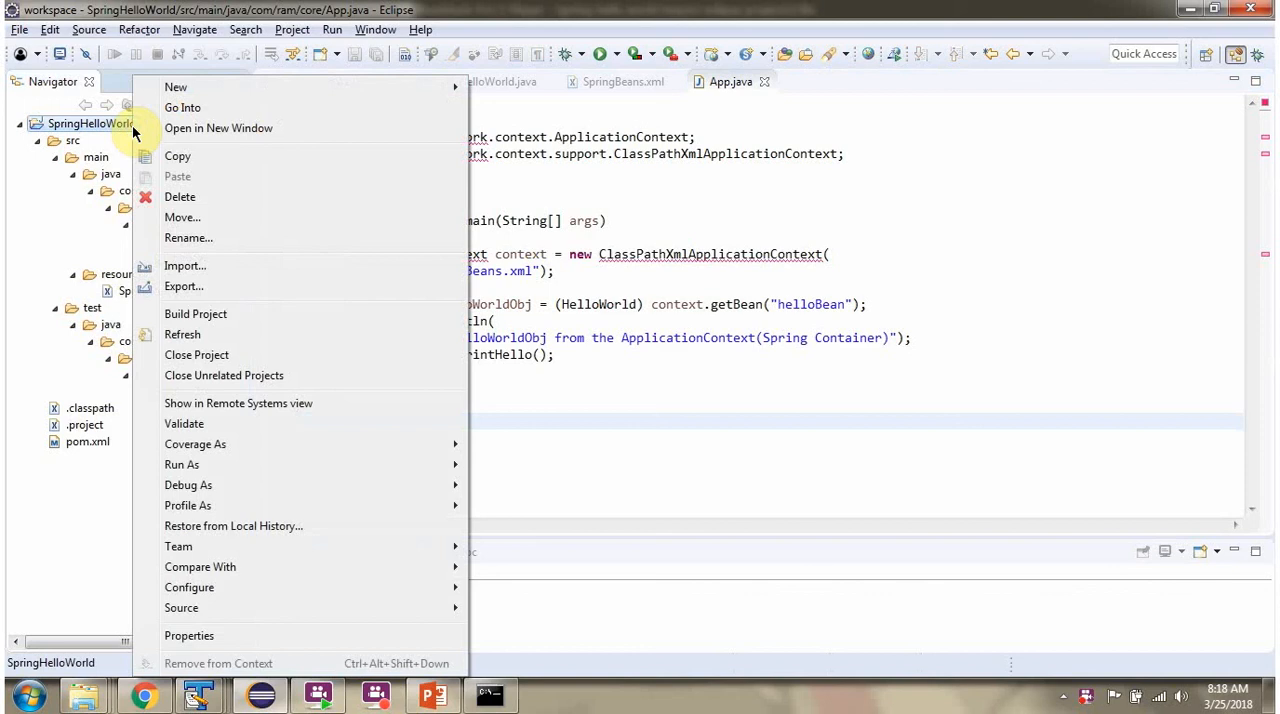
click(182, 334)
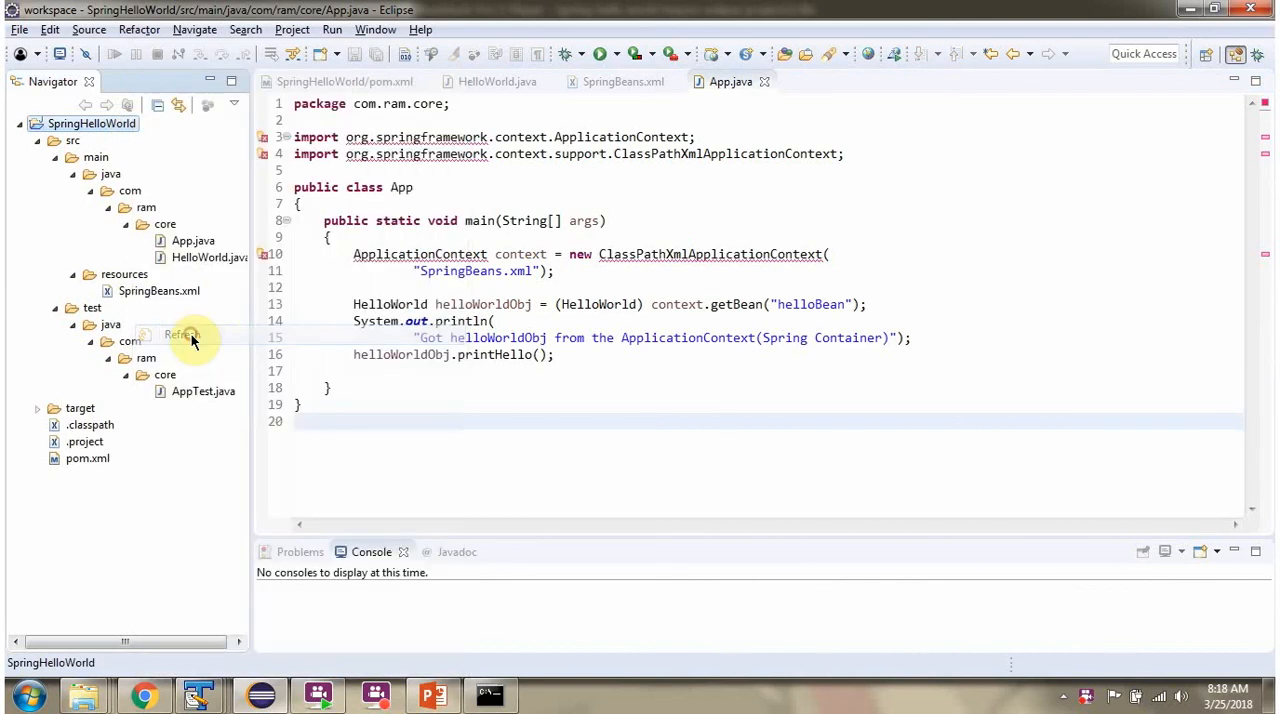
mouse_move(765, 82)
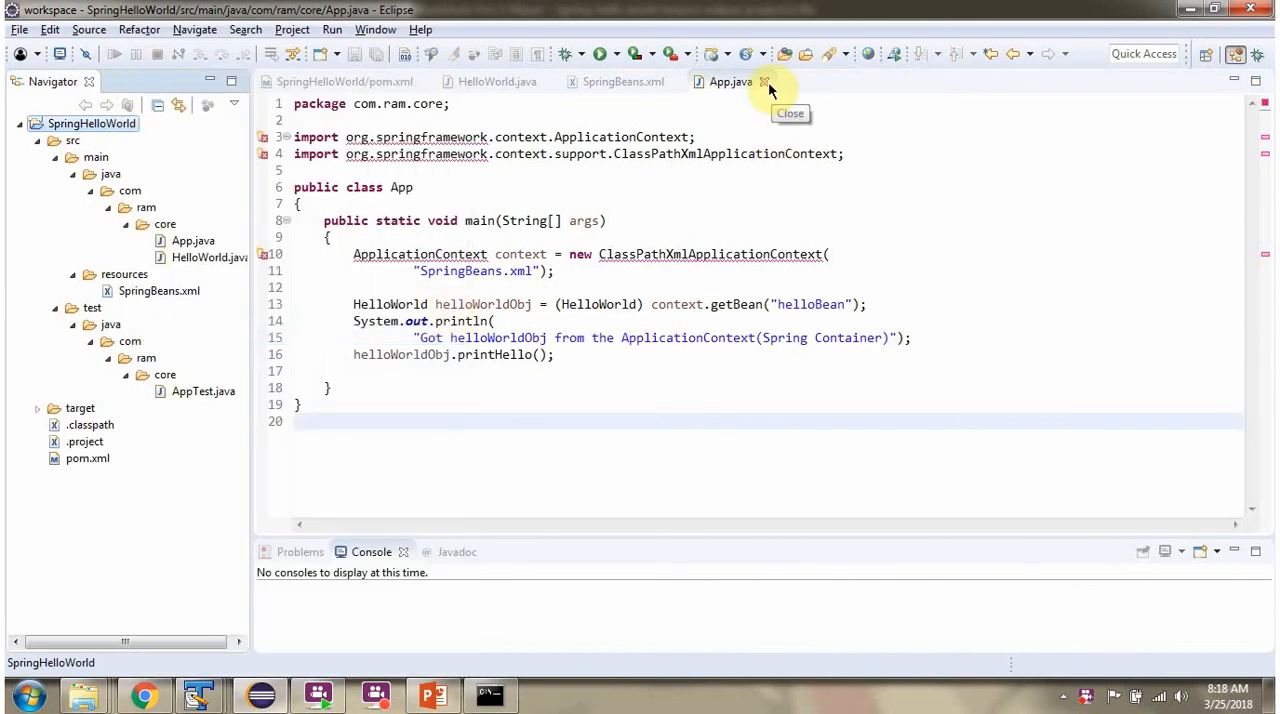
click(765, 81)
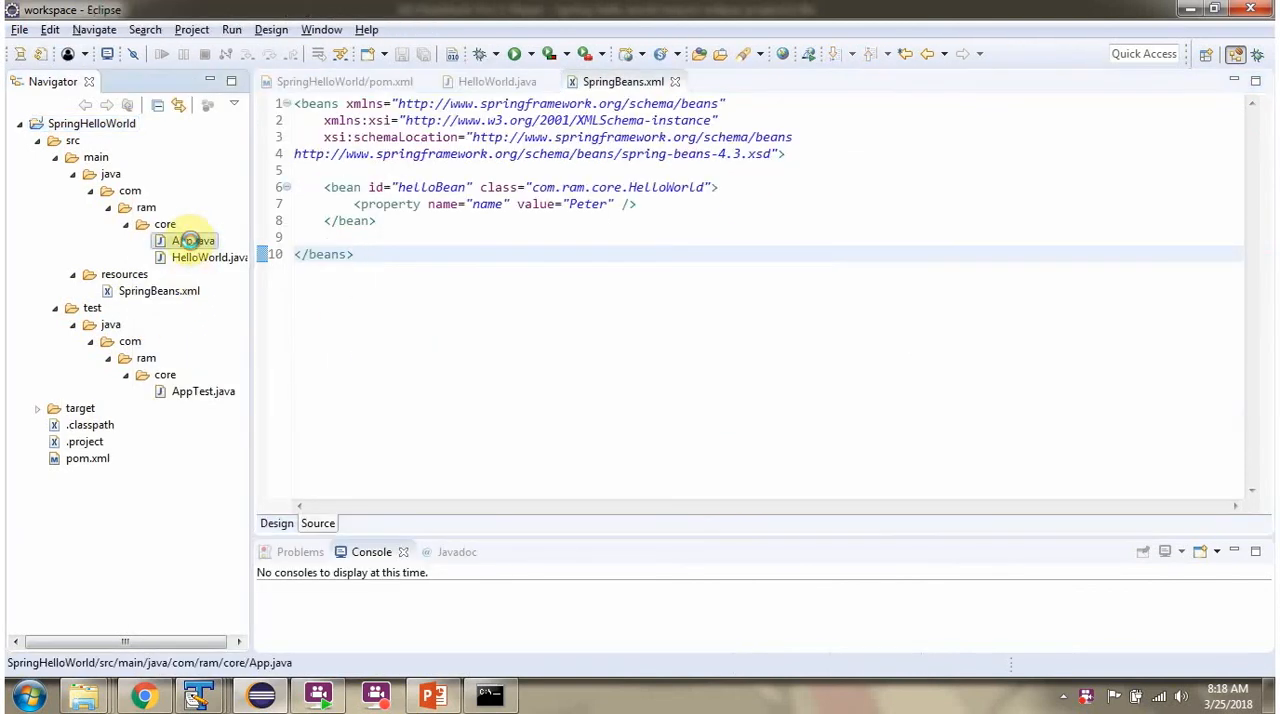
double_click(193, 240)
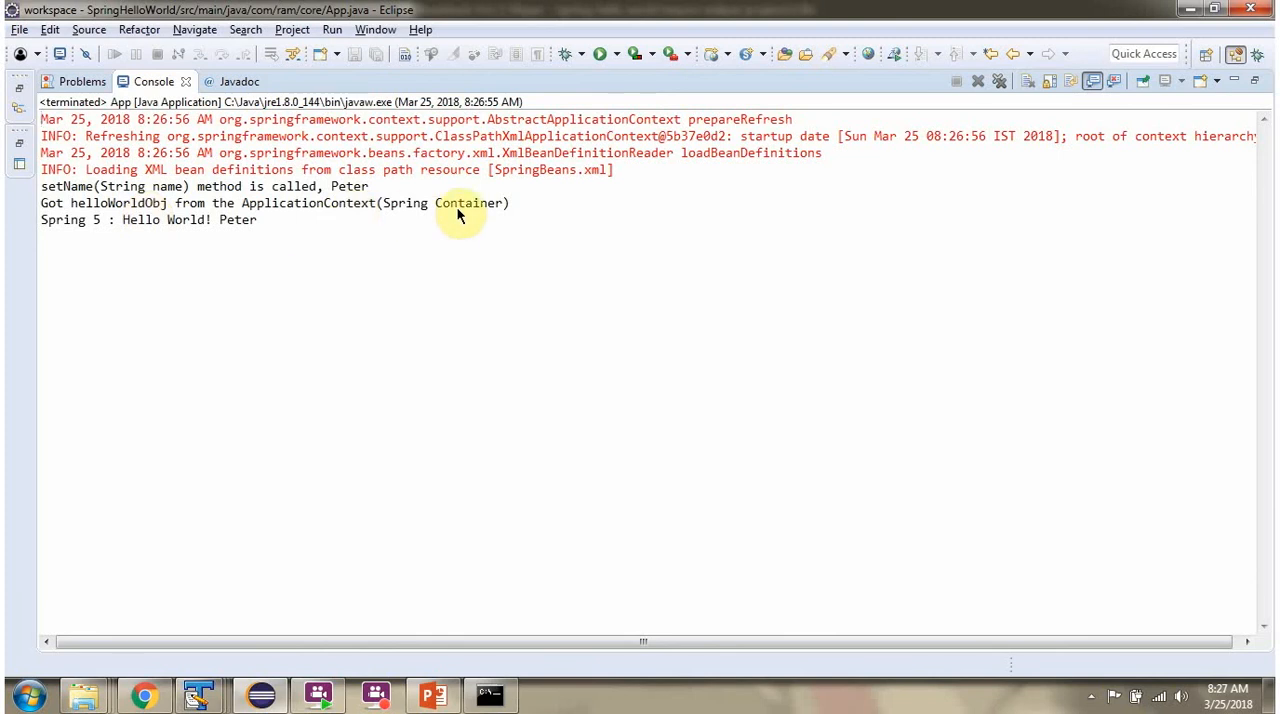
mouse_move(85, 237)
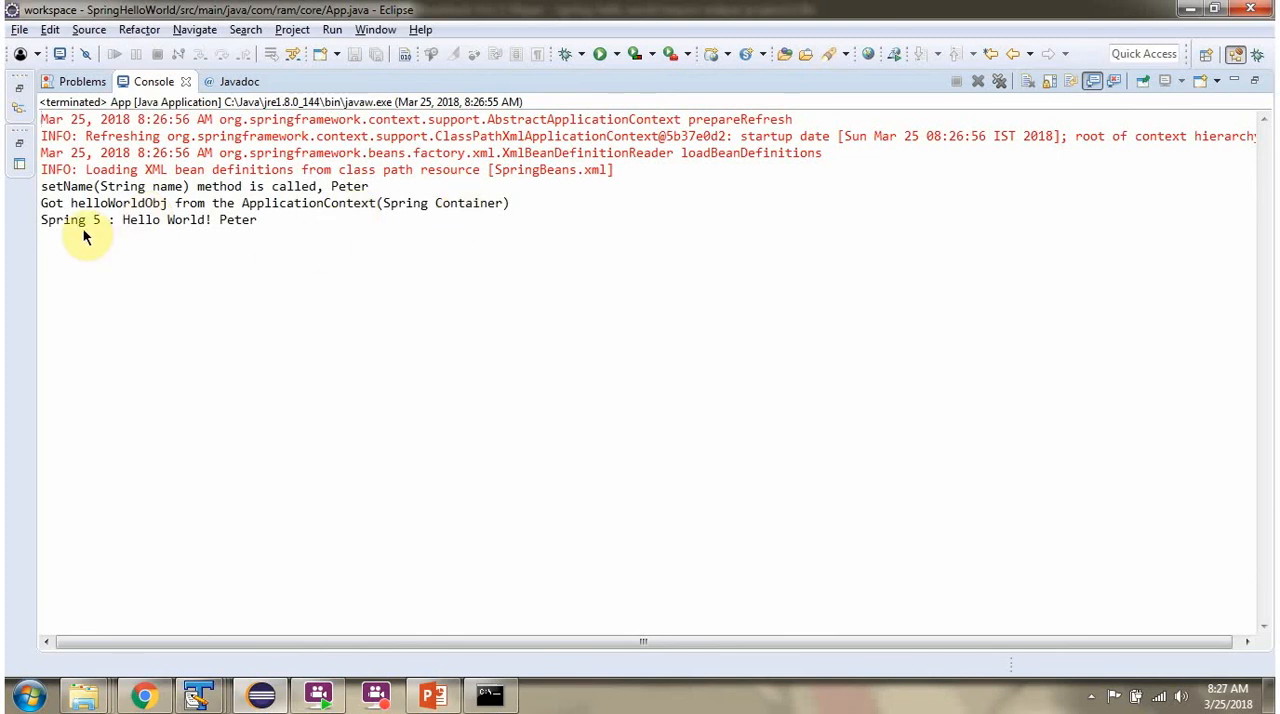
mouse_move(255, 237)
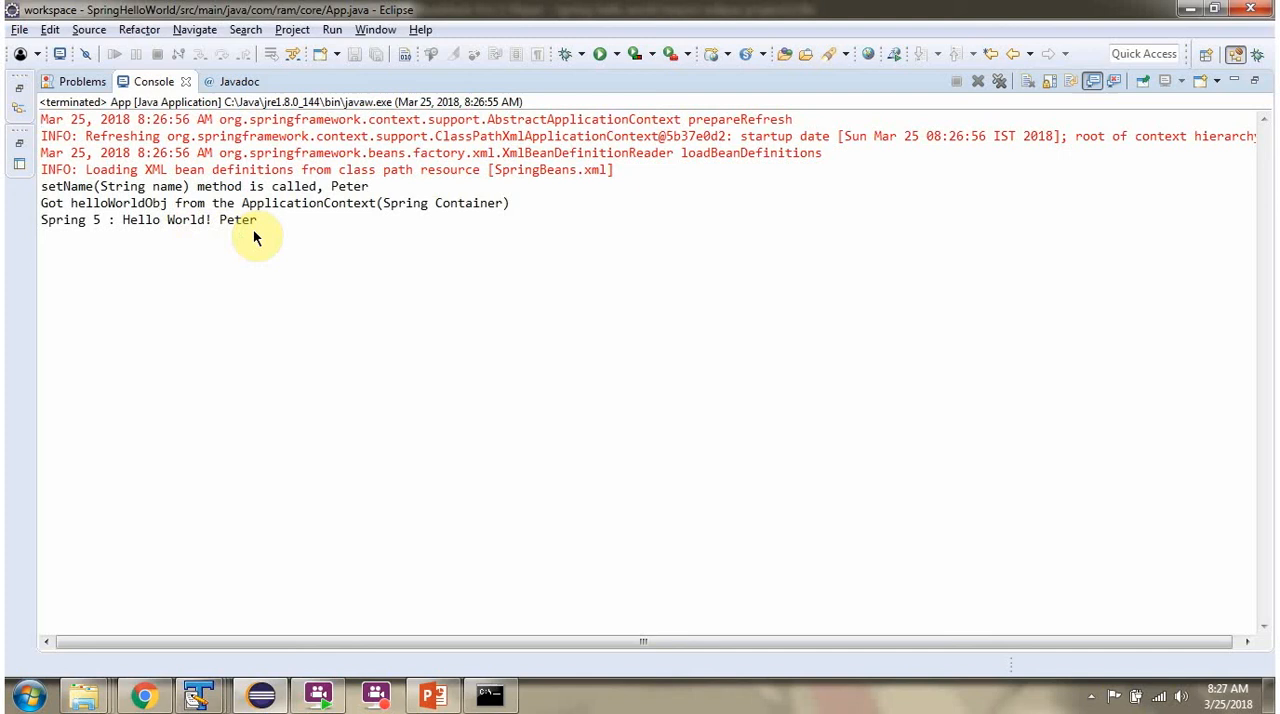